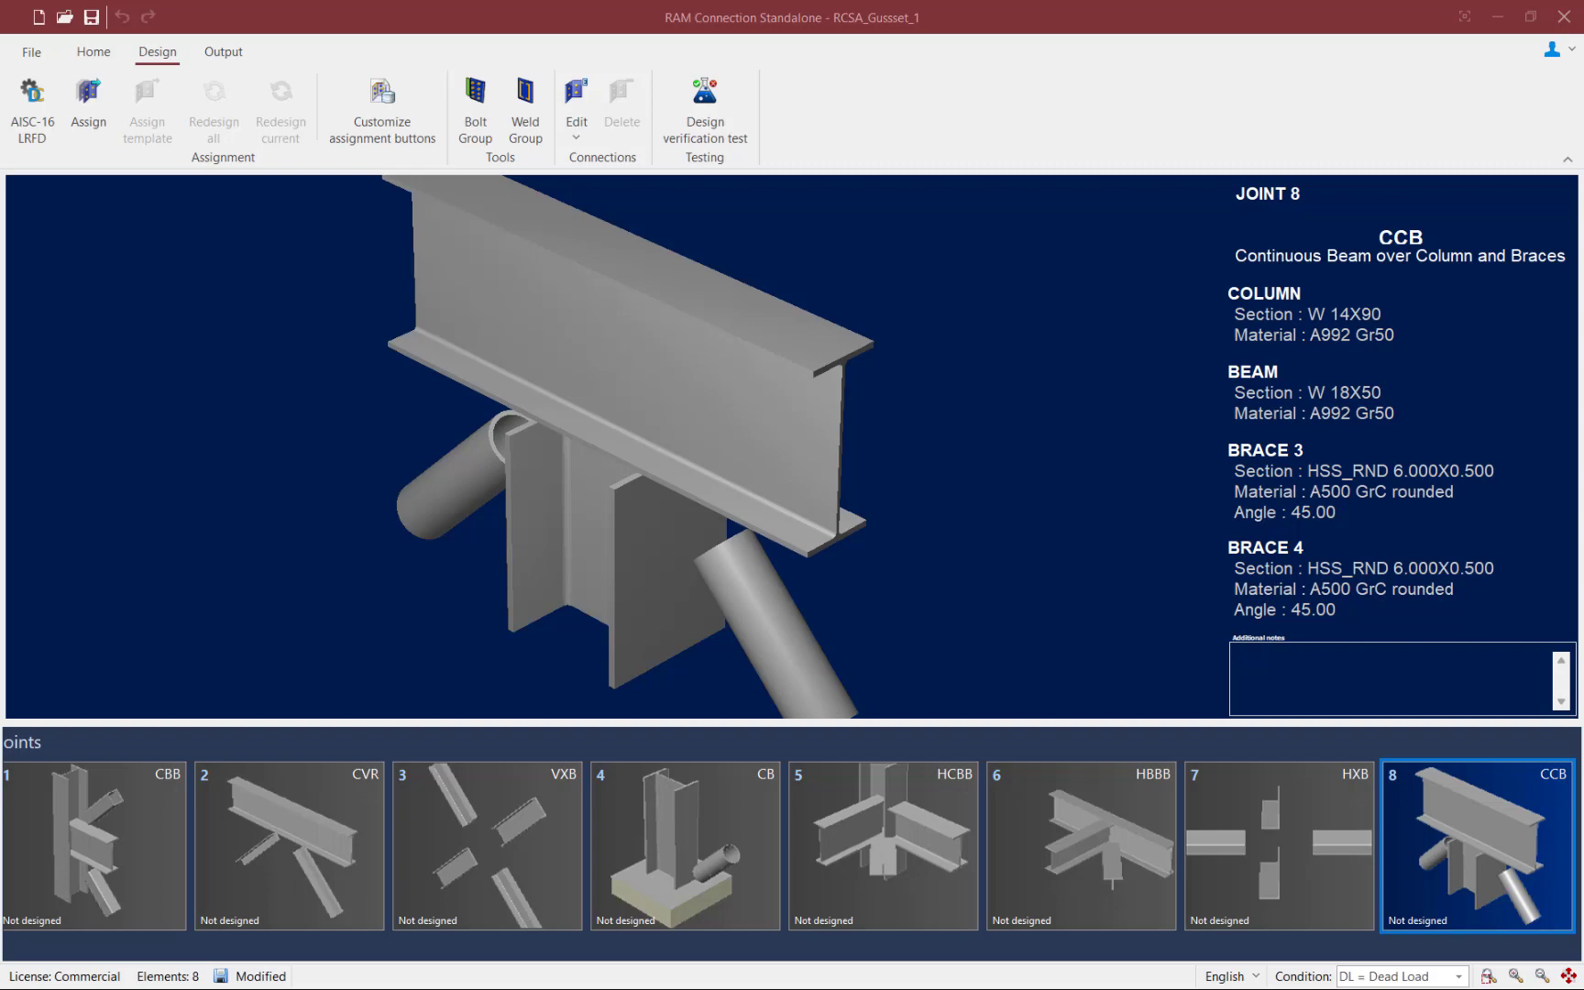
# Show the Home ribbon commands for creating and managing joints
pyautogui.click(91, 51)
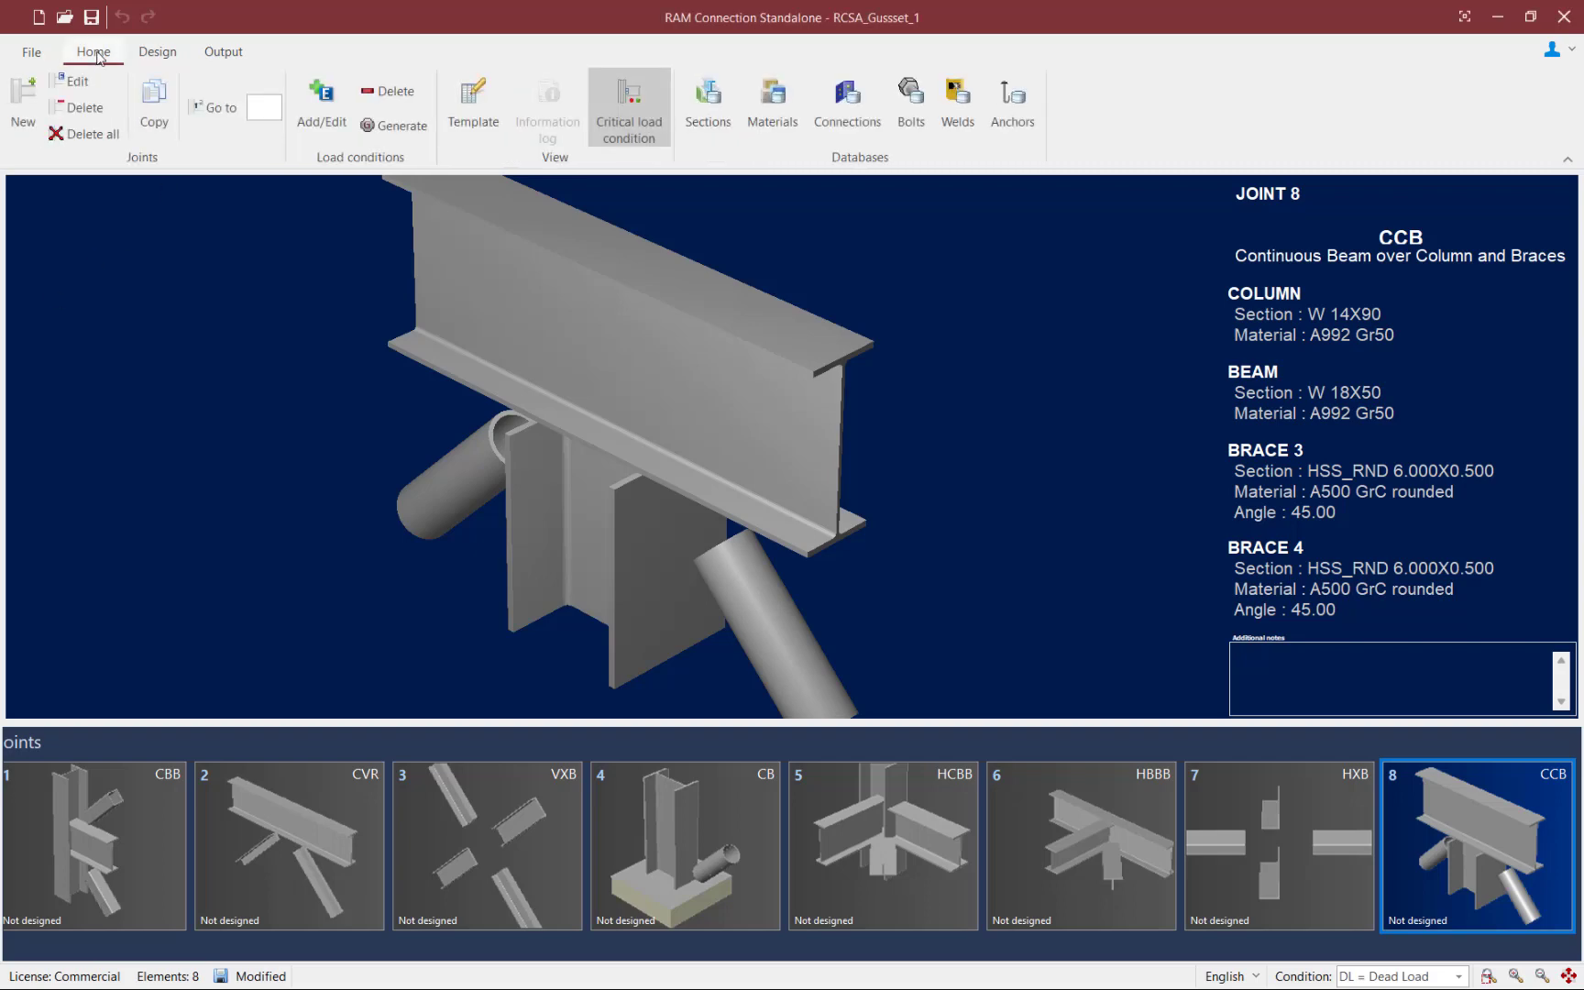
pyautogui.moveTo(19, 120)
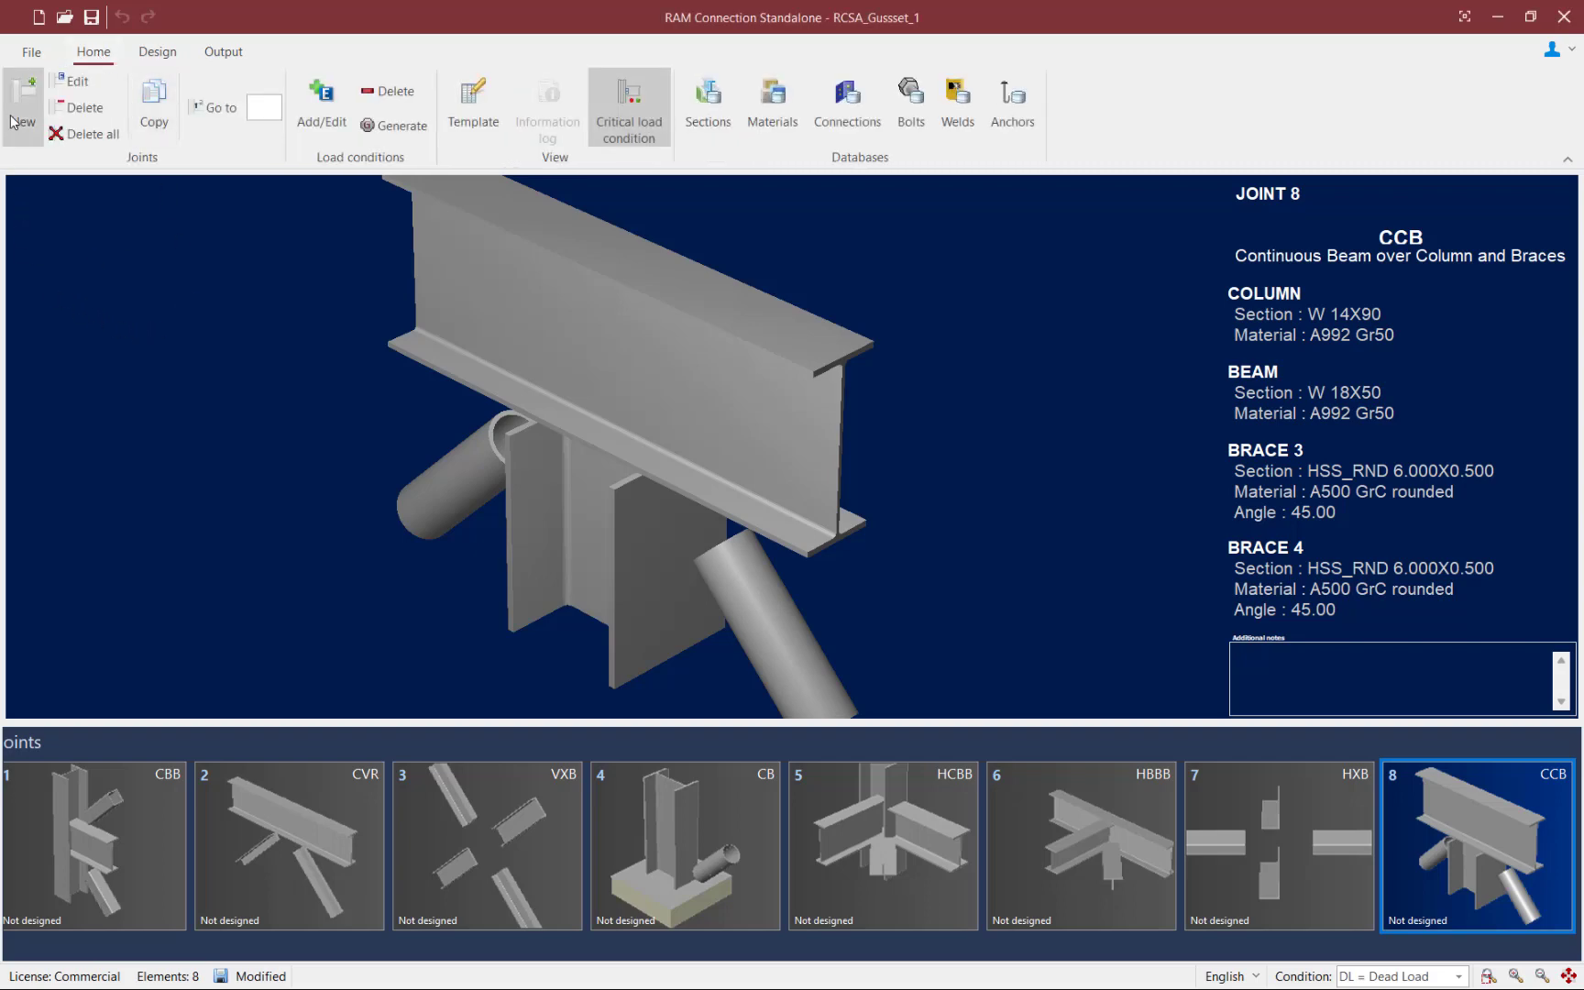
# Begin a new Column cap - brace joint and advance through Data to its Loads table
pyautogui.click(22, 107)
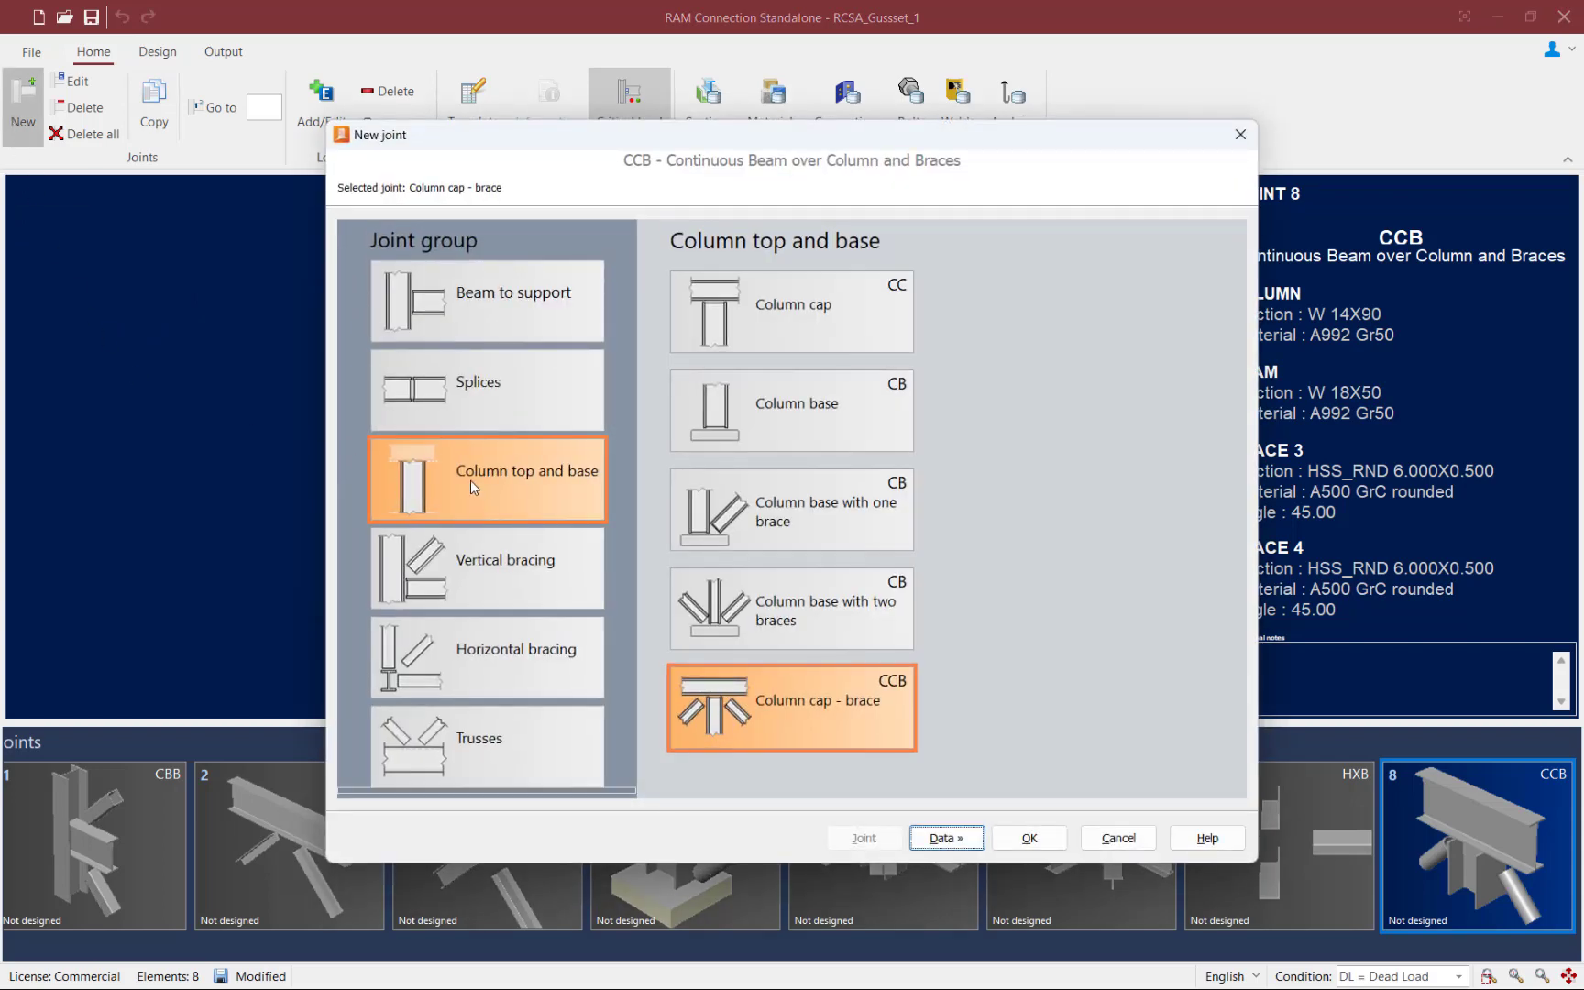
pyautogui.moveTo(574, 491)
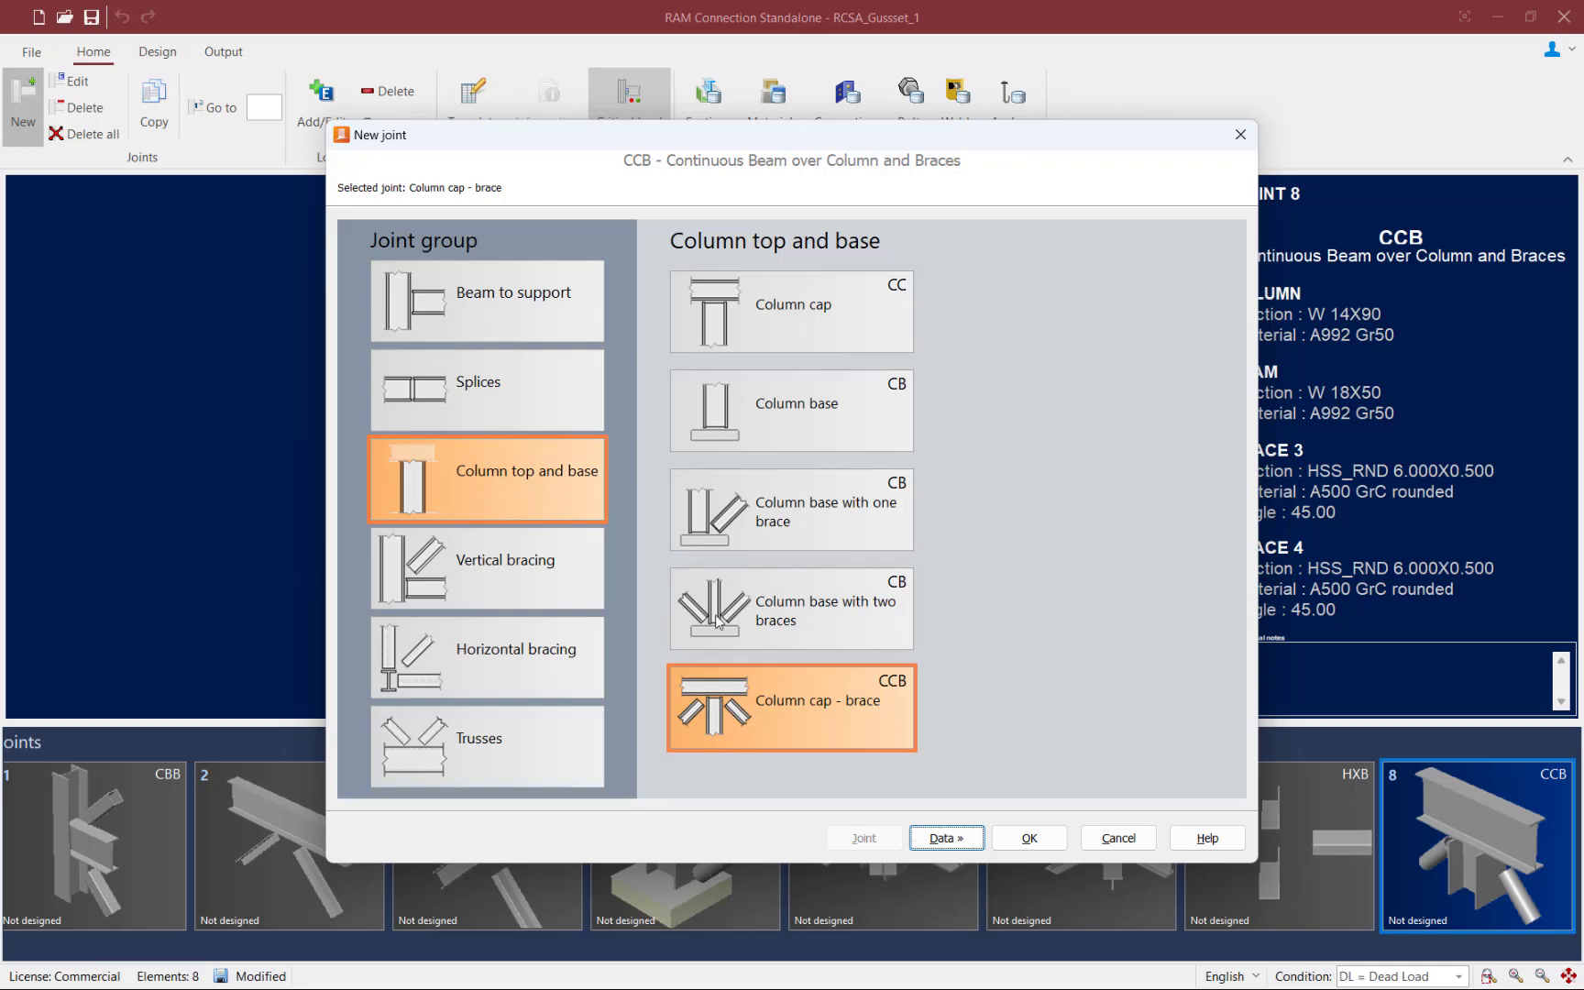
pyautogui.moveTo(789, 722)
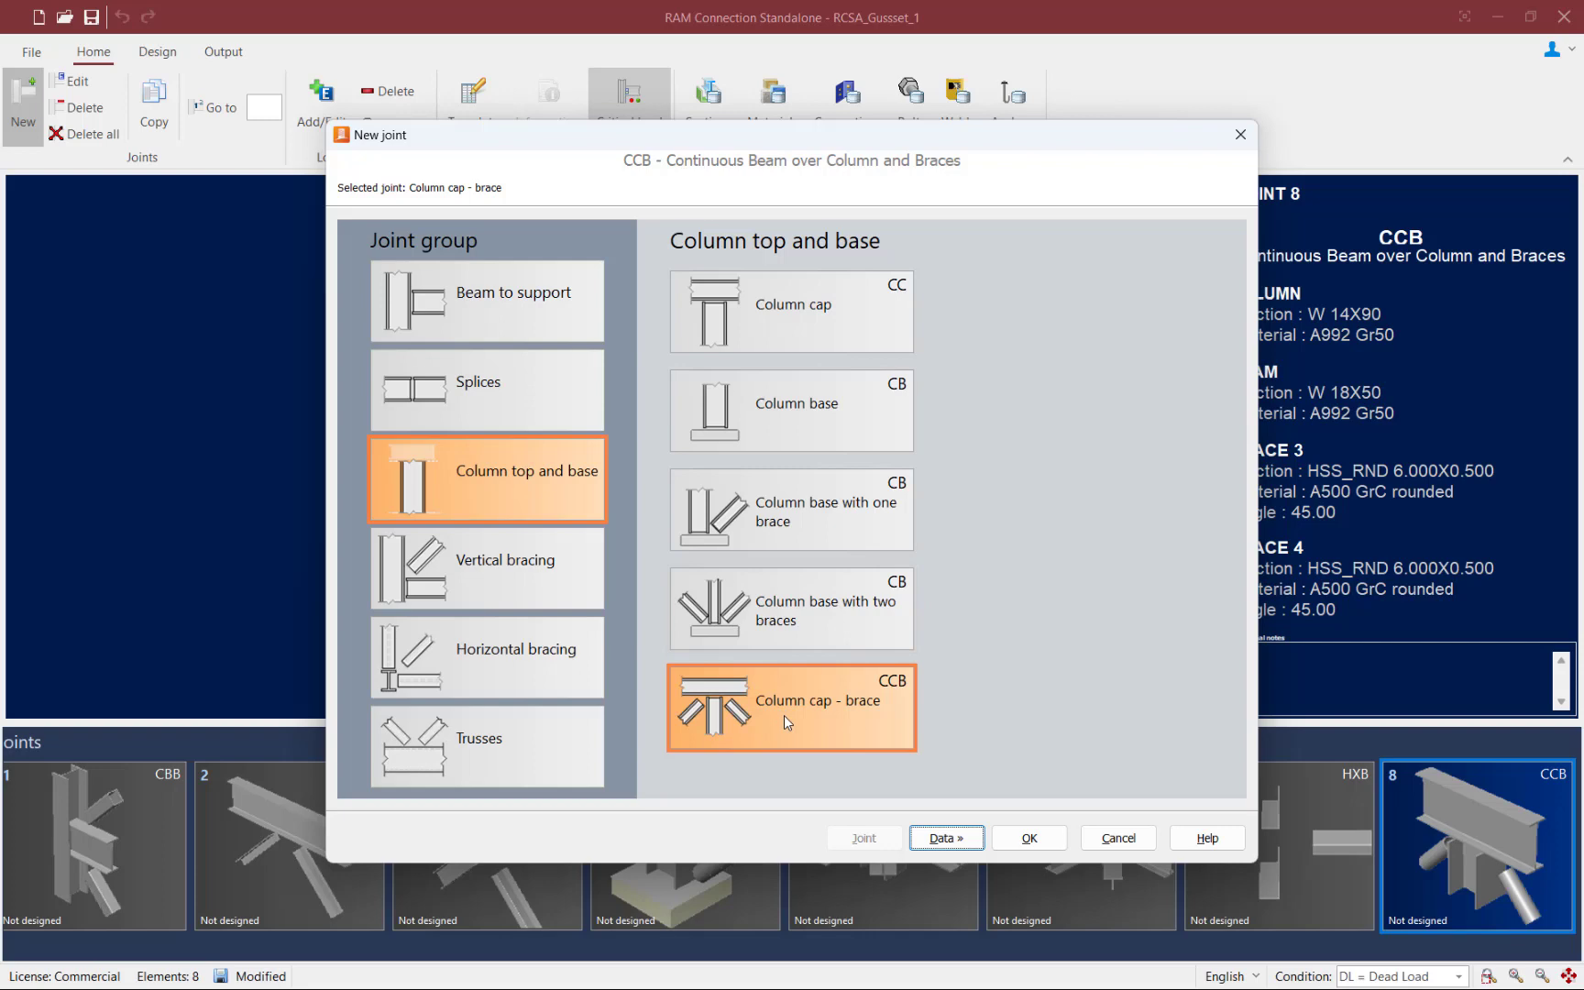
pyautogui.click(946, 838)
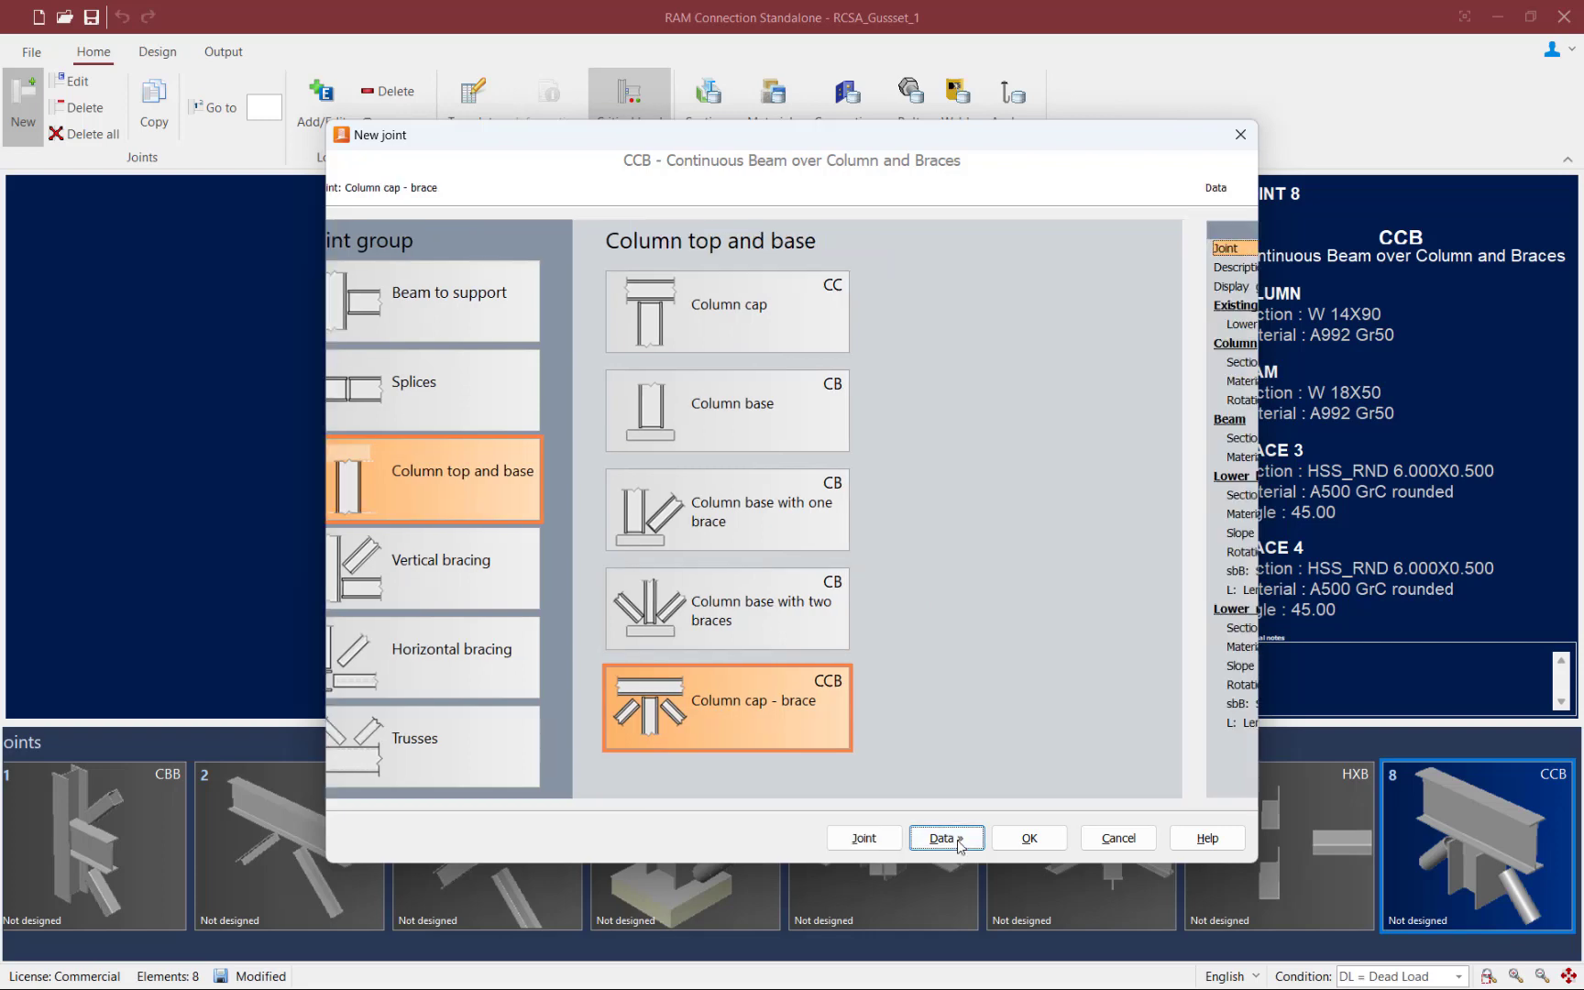
pyautogui.click(942, 838)
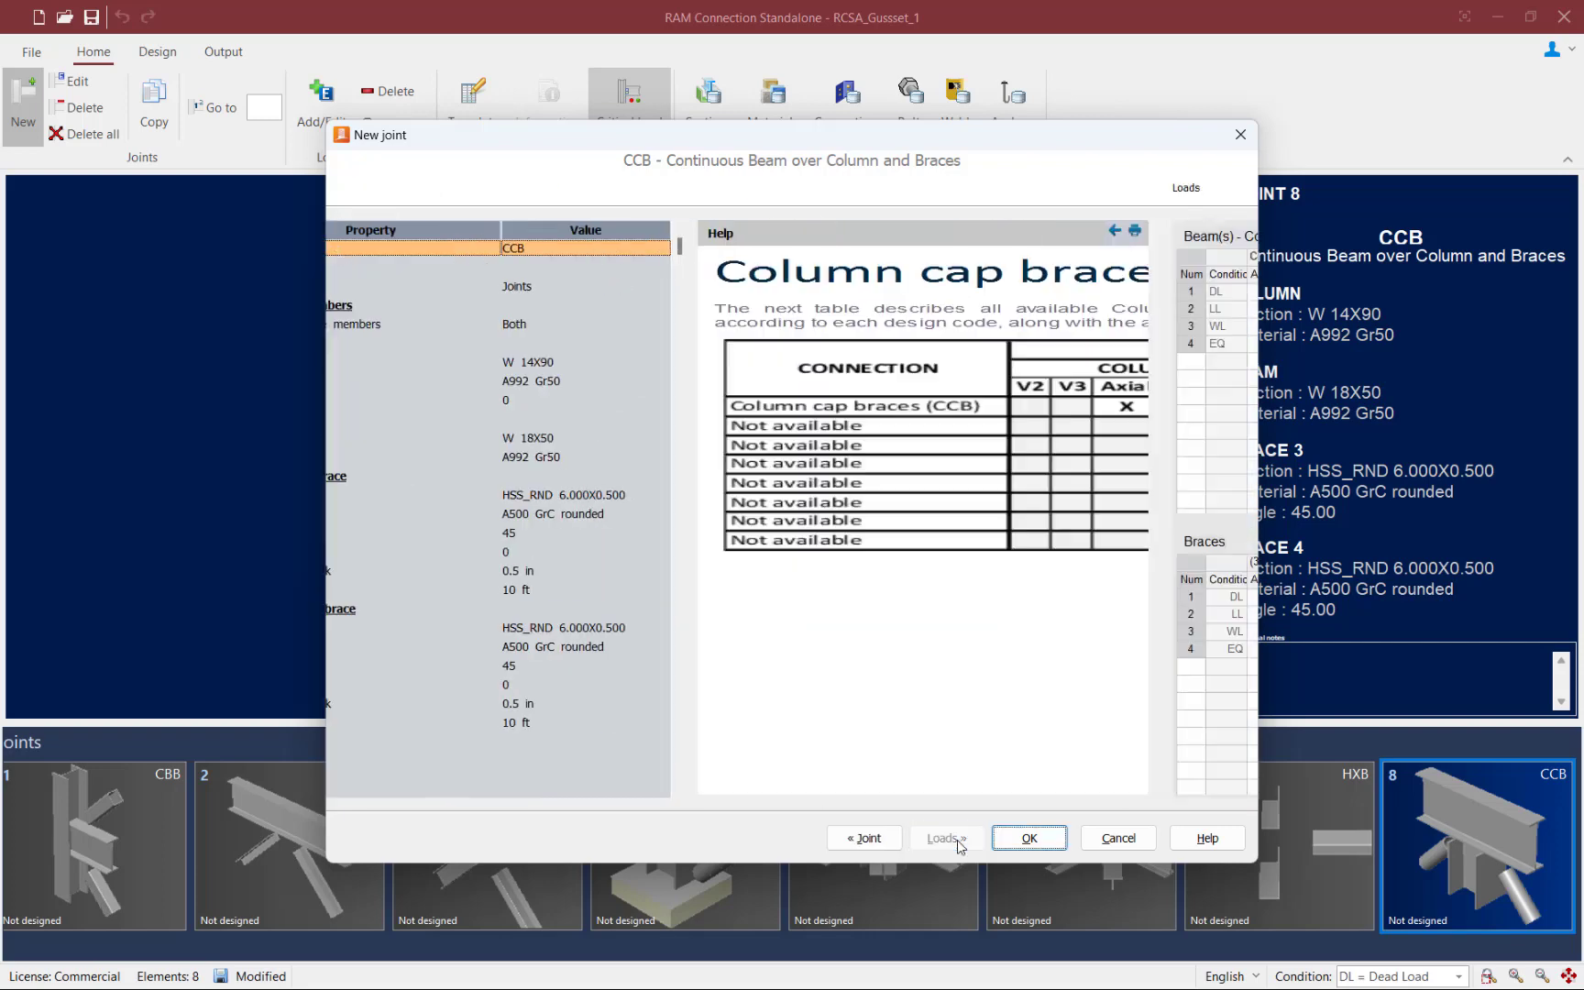
pyautogui.click(946, 838)
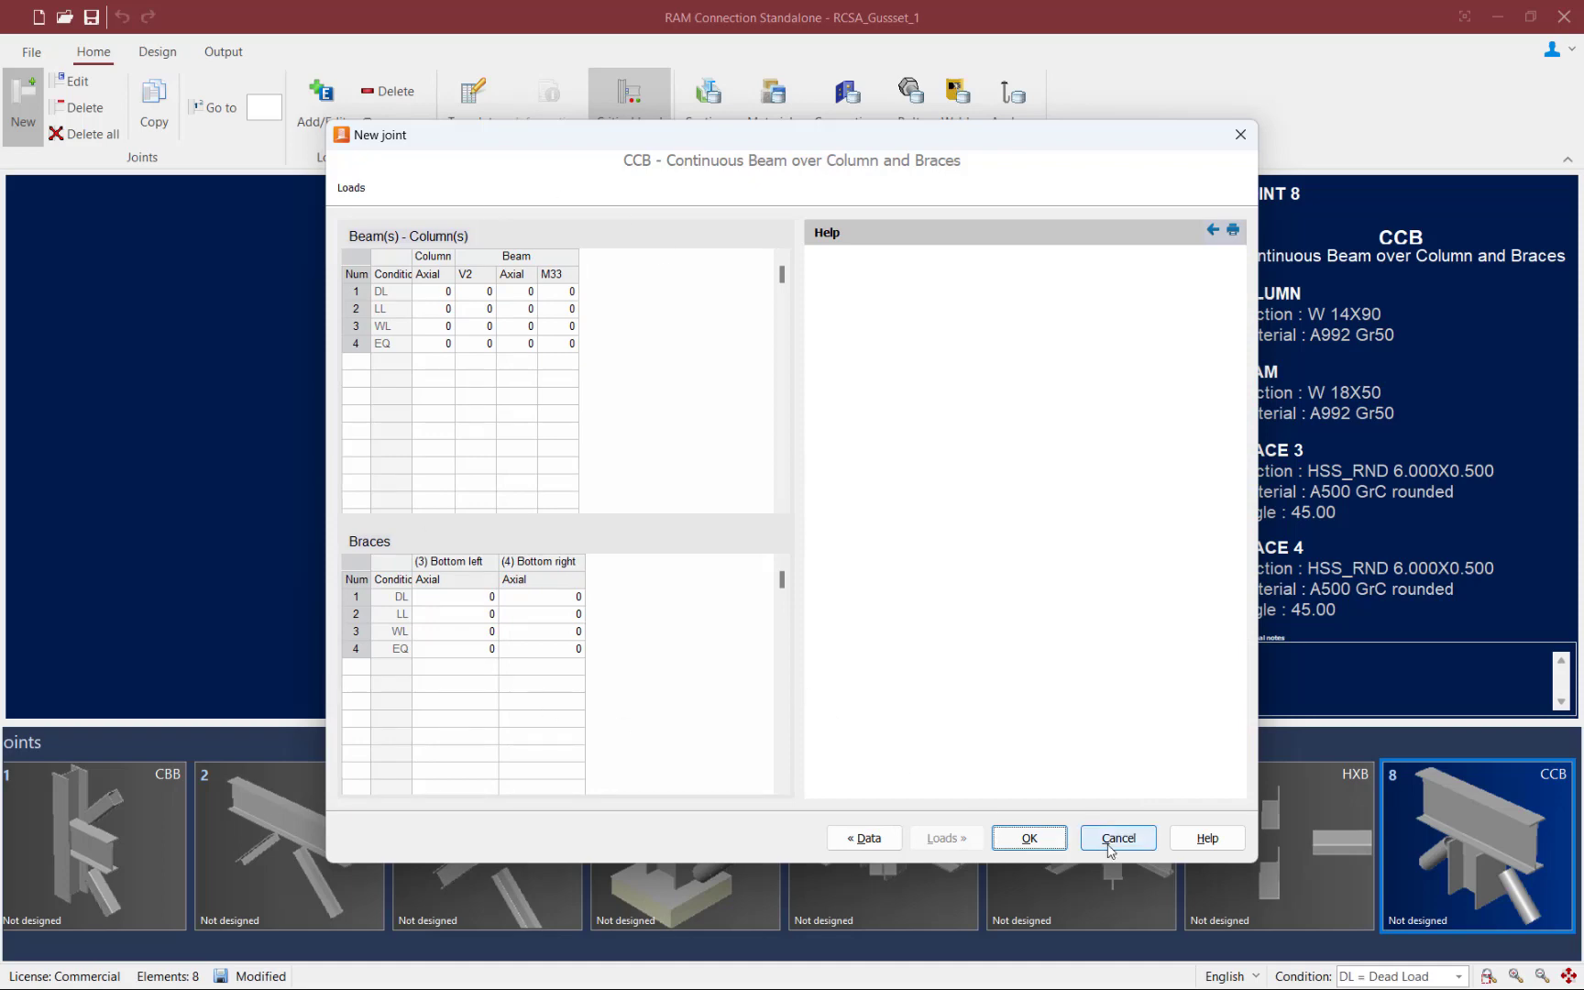
# Cancel the new joint and show the Design commands for joint 8
pyautogui.click(1118, 838)
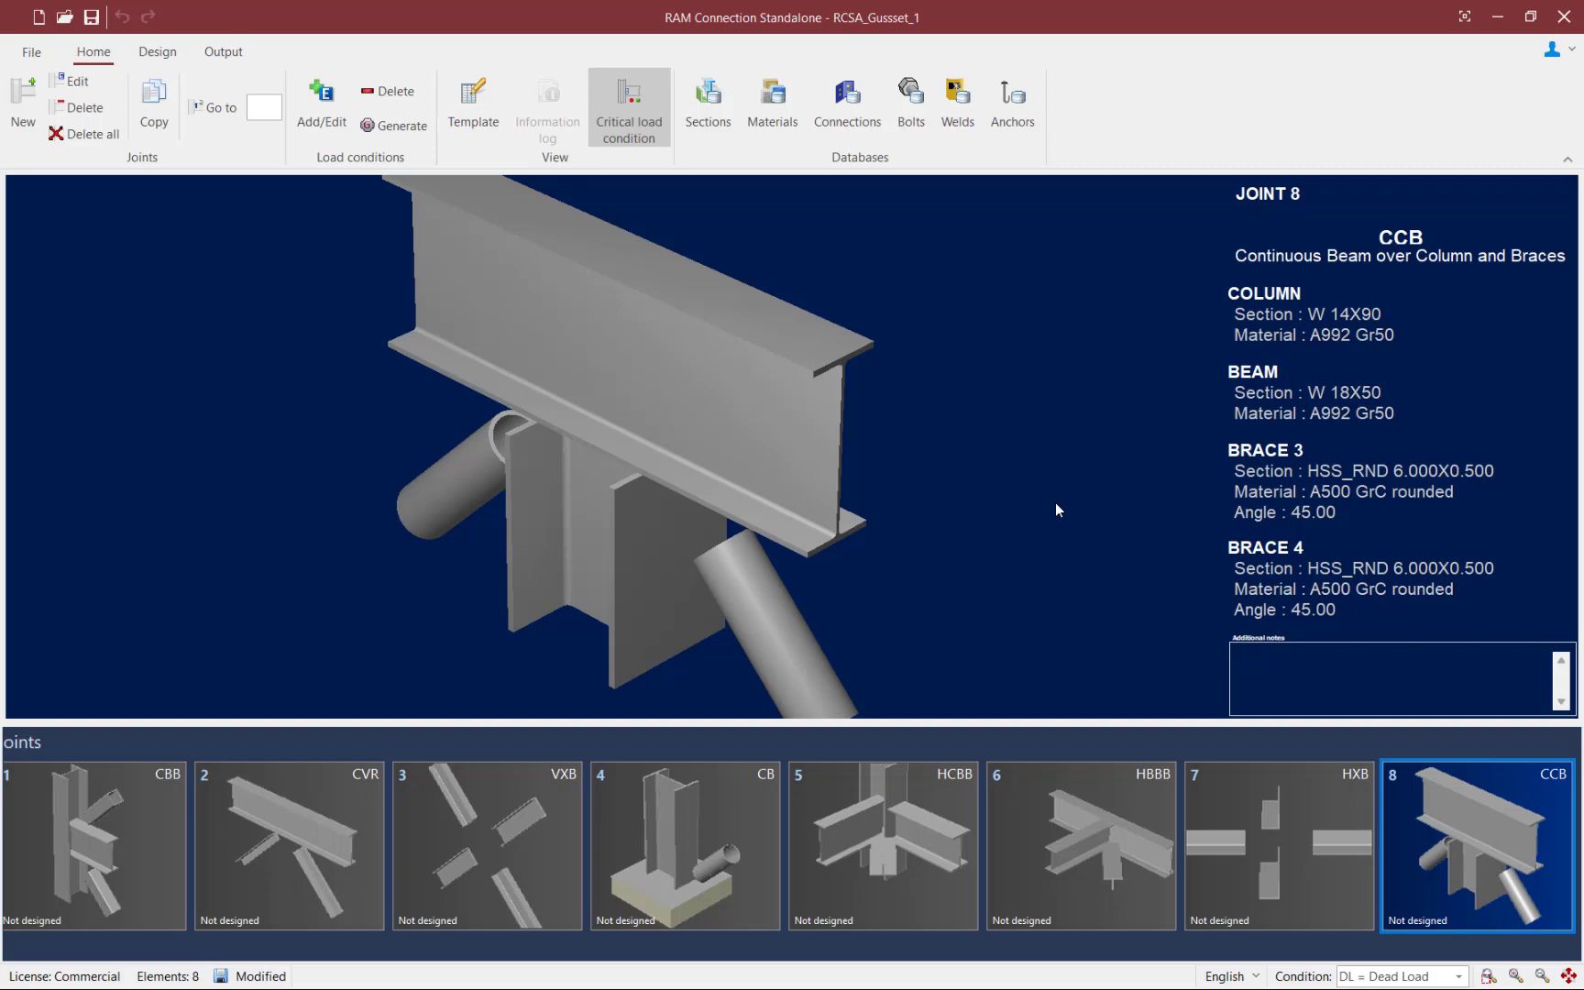
pyautogui.moveTo(923, 521)
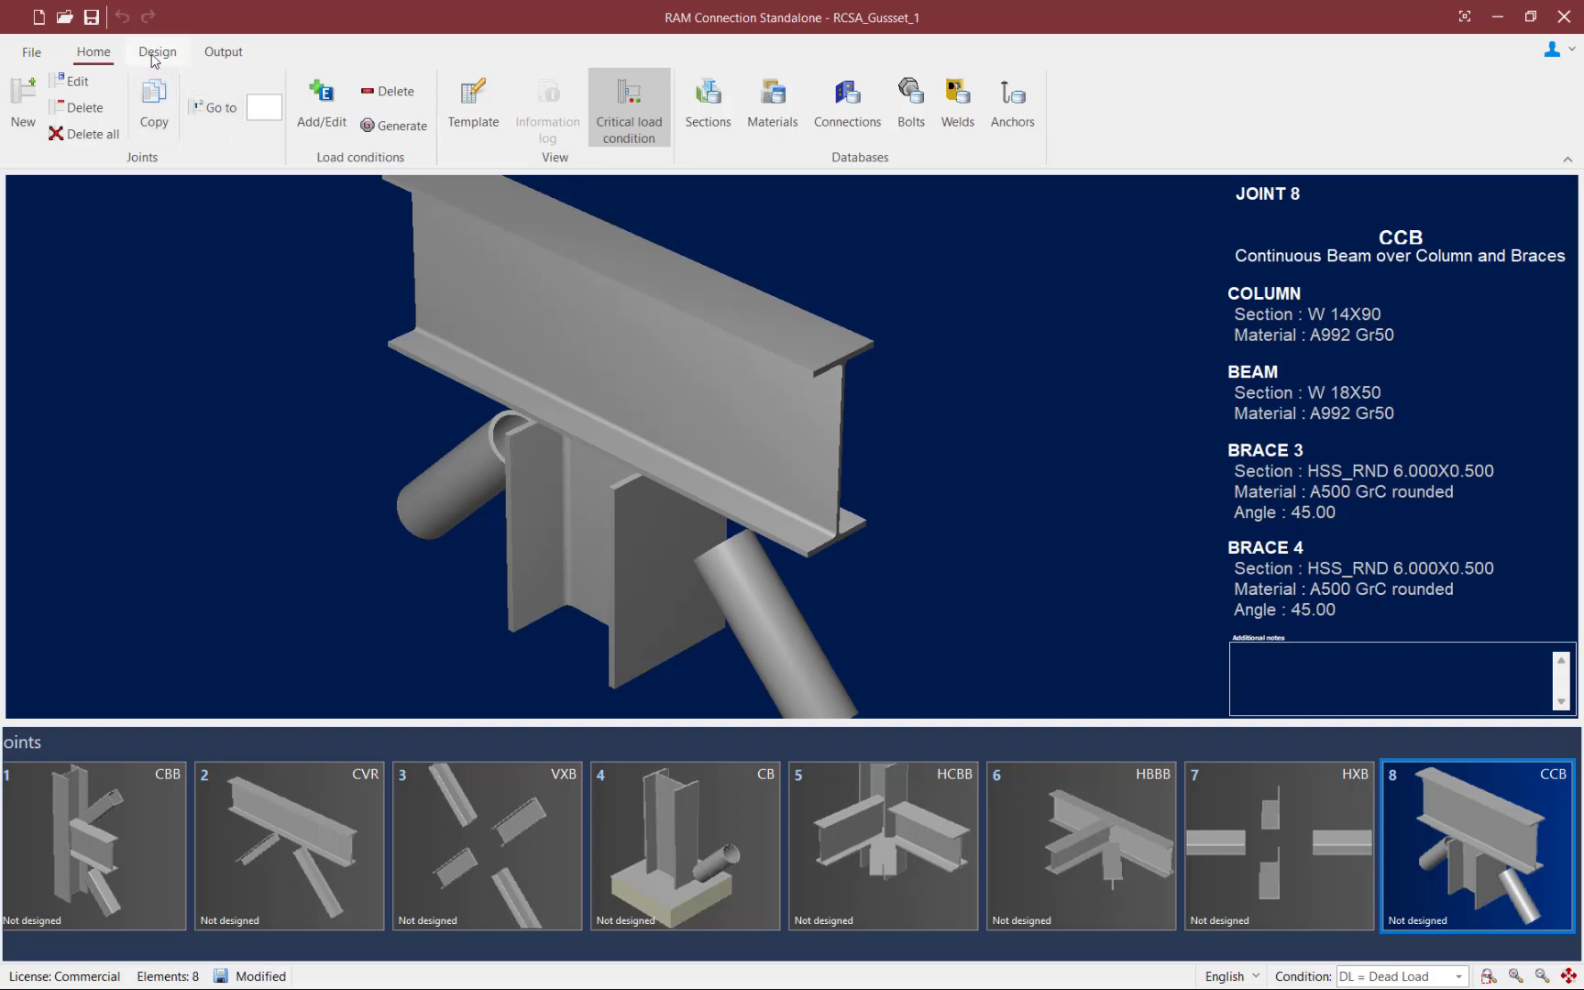
pyautogui.click(157, 52)
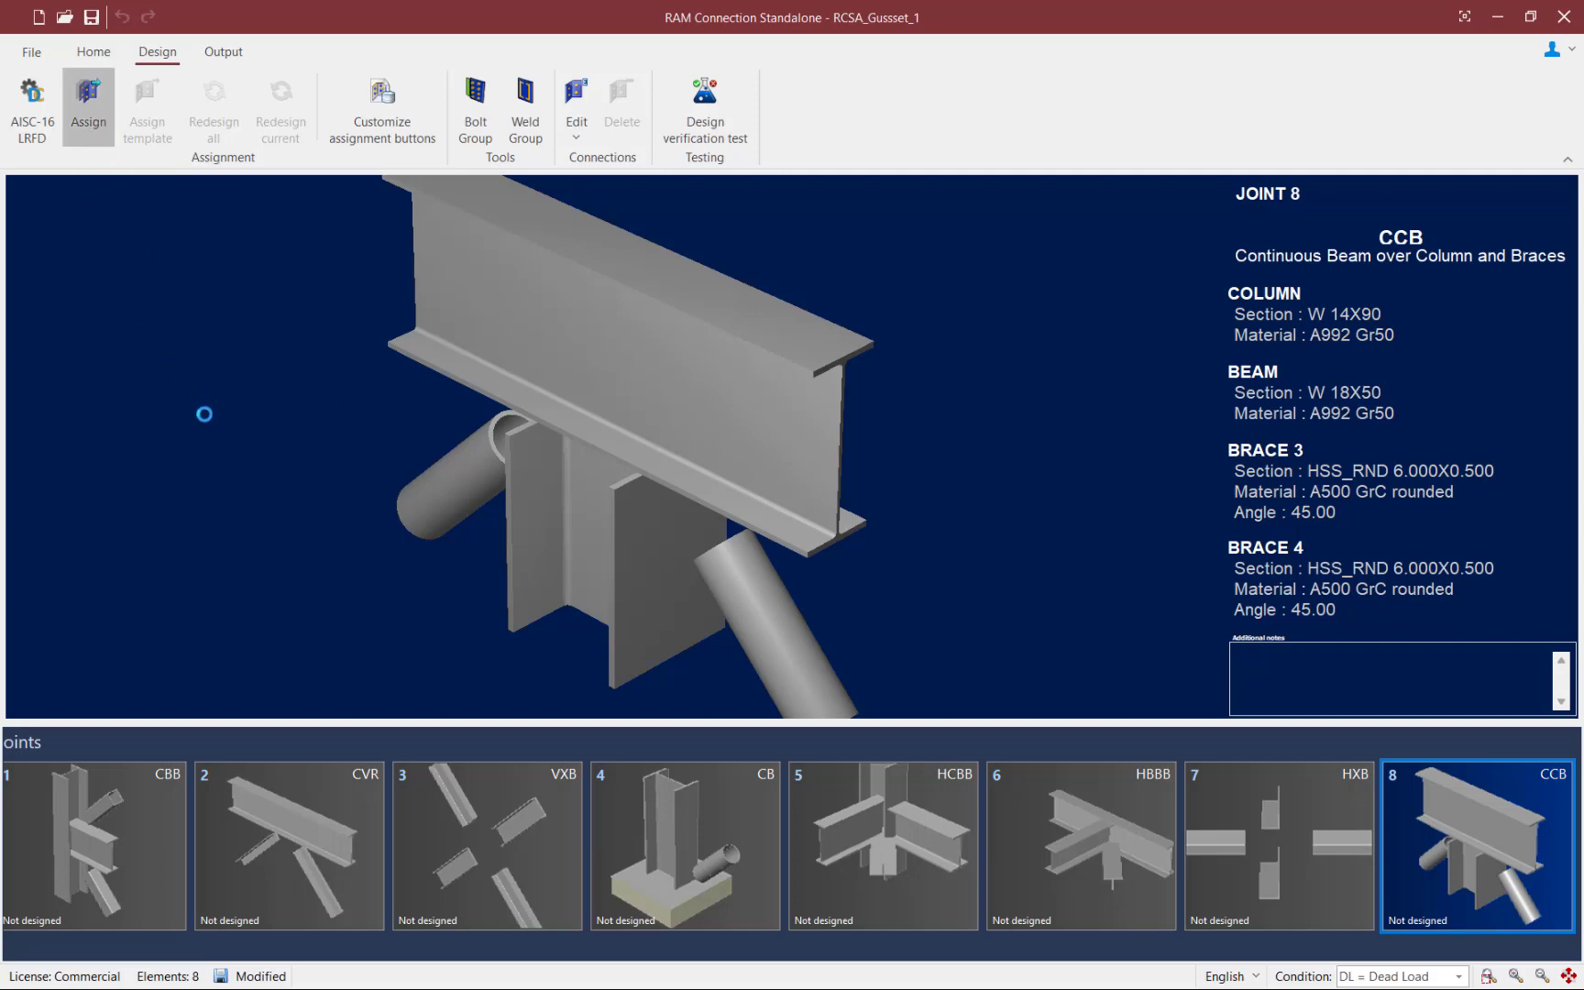
# Assign the CCB Gusset Directly Welded smart connection to joint 8
pyautogui.click(85, 92)
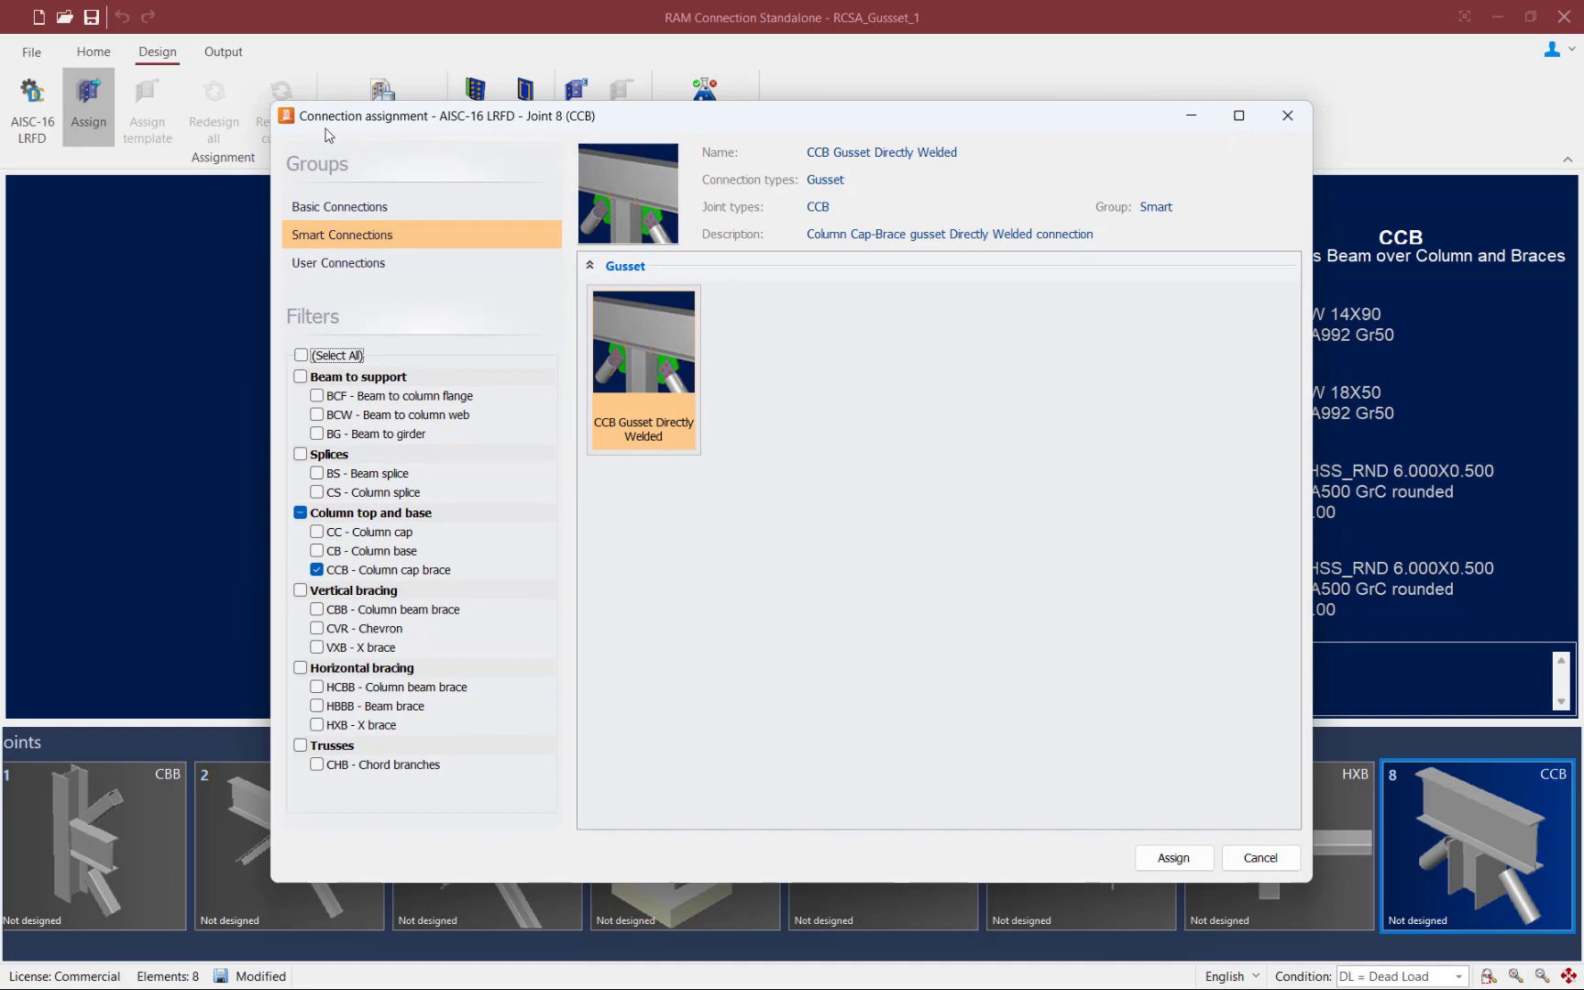
pyautogui.moveTo(332, 532)
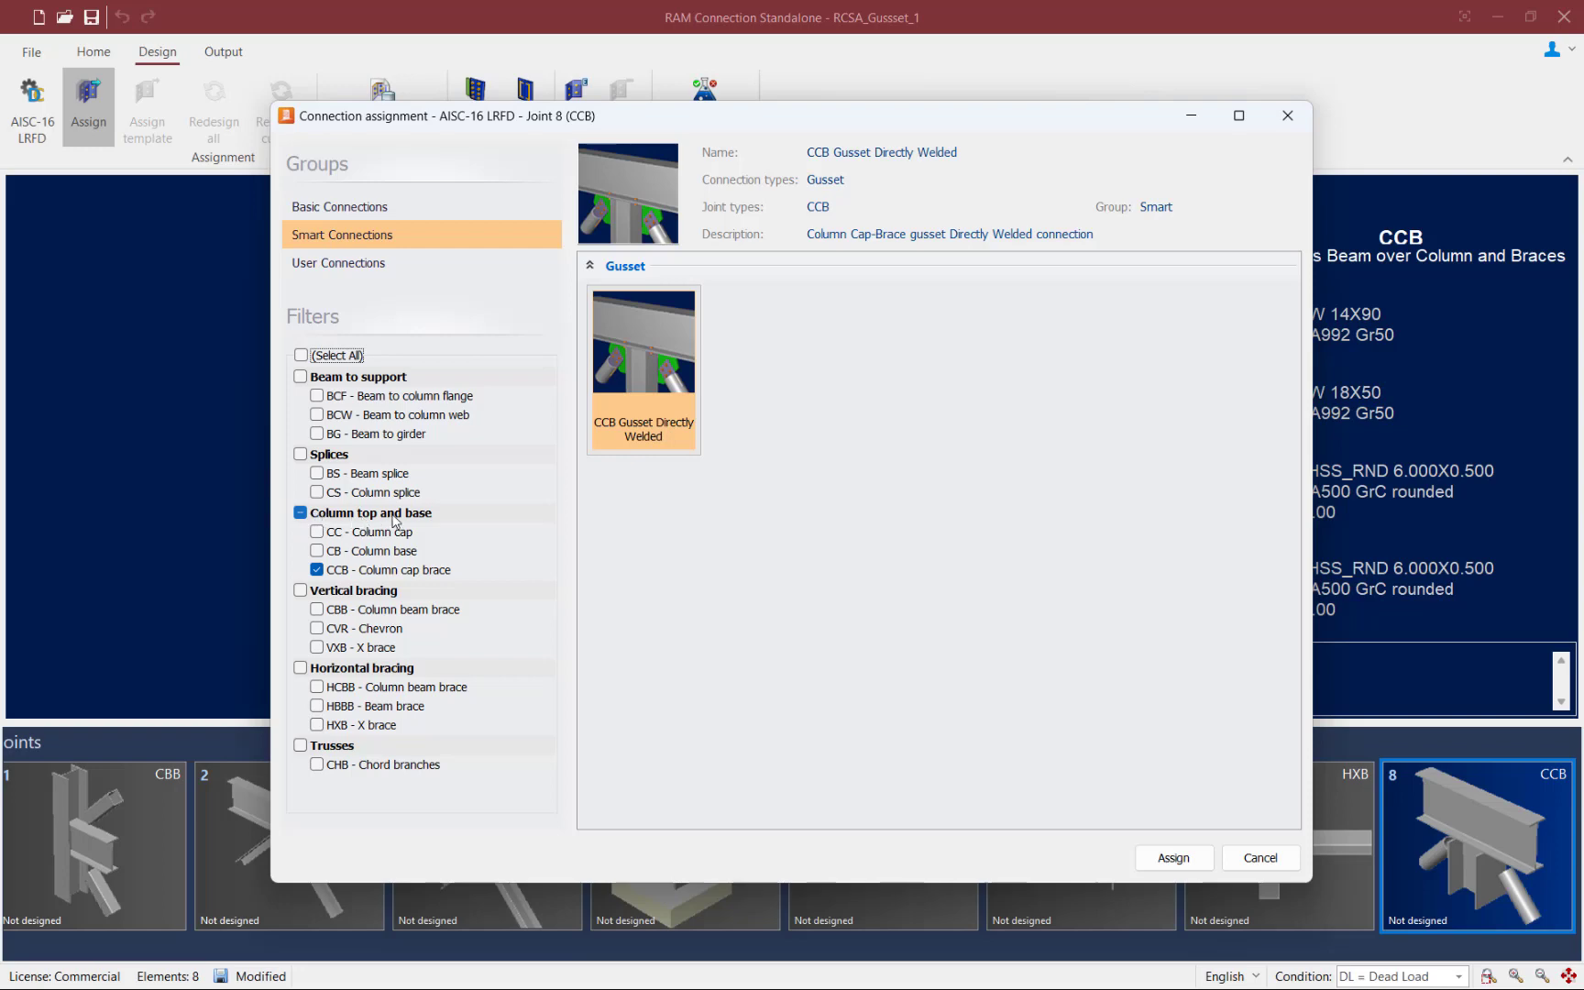
pyautogui.moveTo(360, 578)
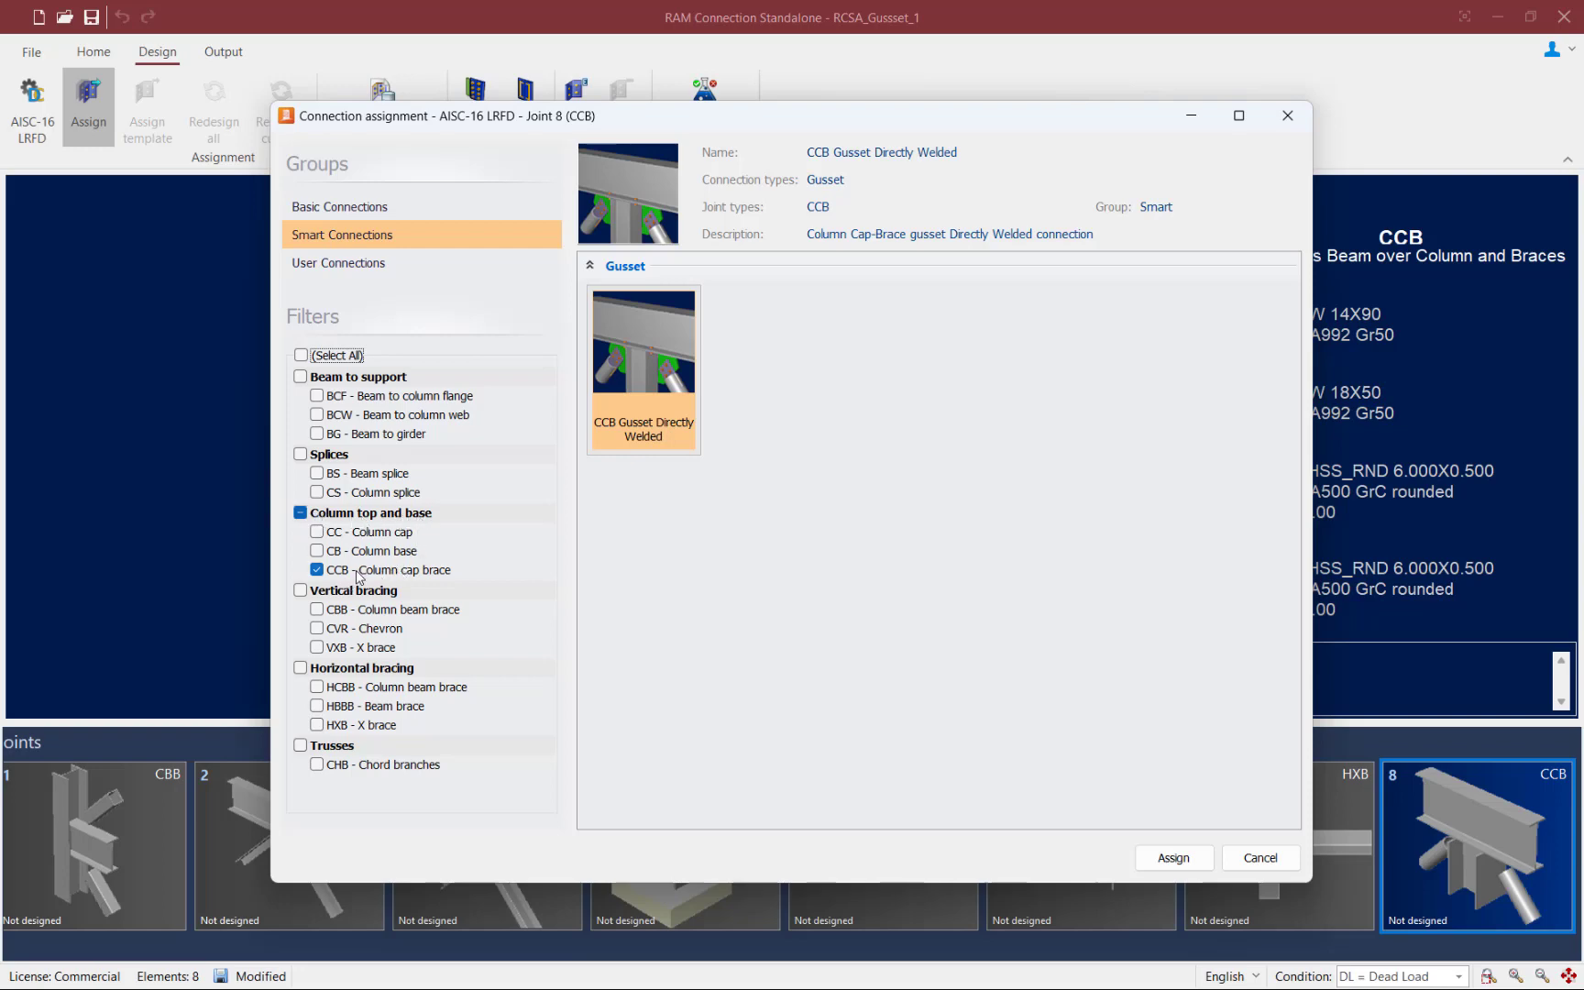
pyautogui.moveTo(427, 580)
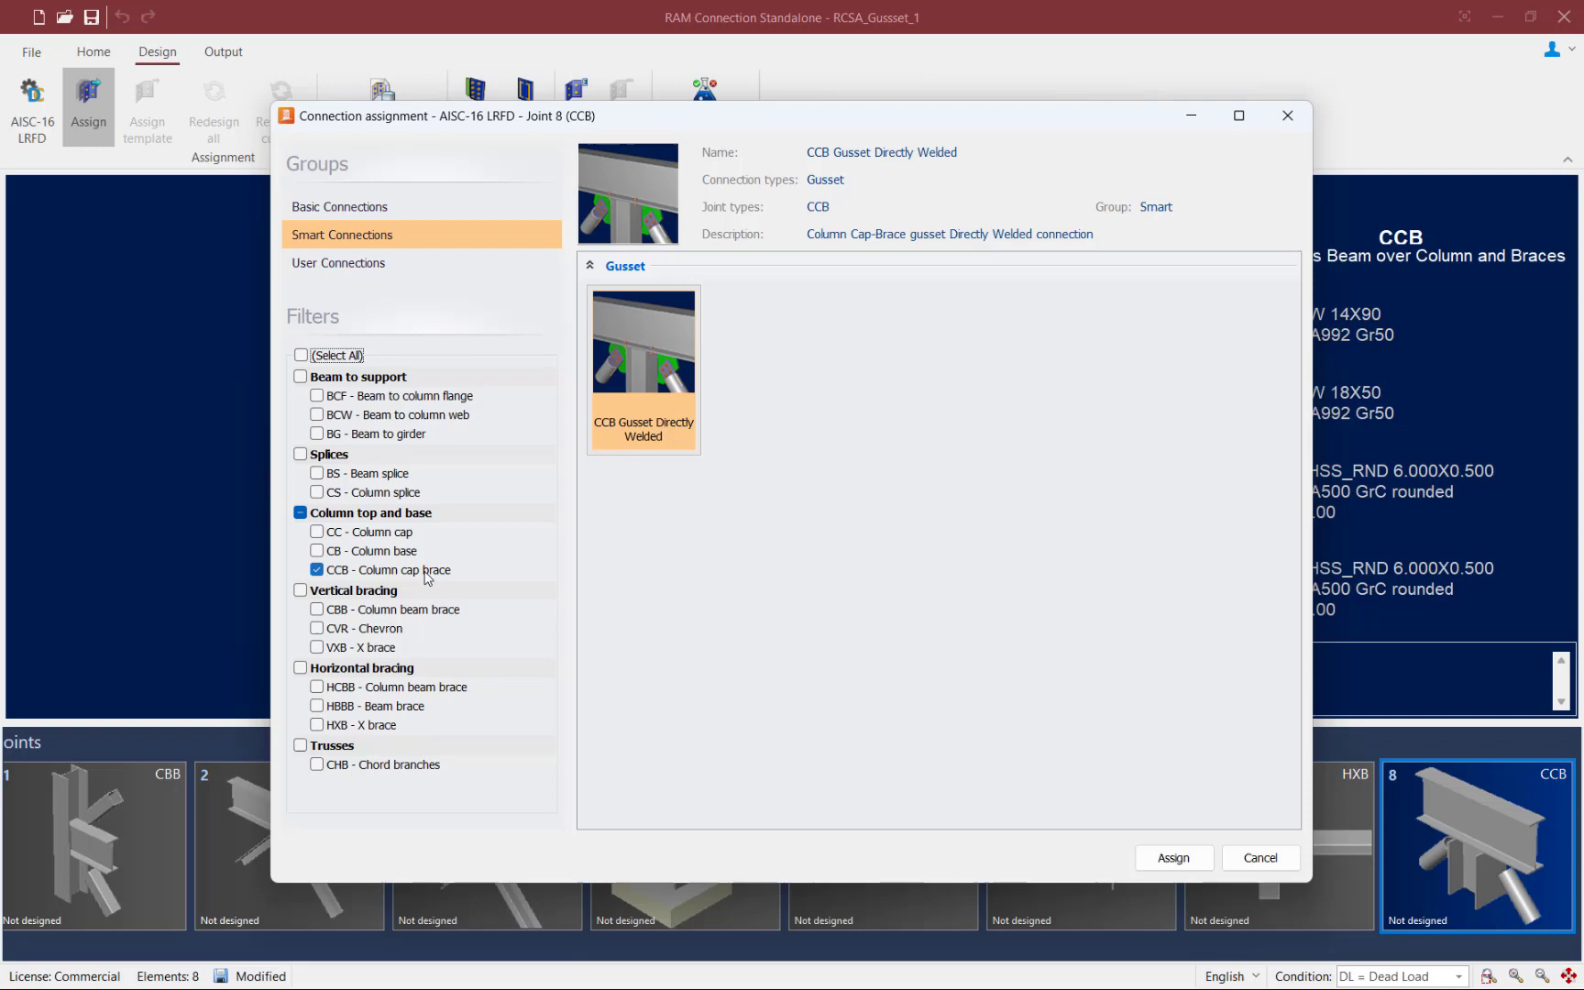
pyautogui.moveTo(678, 416)
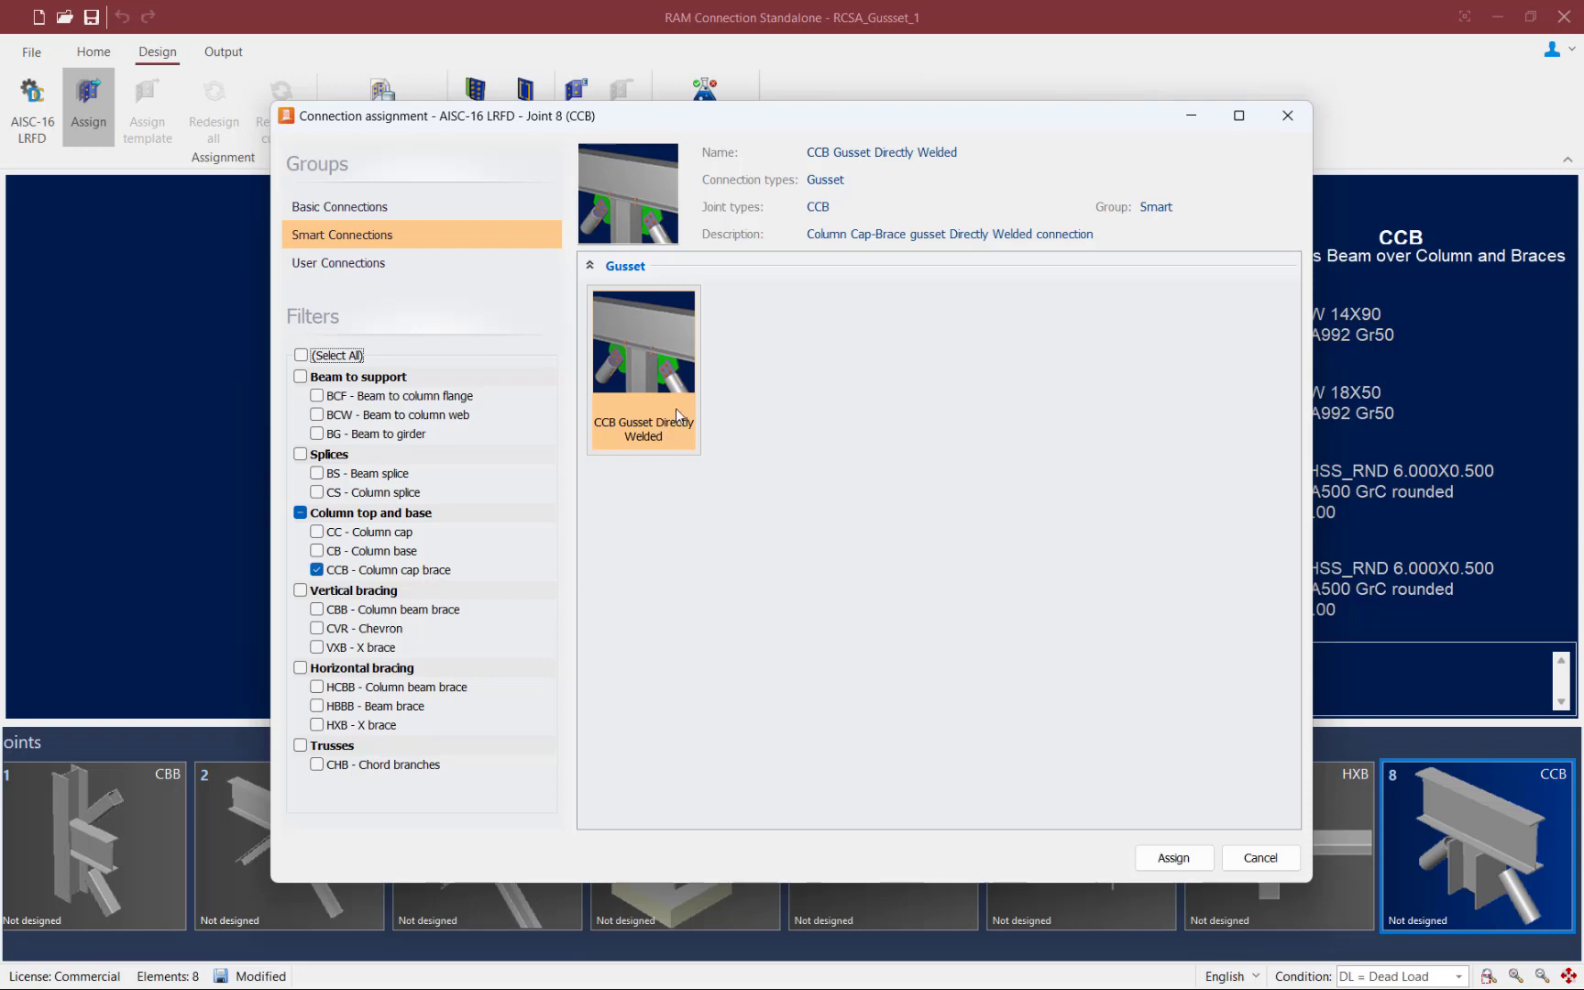
pyautogui.moveTo(859, 693)
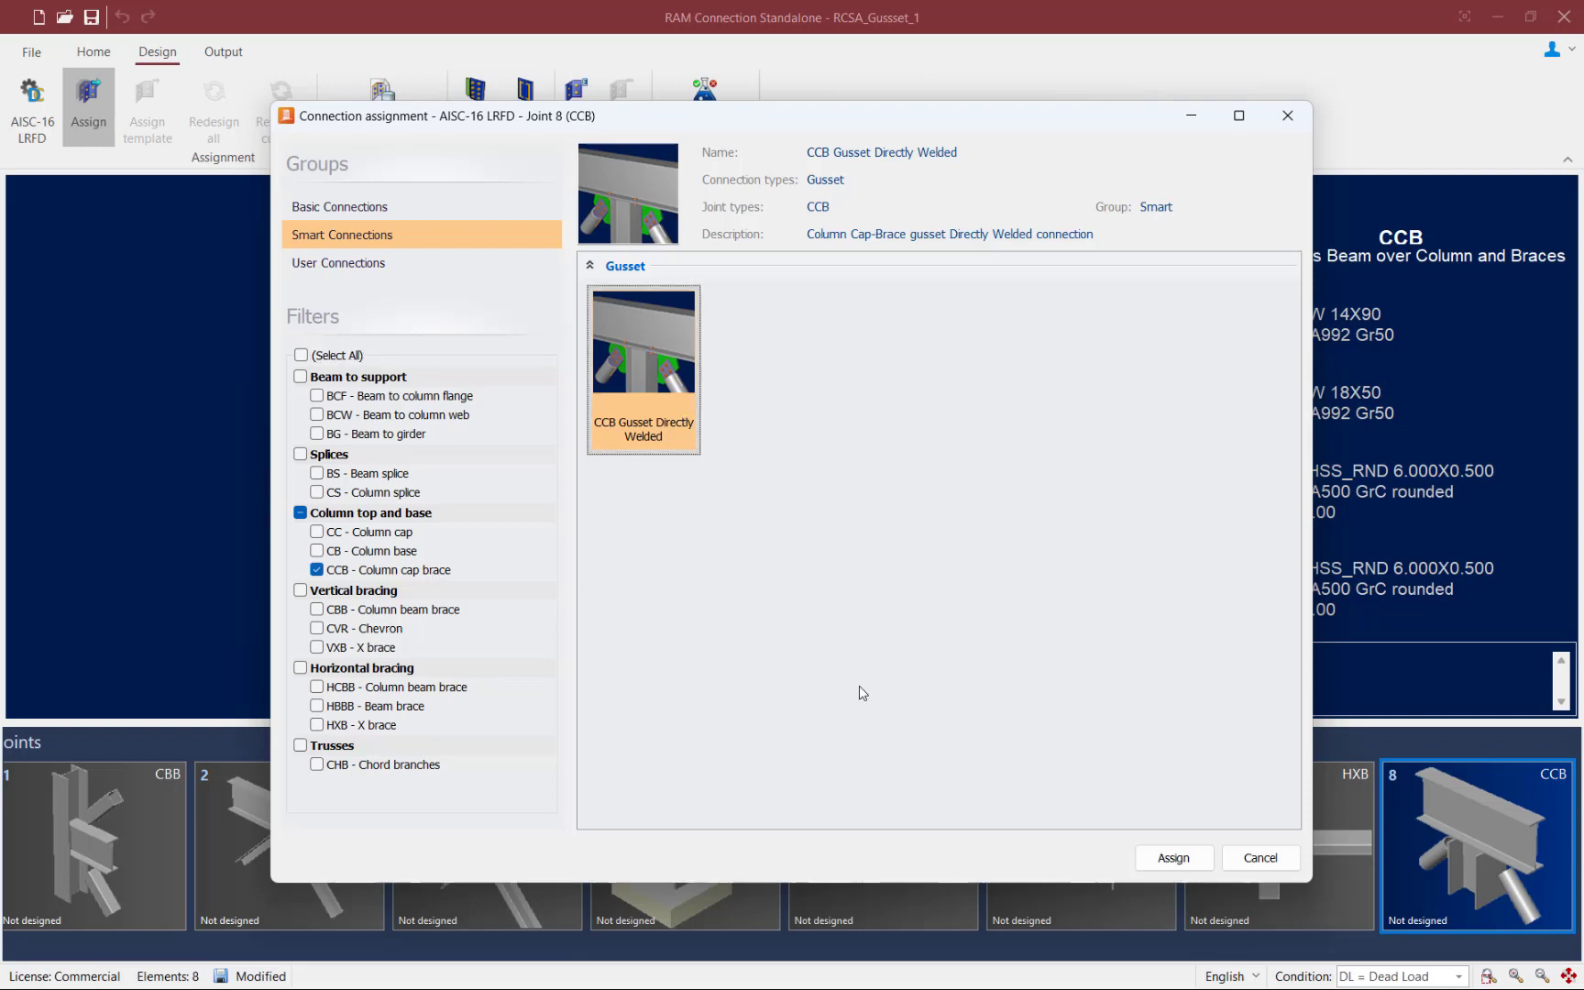
pyautogui.click(1173, 858)
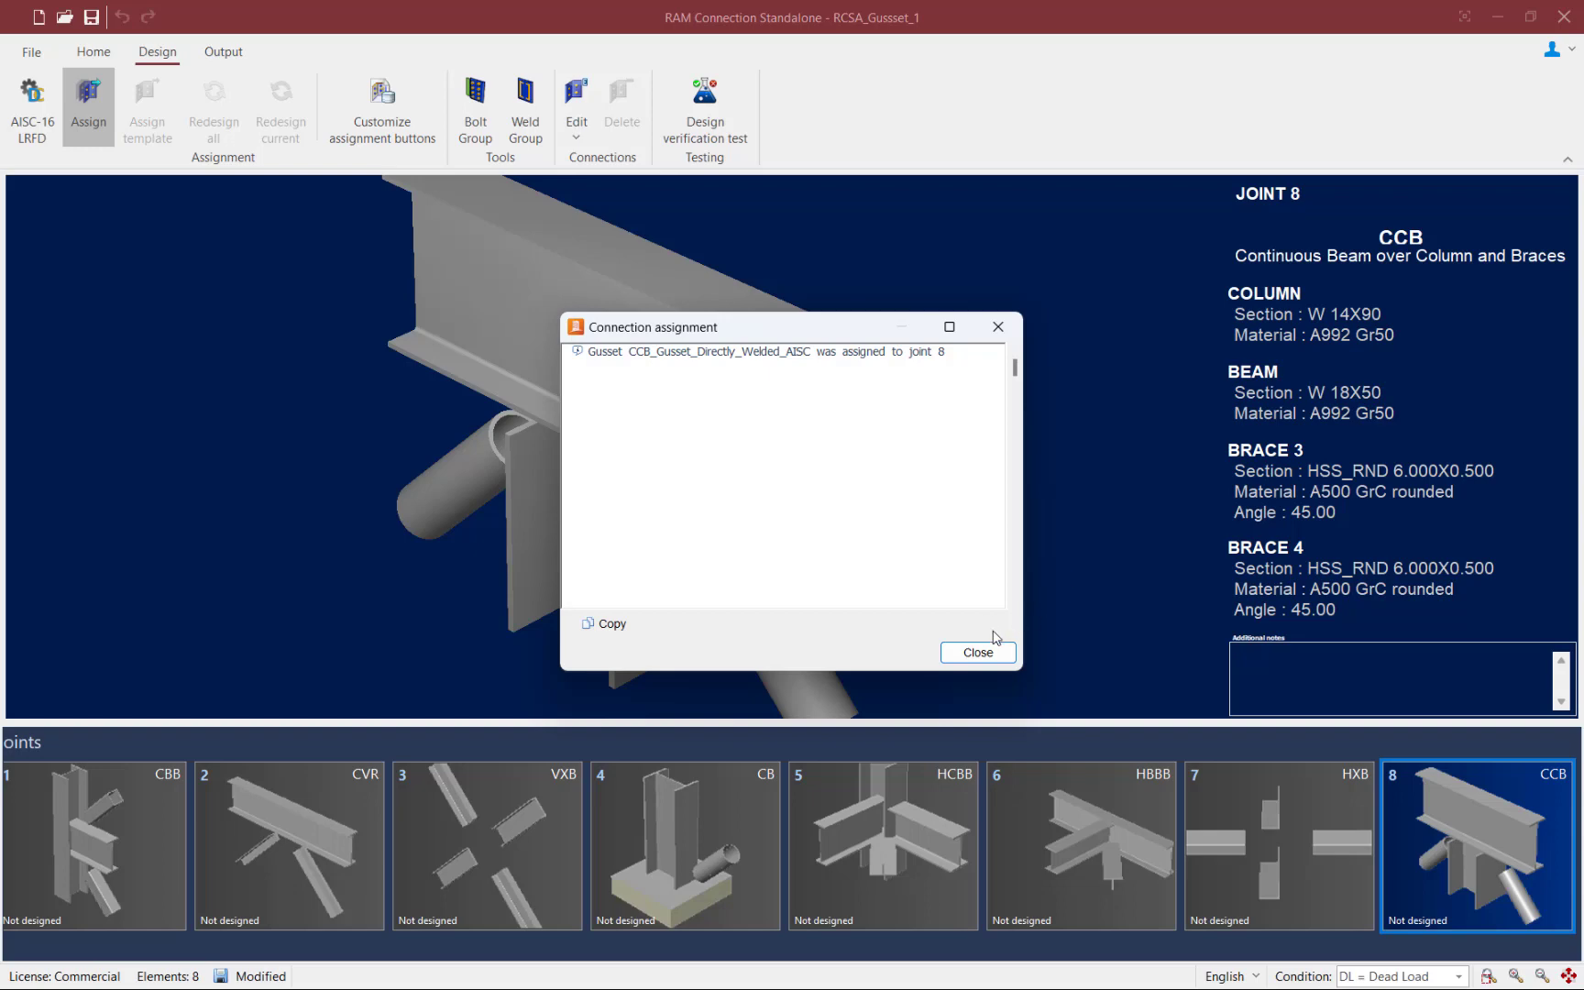
# Dismiss the assignment report showing joint 8 at 0.98 and begin editing its connection
pyautogui.click(978, 653)
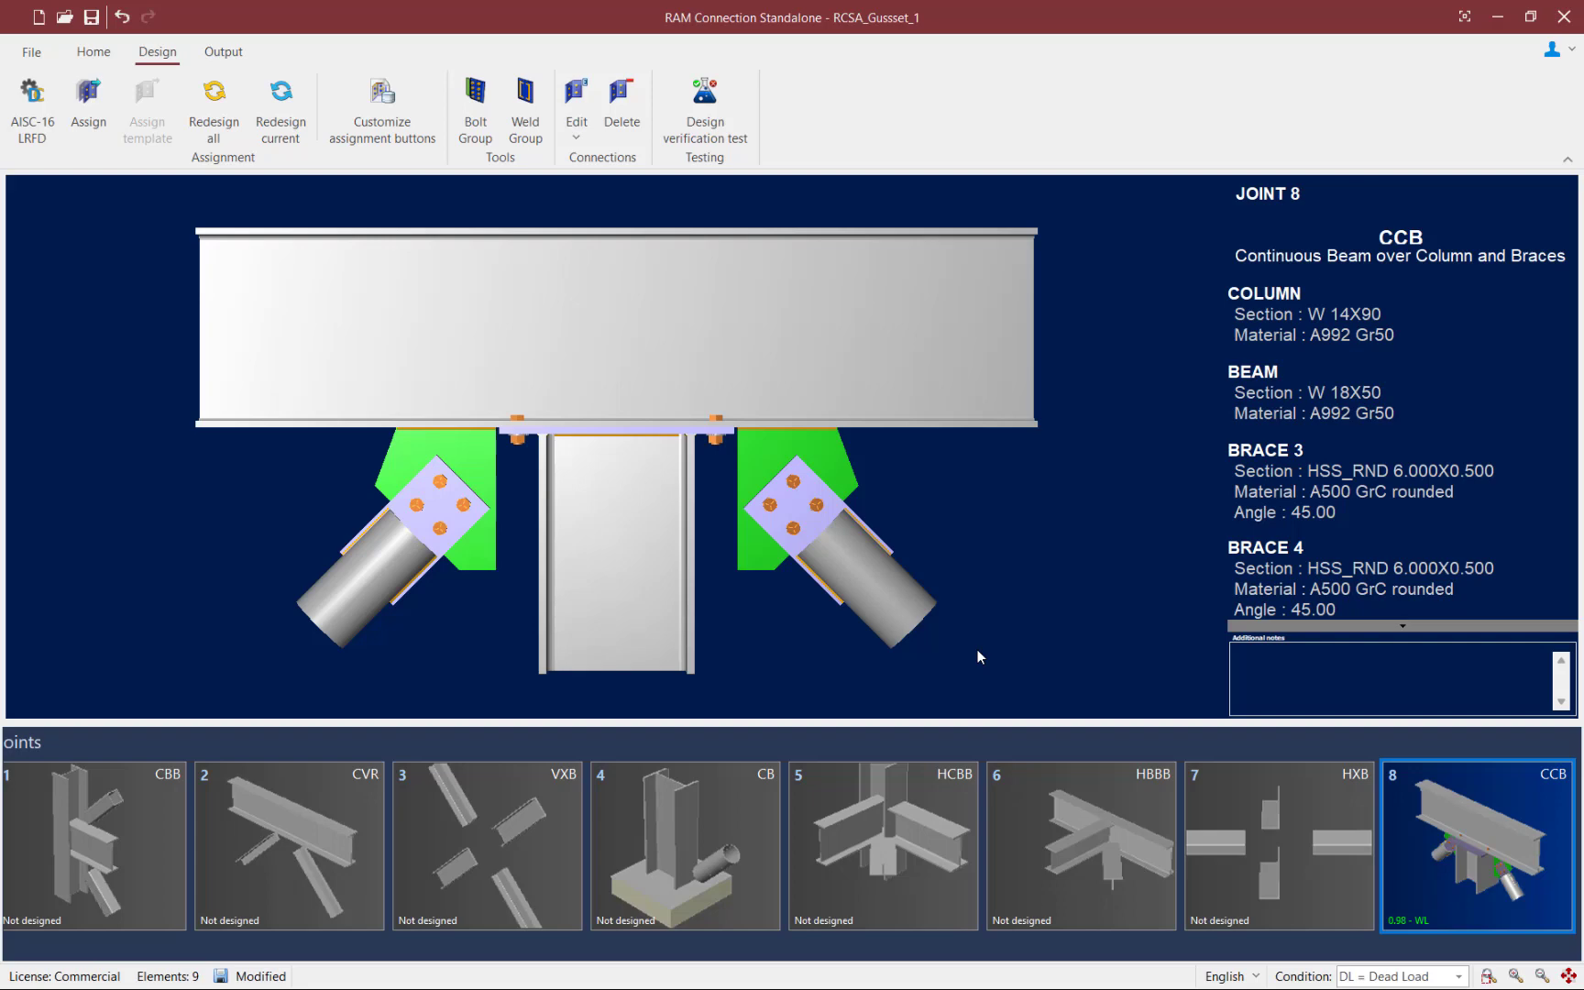
pyautogui.moveTo(882, 645)
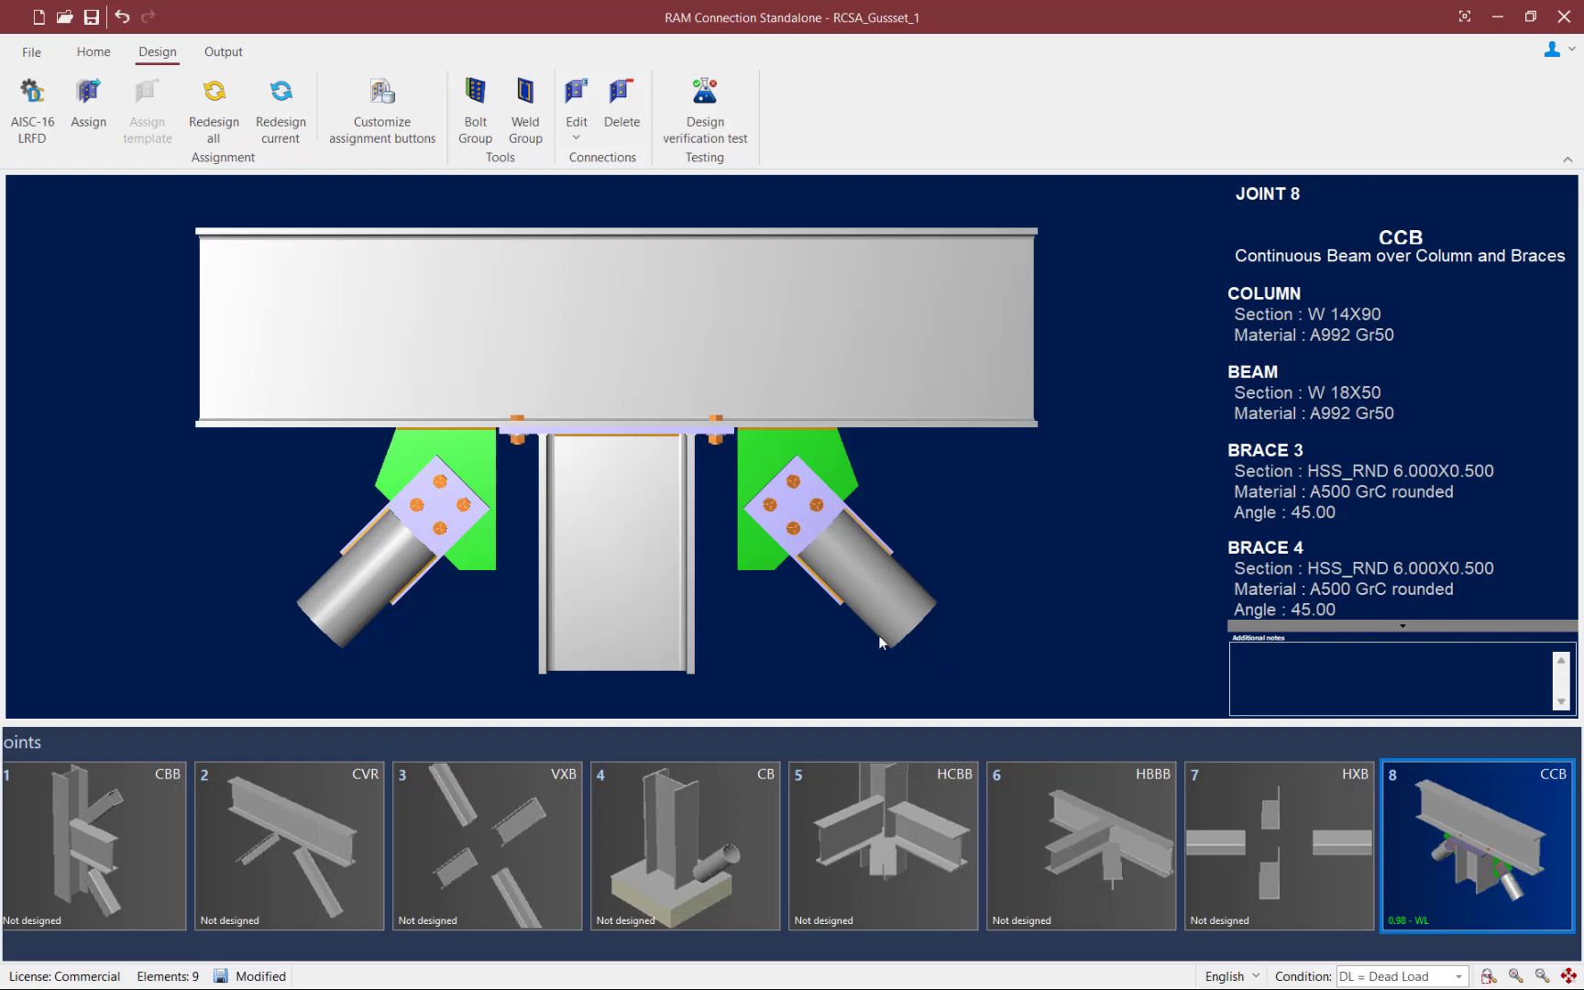
pyautogui.moveTo(570, 167)
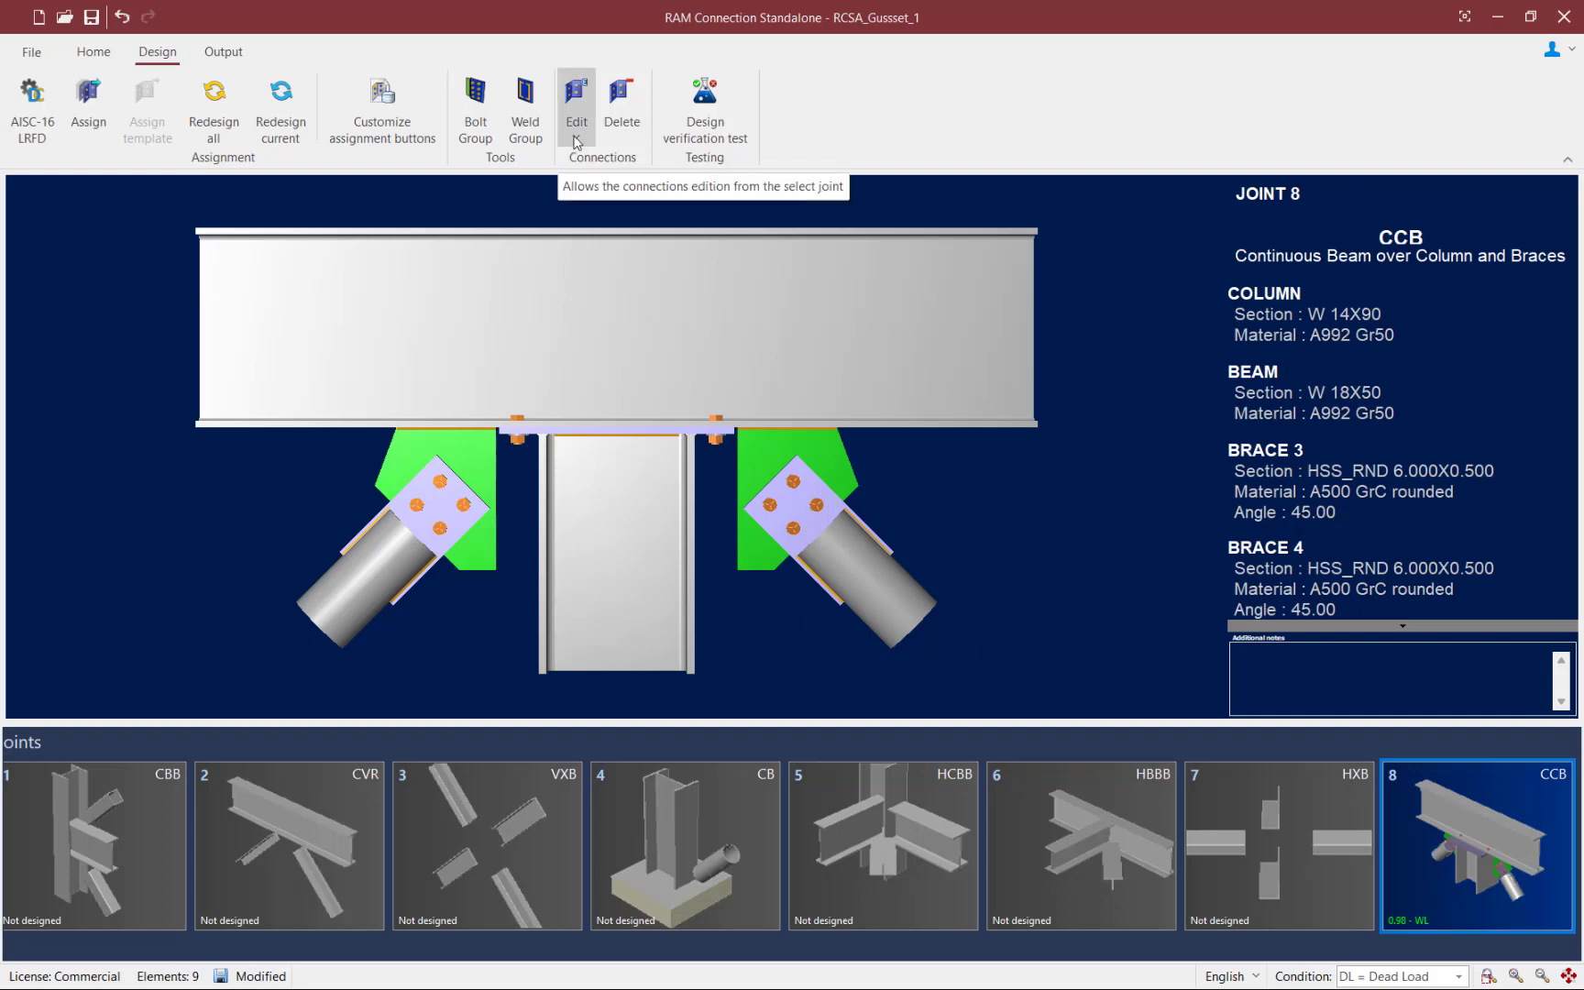
pyautogui.click(576, 95)
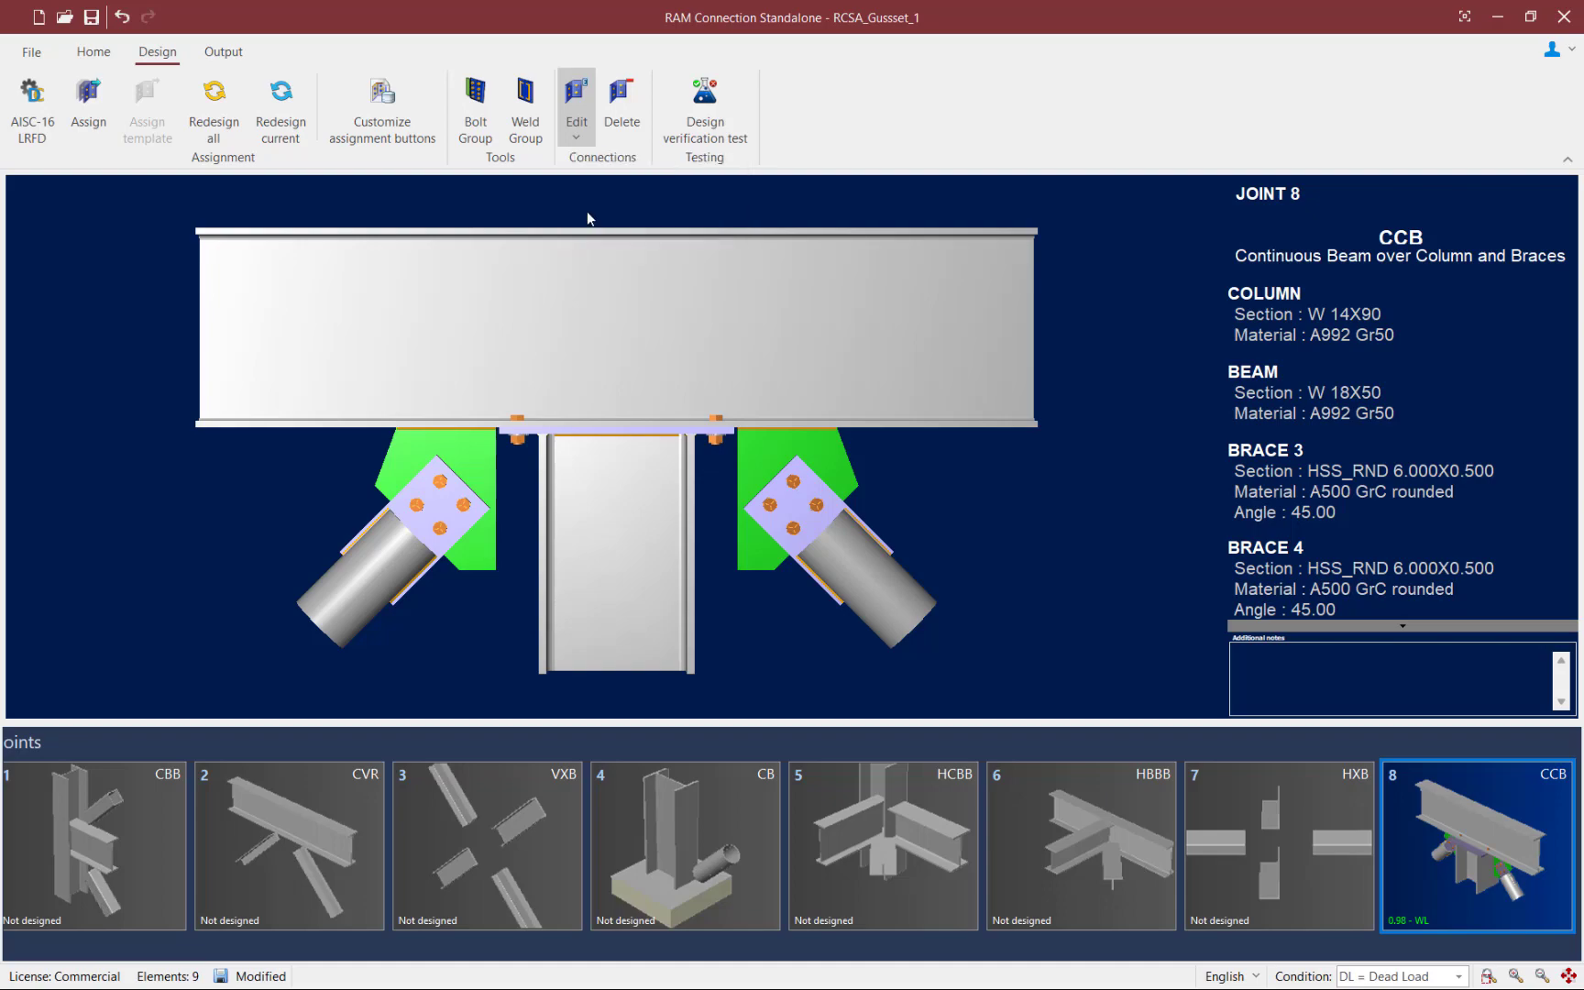
# Show the Lower left brace's Gusset-to-Brace connection settings in the connection editor
pyautogui.click(576, 95)
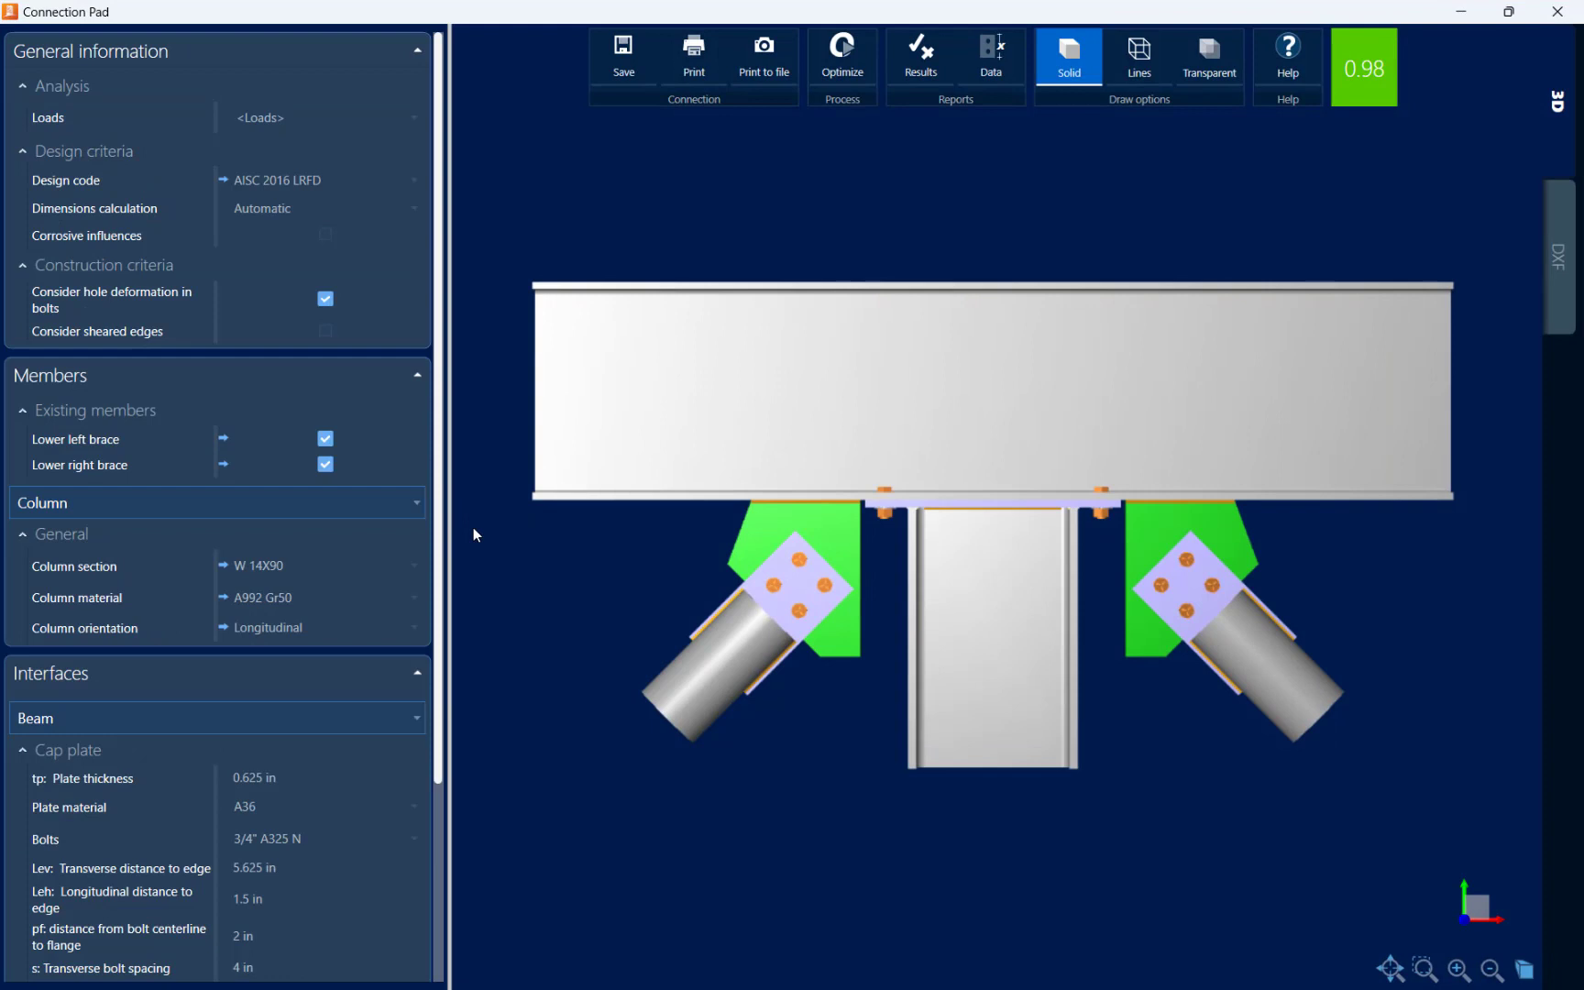
pyautogui.moveTo(480, 542)
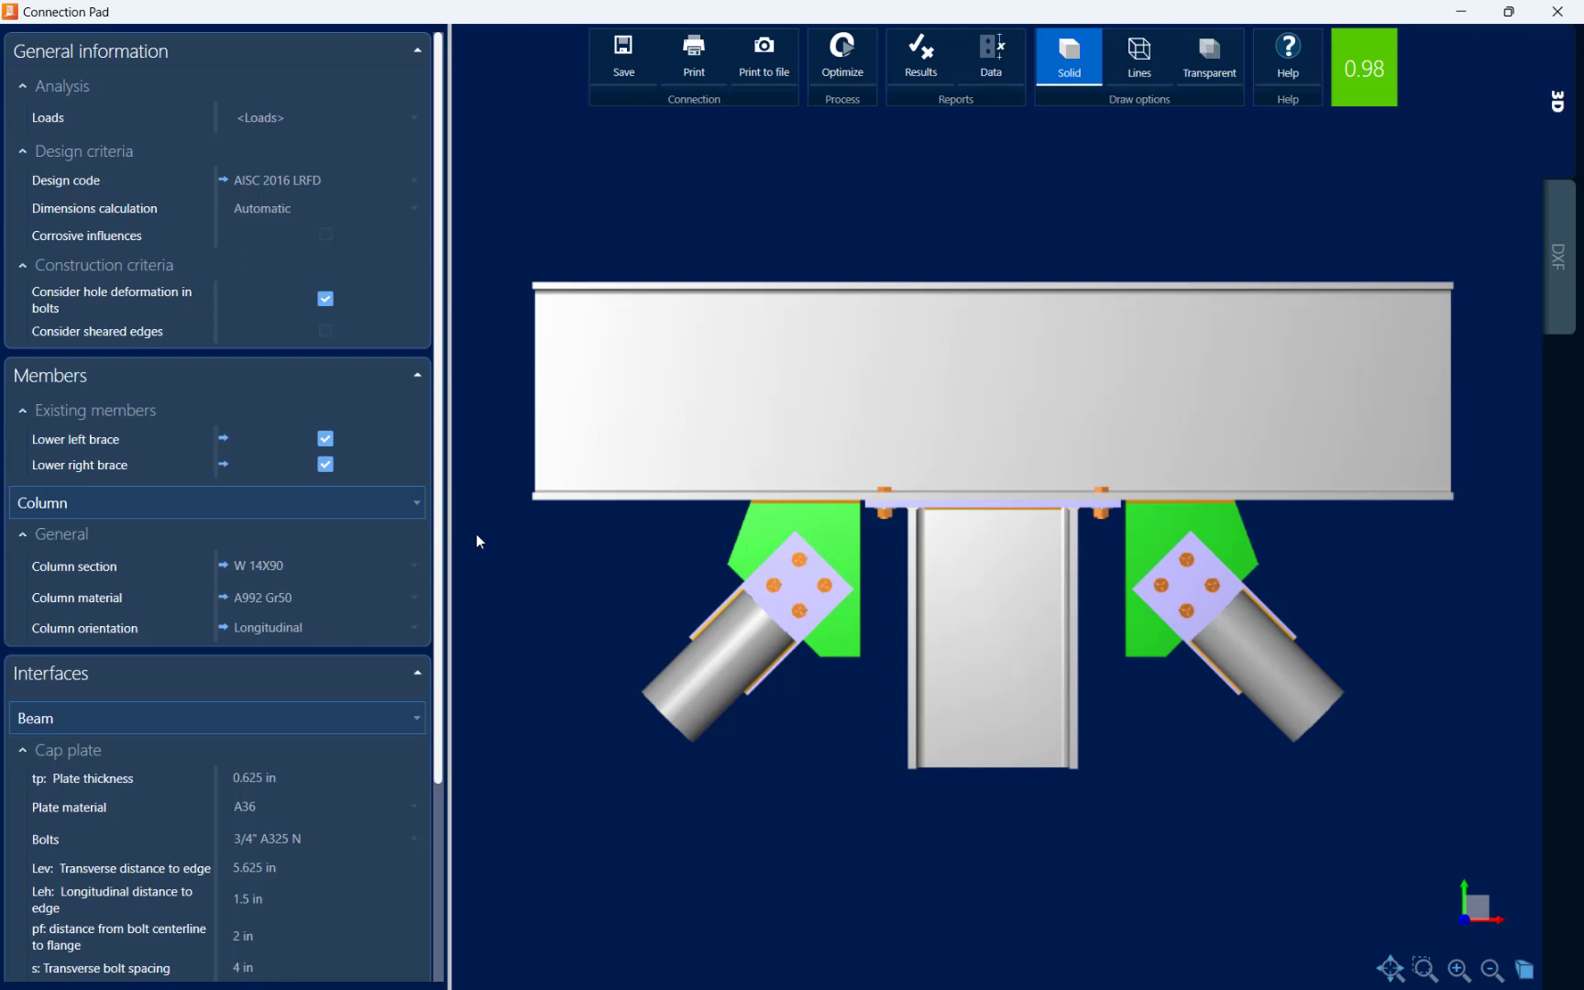
pyautogui.moveTo(442, 521)
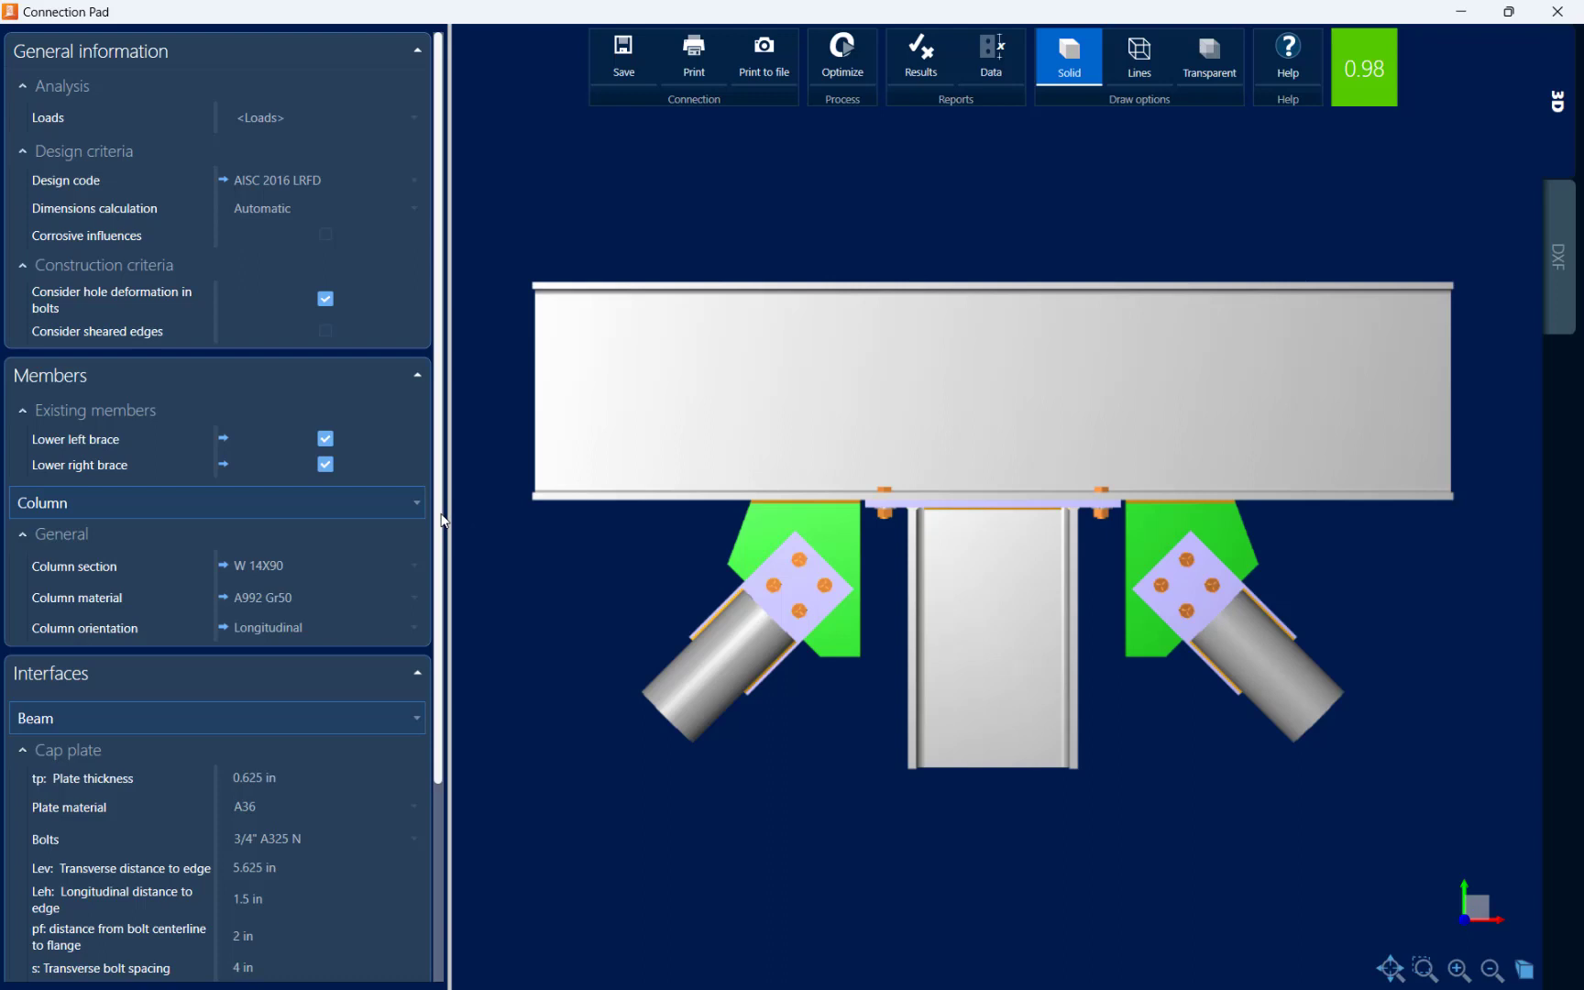
pyautogui.scroll(-3)
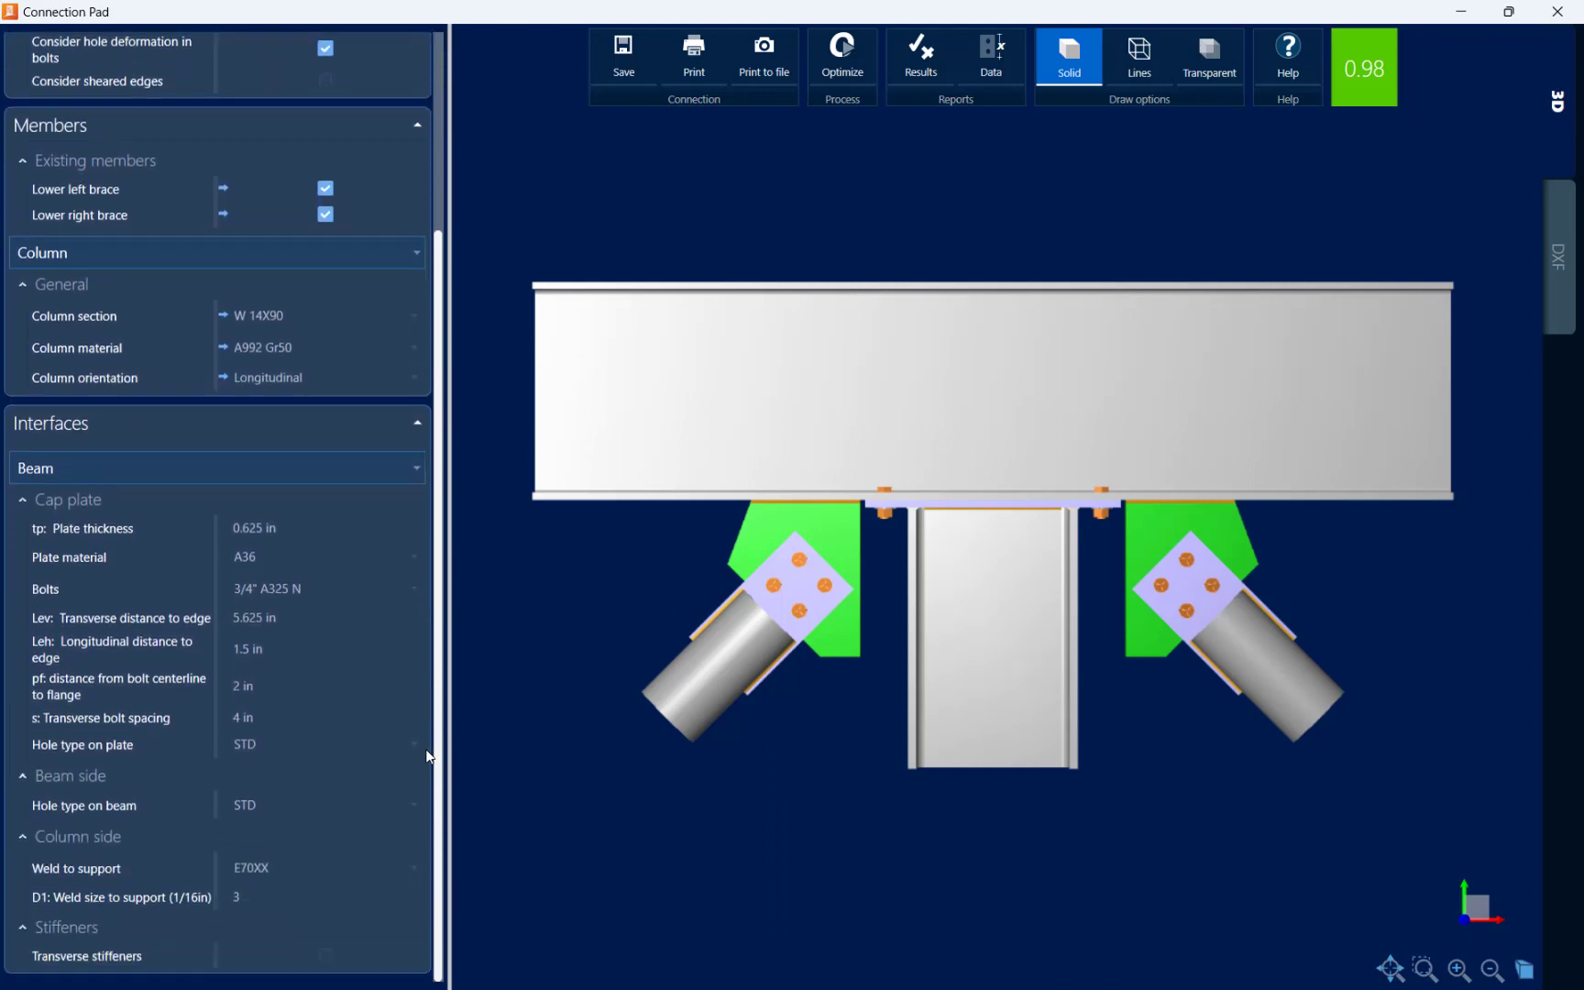
pyautogui.moveTo(429, 777)
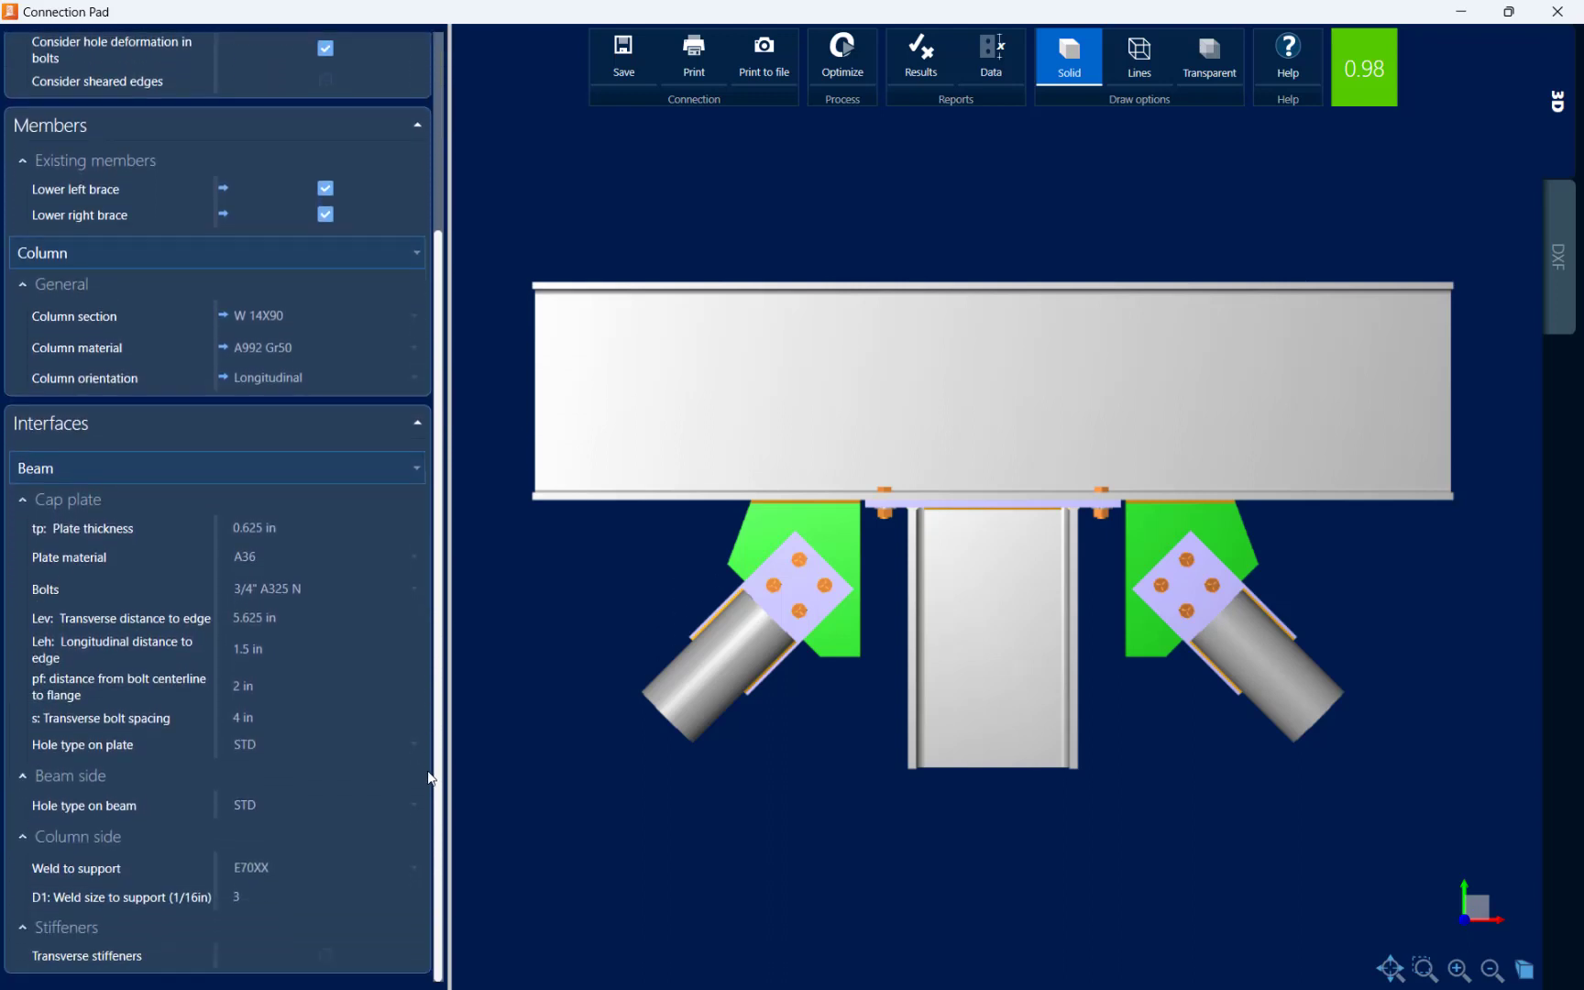
pyautogui.moveTo(528, 518)
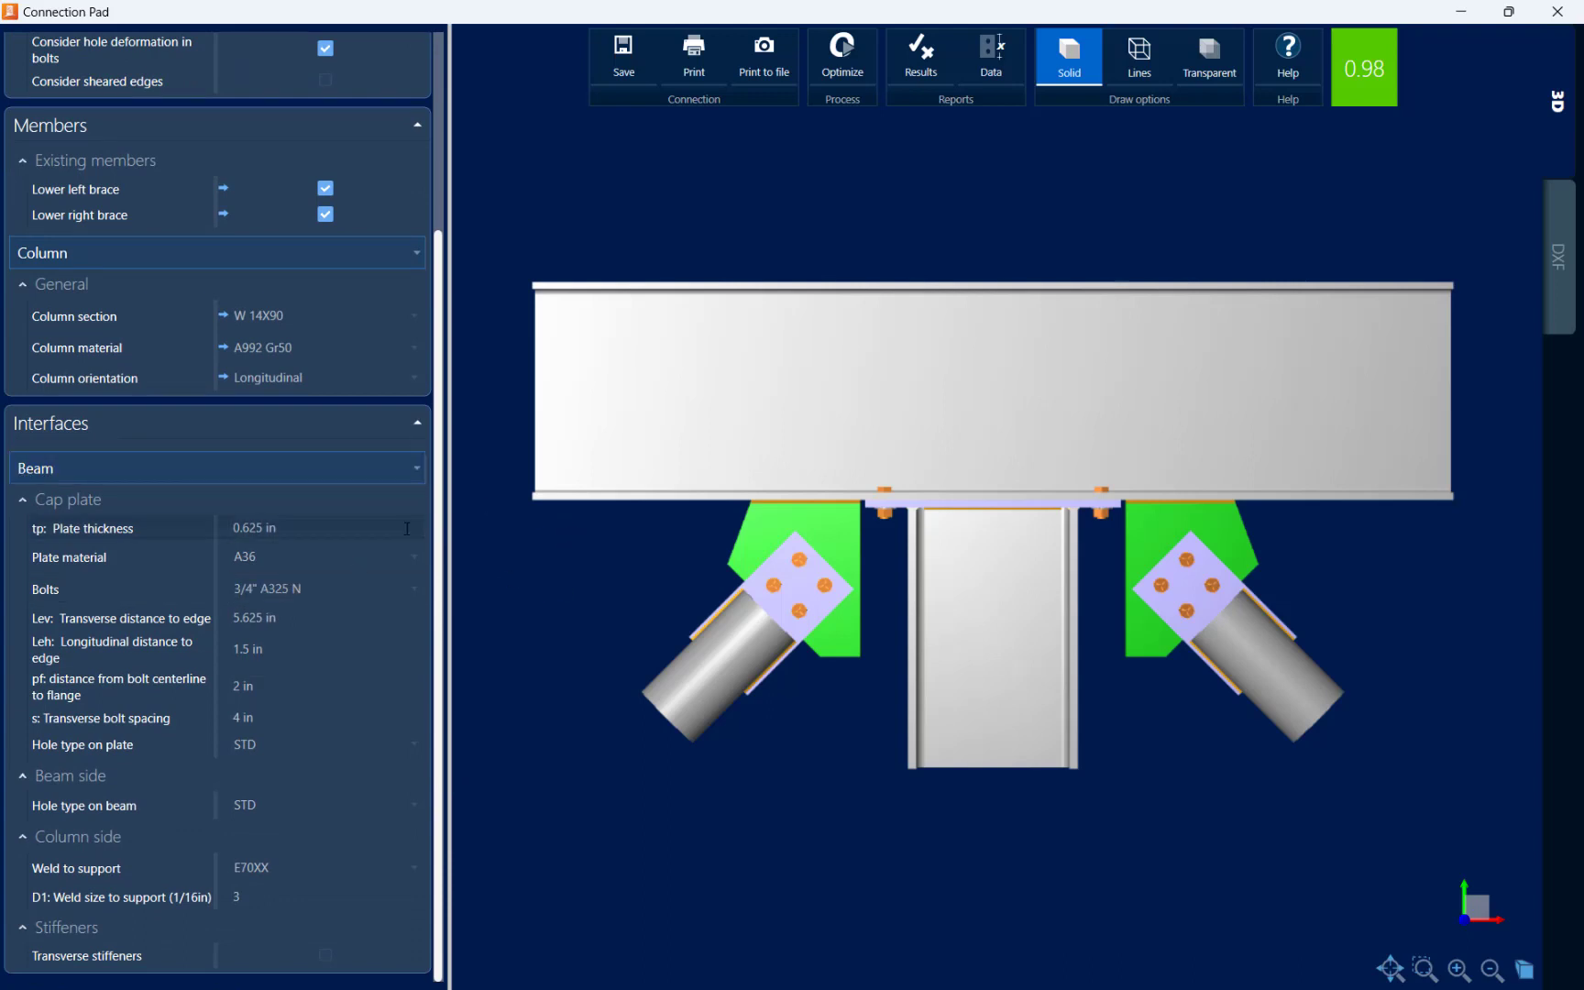
pyautogui.moveTo(290, 744)
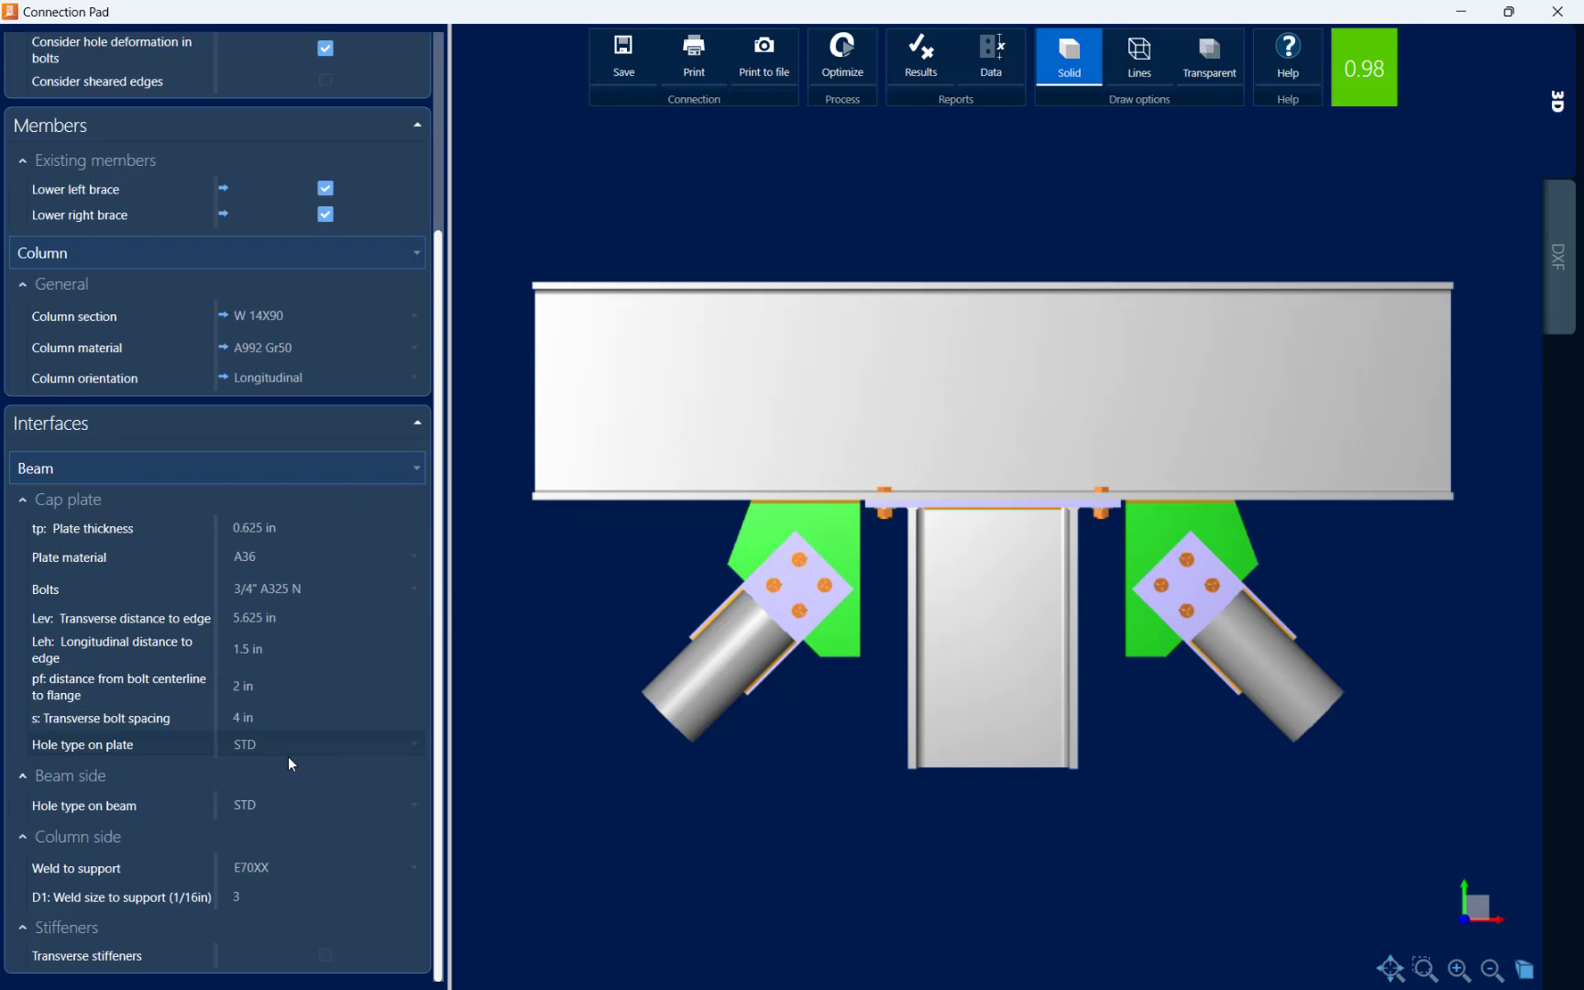
pyautogui.click(218, 470)
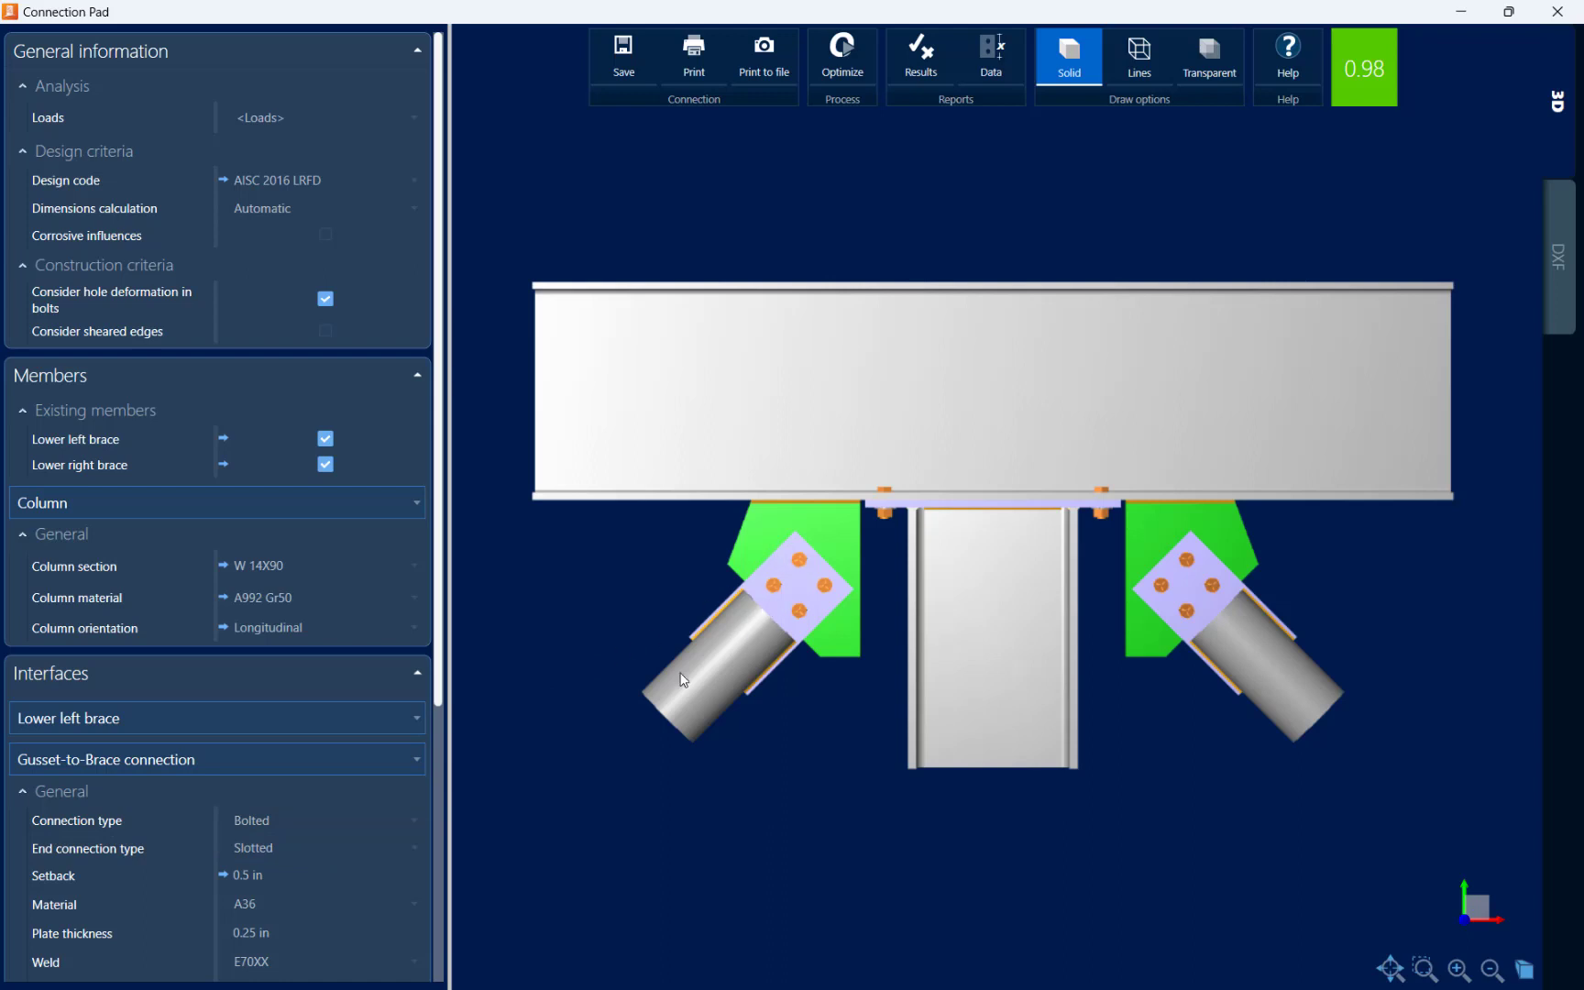
# Make the lower left brace's gusset connection Welded with Weld return enabled
pyautogui.scroll(-3)
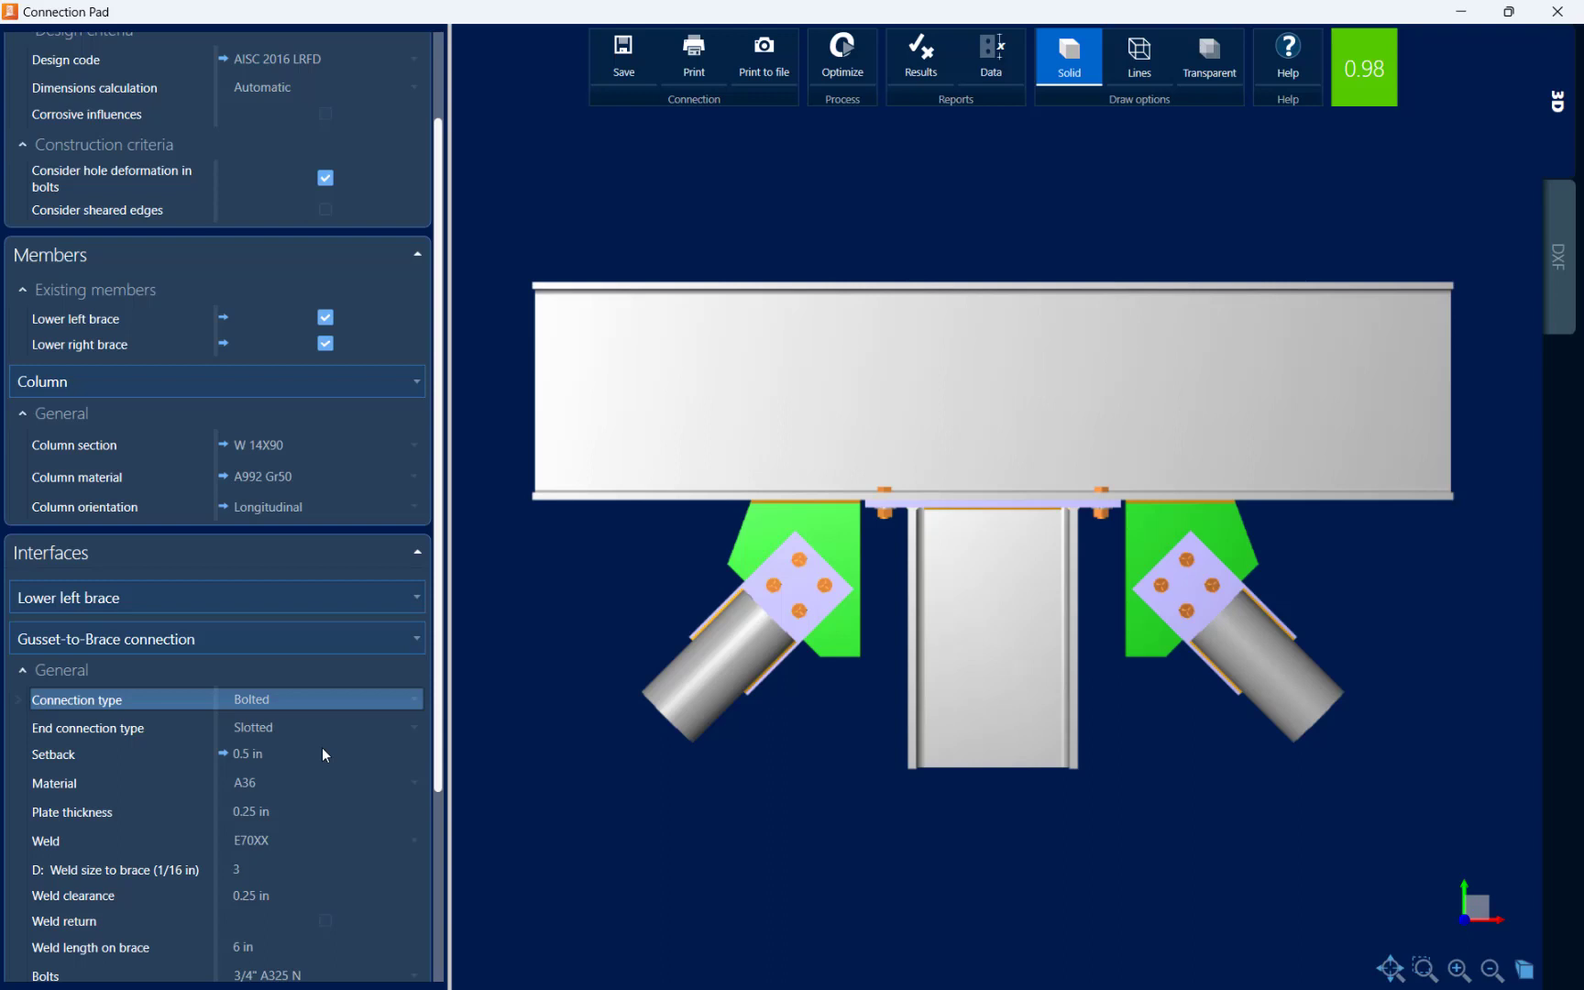
pyautogui.click(319, 699)
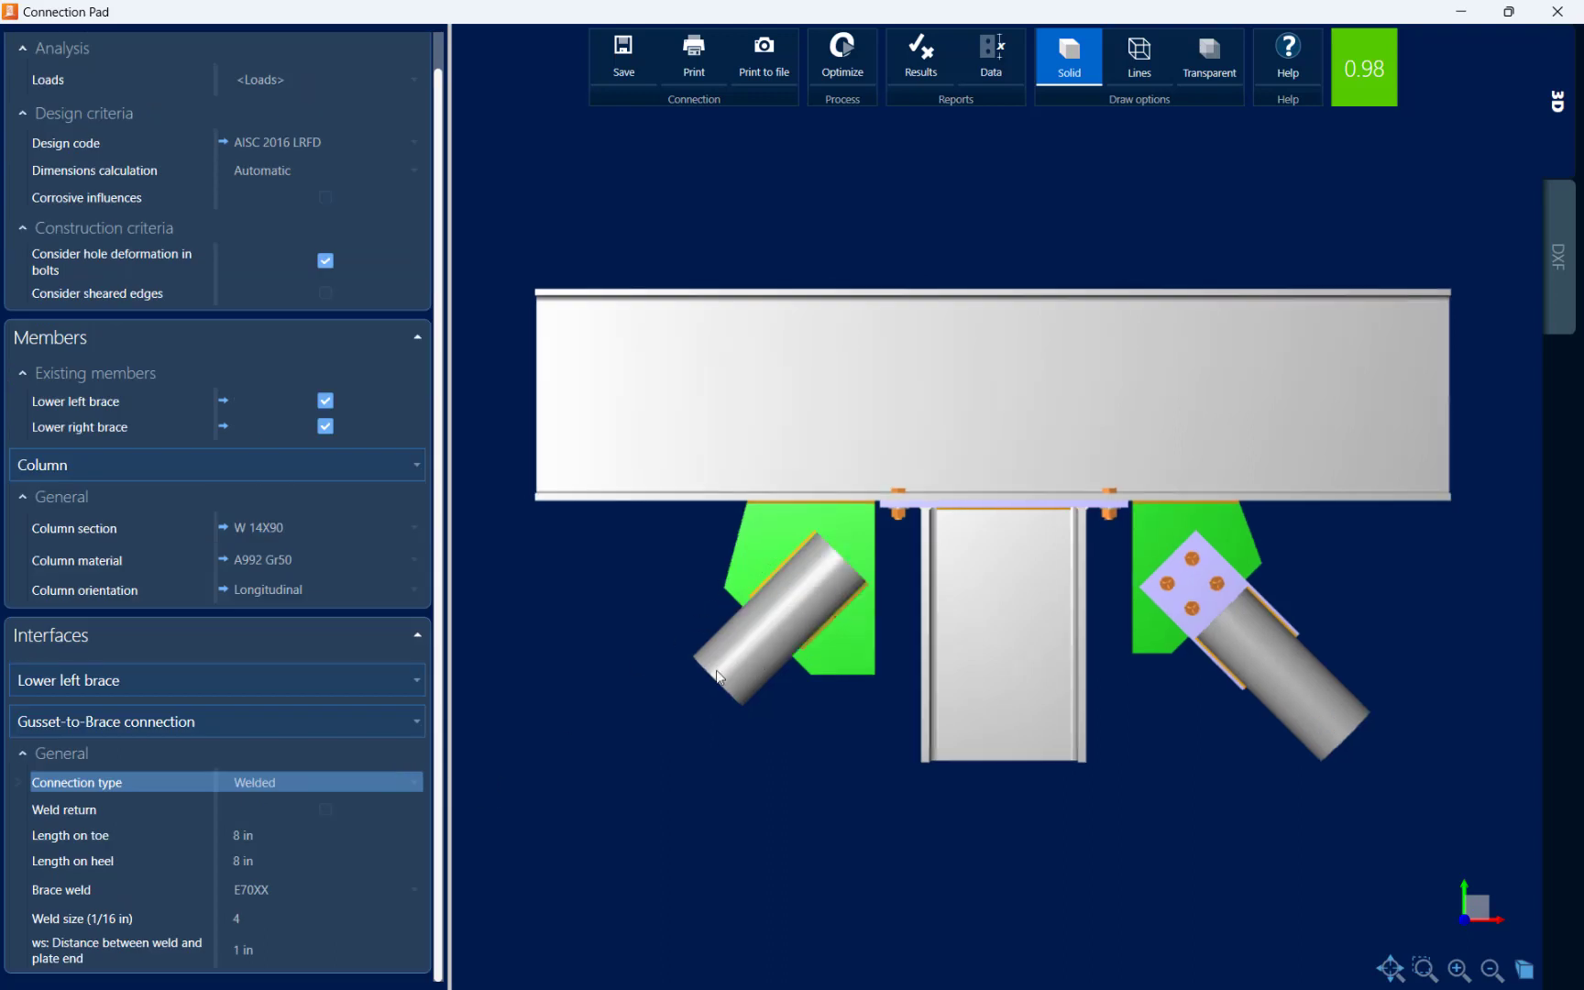
pyautogui.moveTo(378, 814)
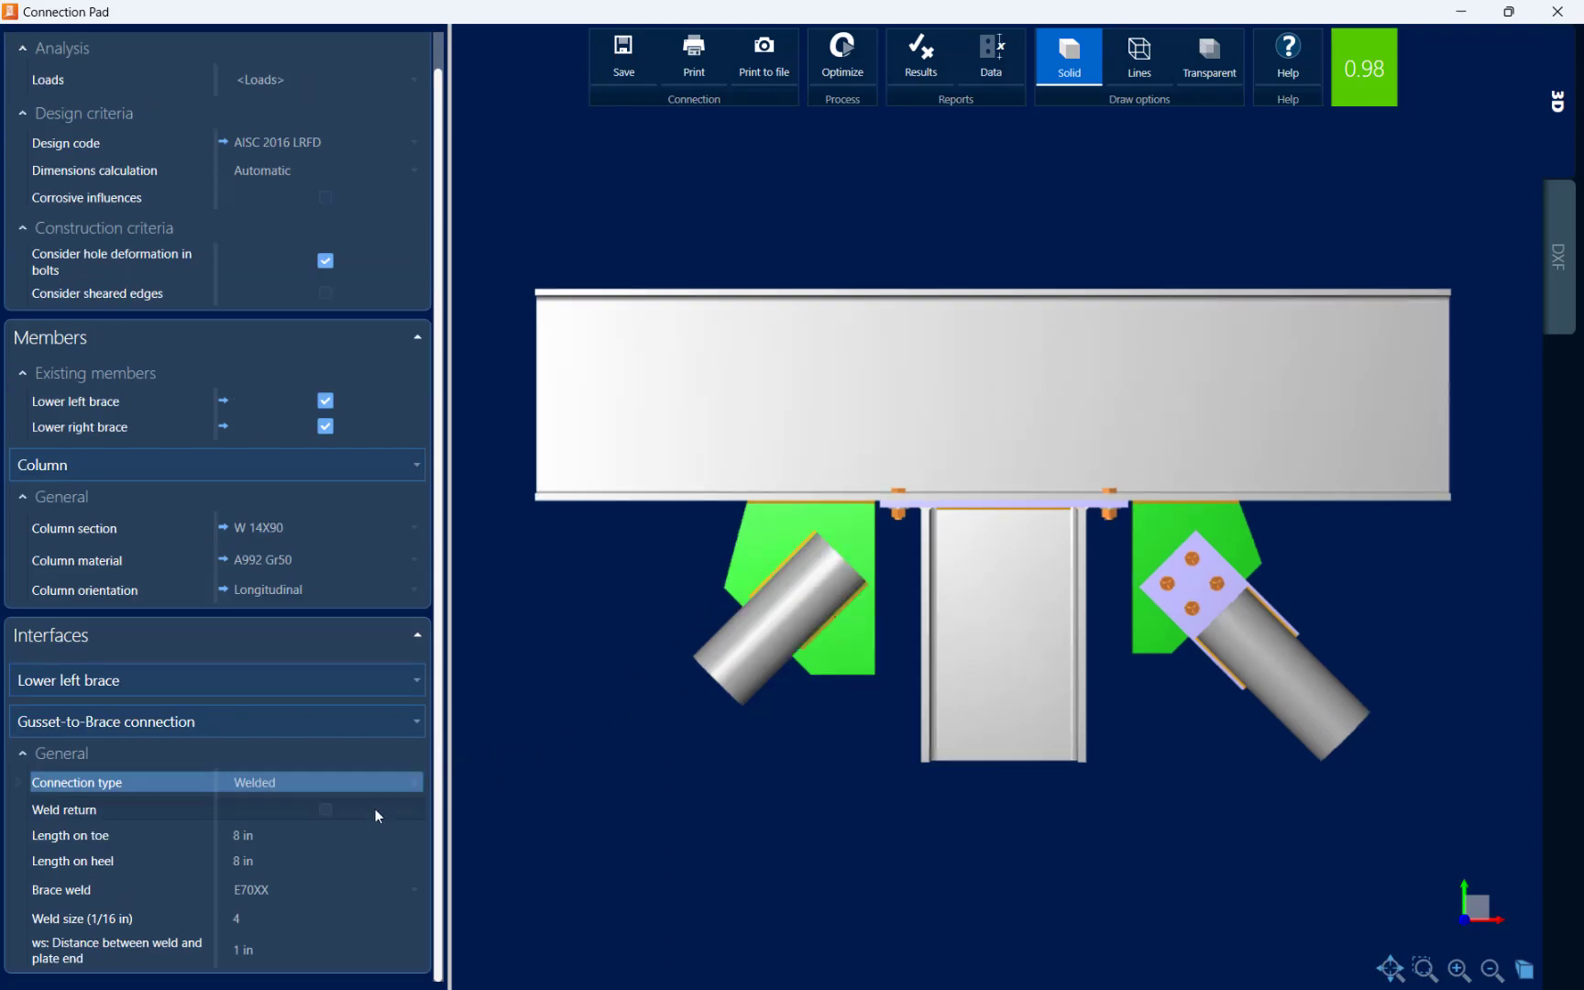
pyautogui.click(327, 810)
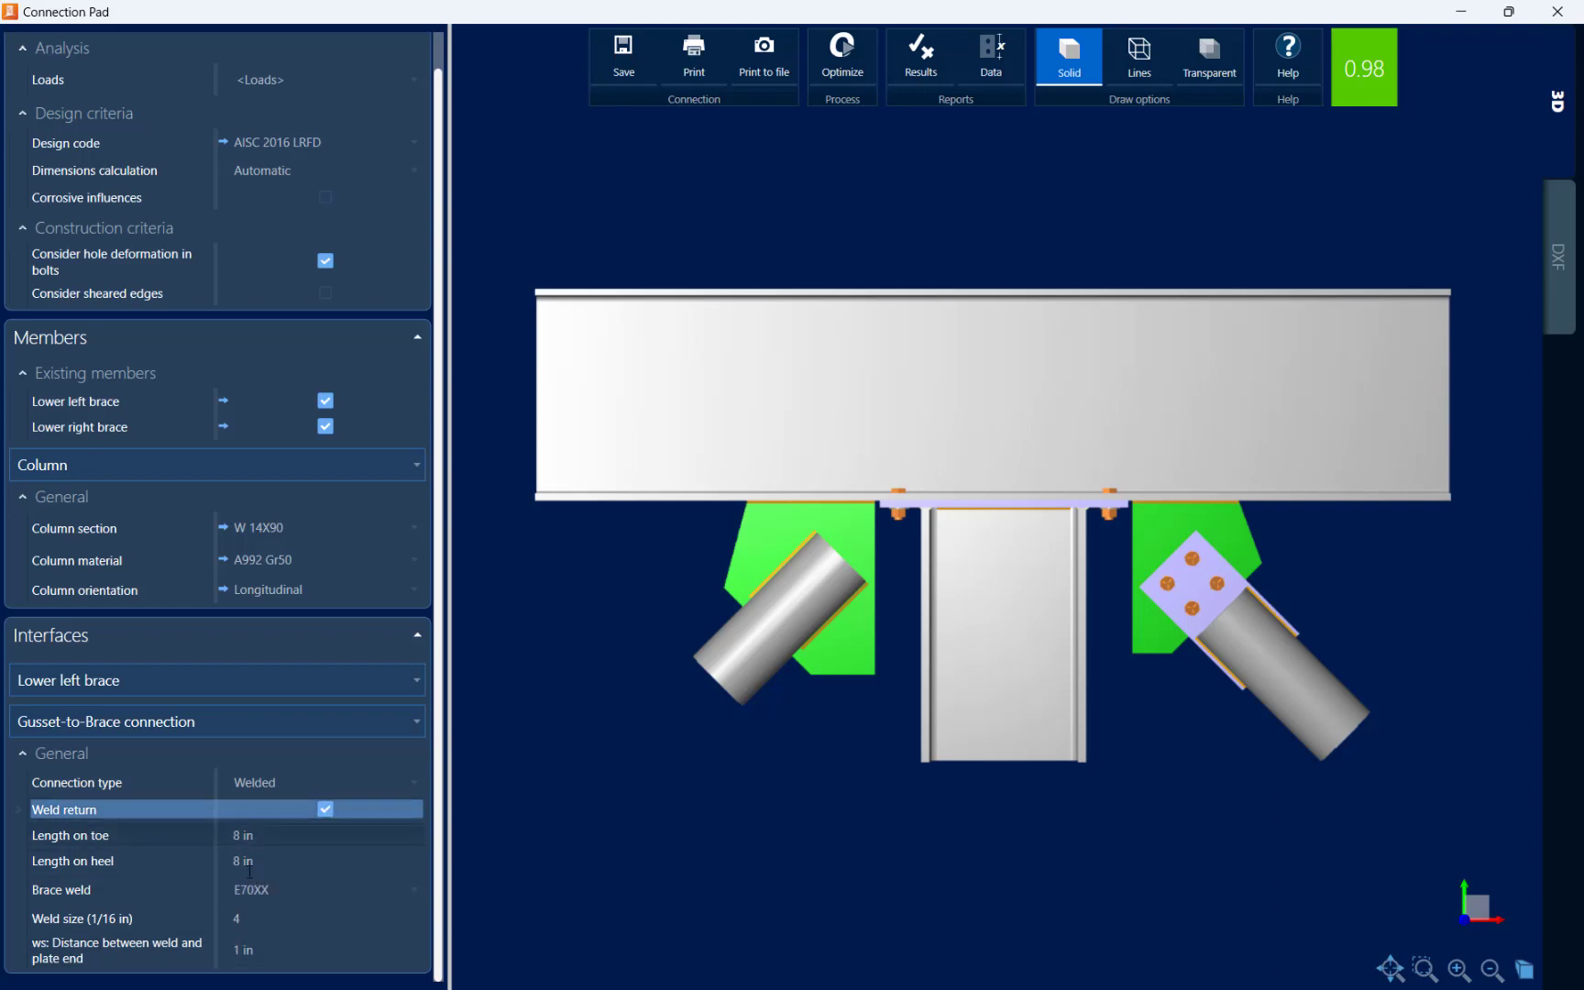
# View the Gusset-to-Beam connection settings, then bring up the lower right brace
pyautogui.click(216, 722)
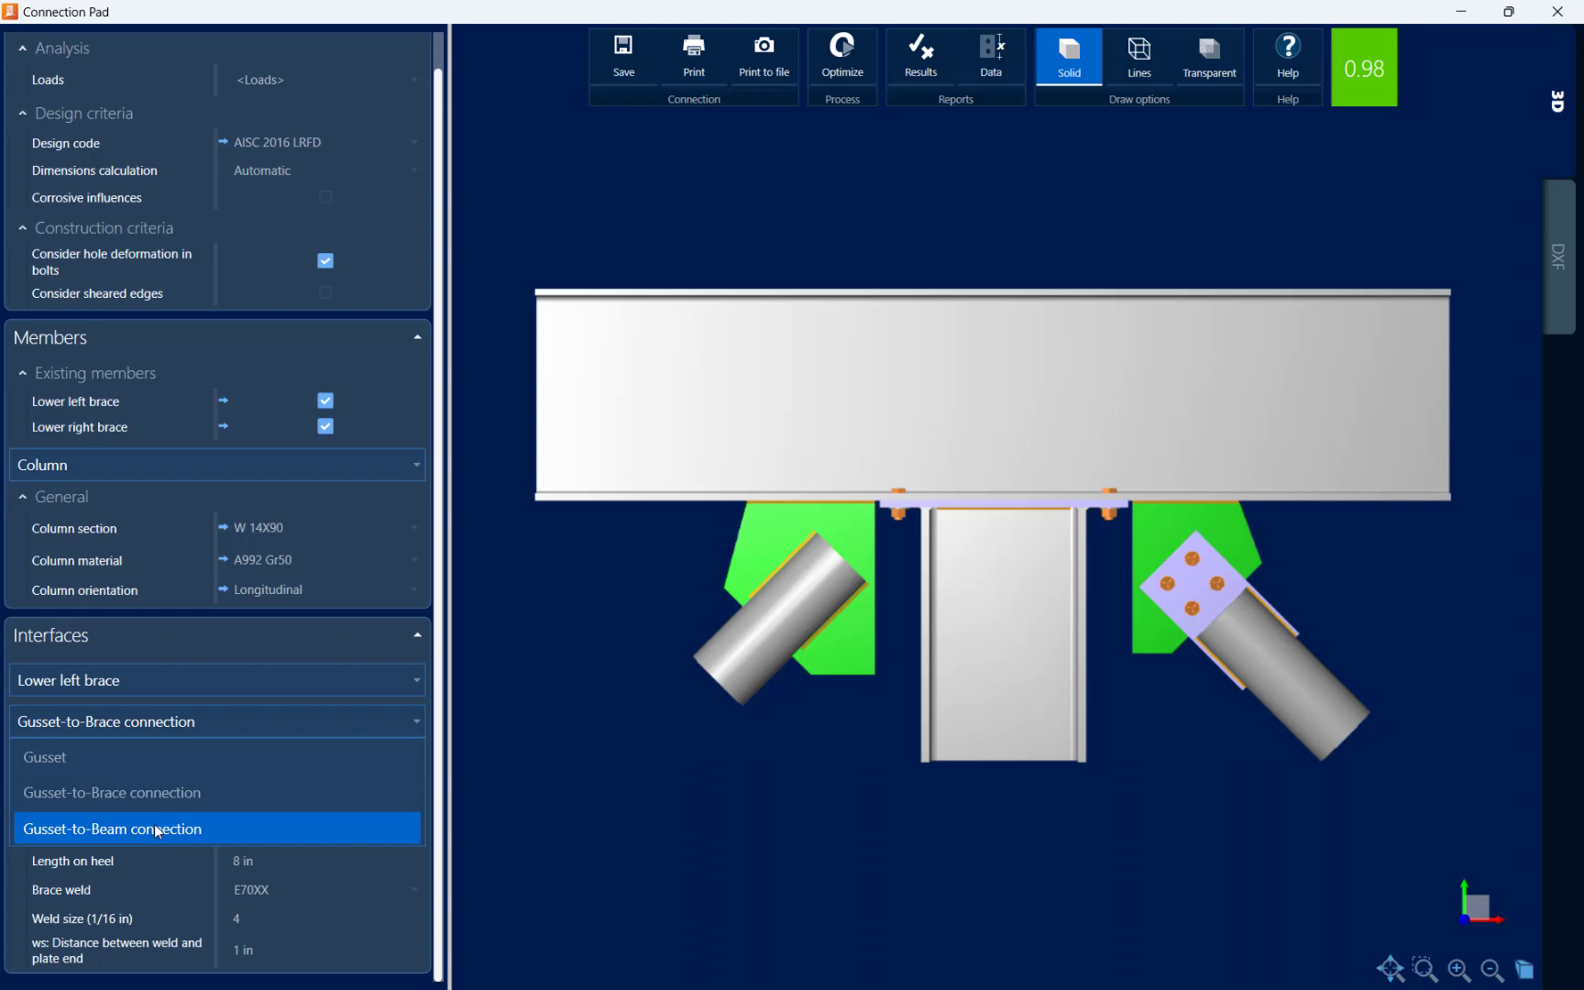
pyautogui.click(120, 828)
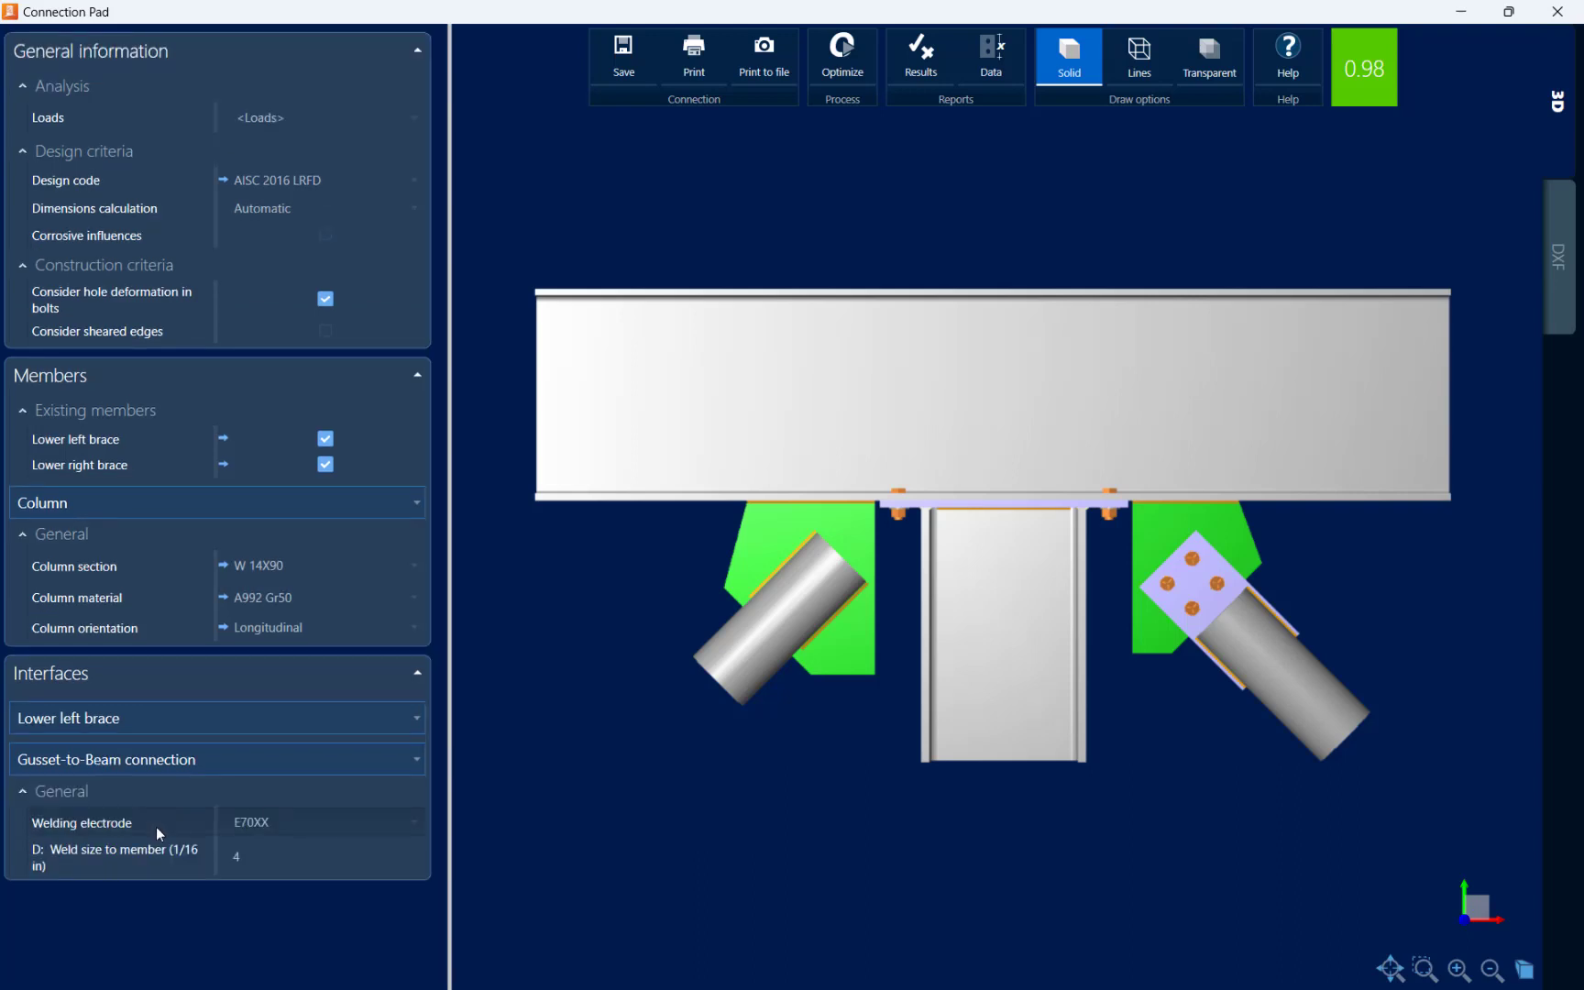
pyautogui.click(253, 856)
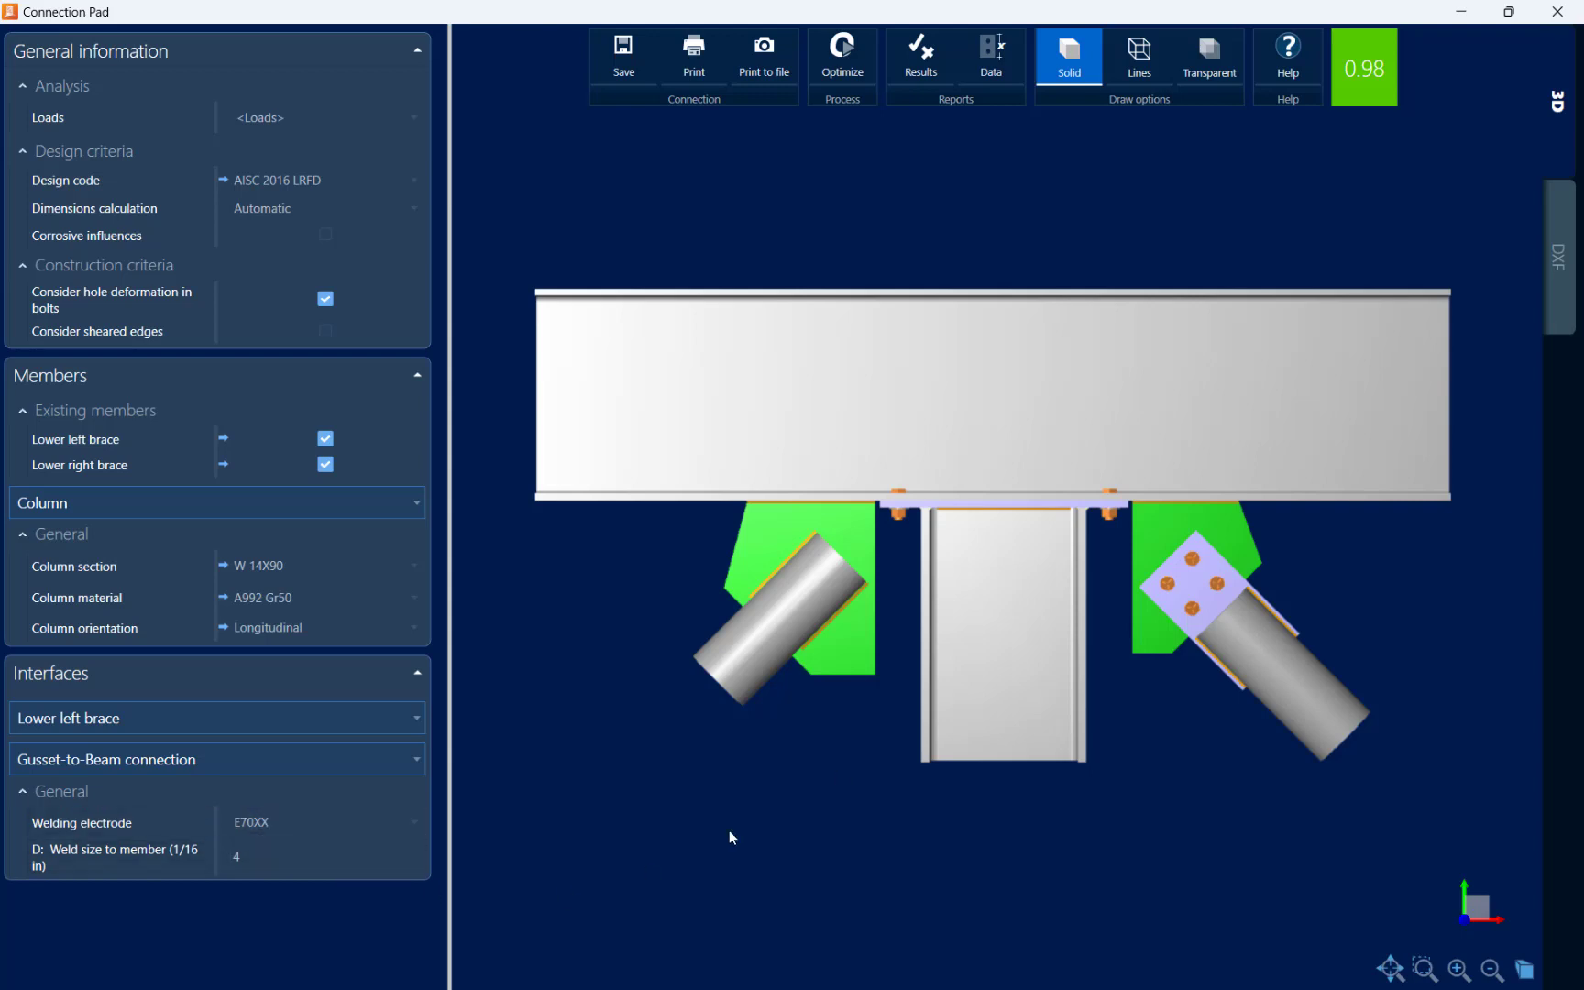
pyautogui.click(217, 759)
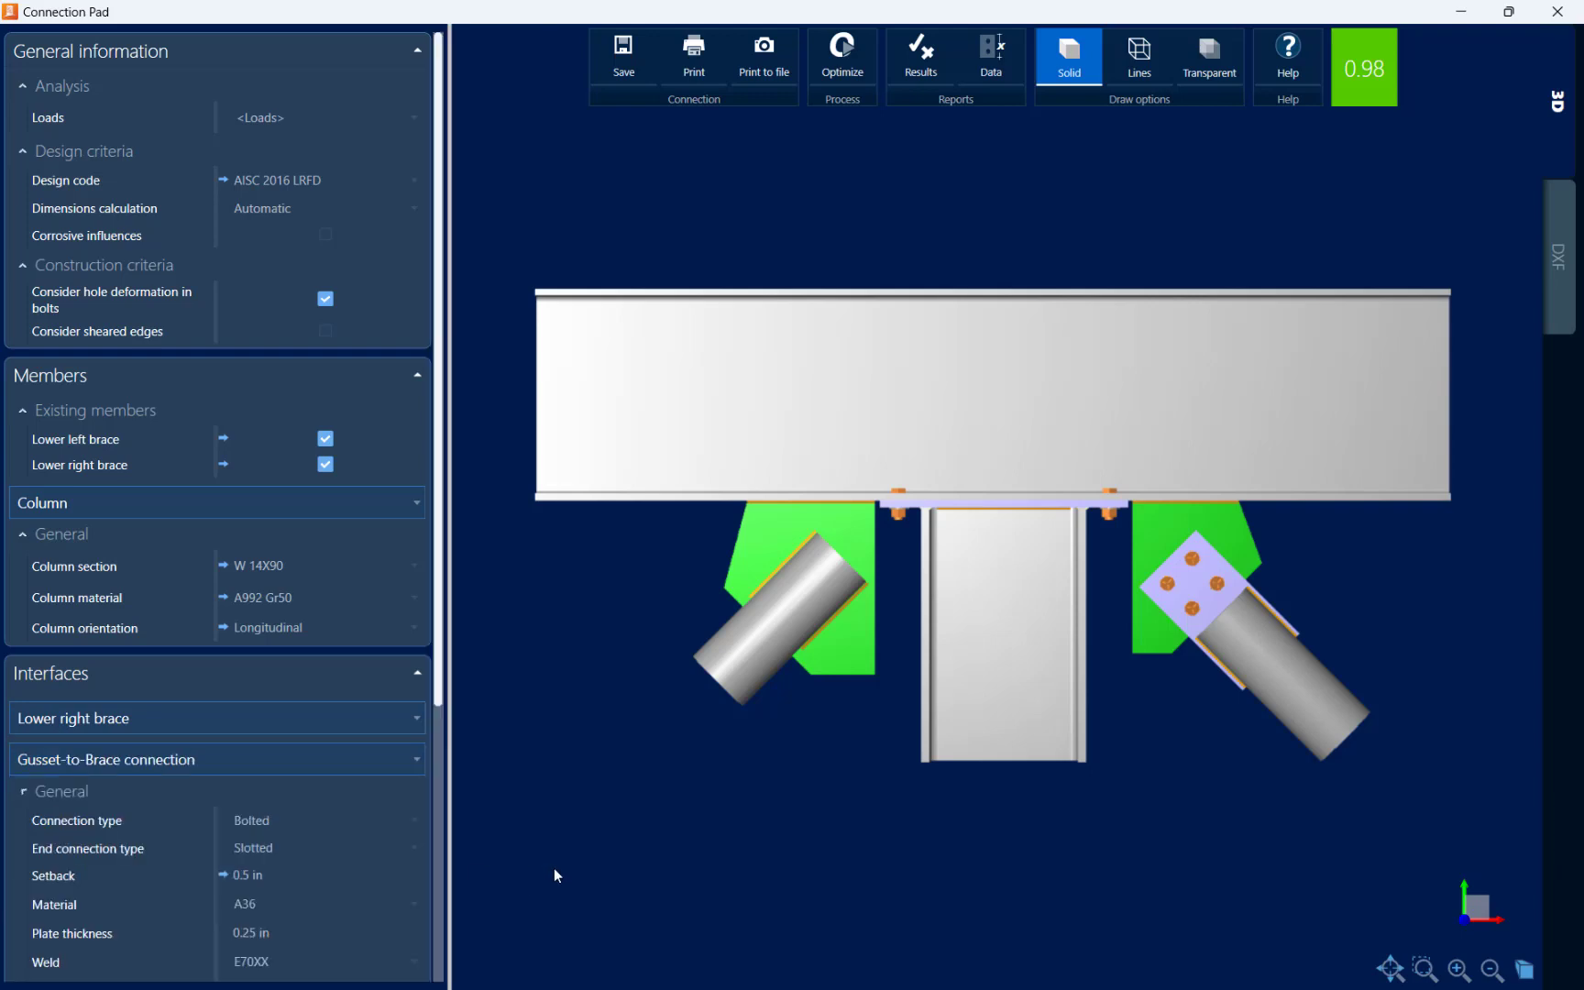
# Set the lower right brace's gusset connection type to Welded, dropping the ratio to 0.48
pyautogui.scroll(-3)
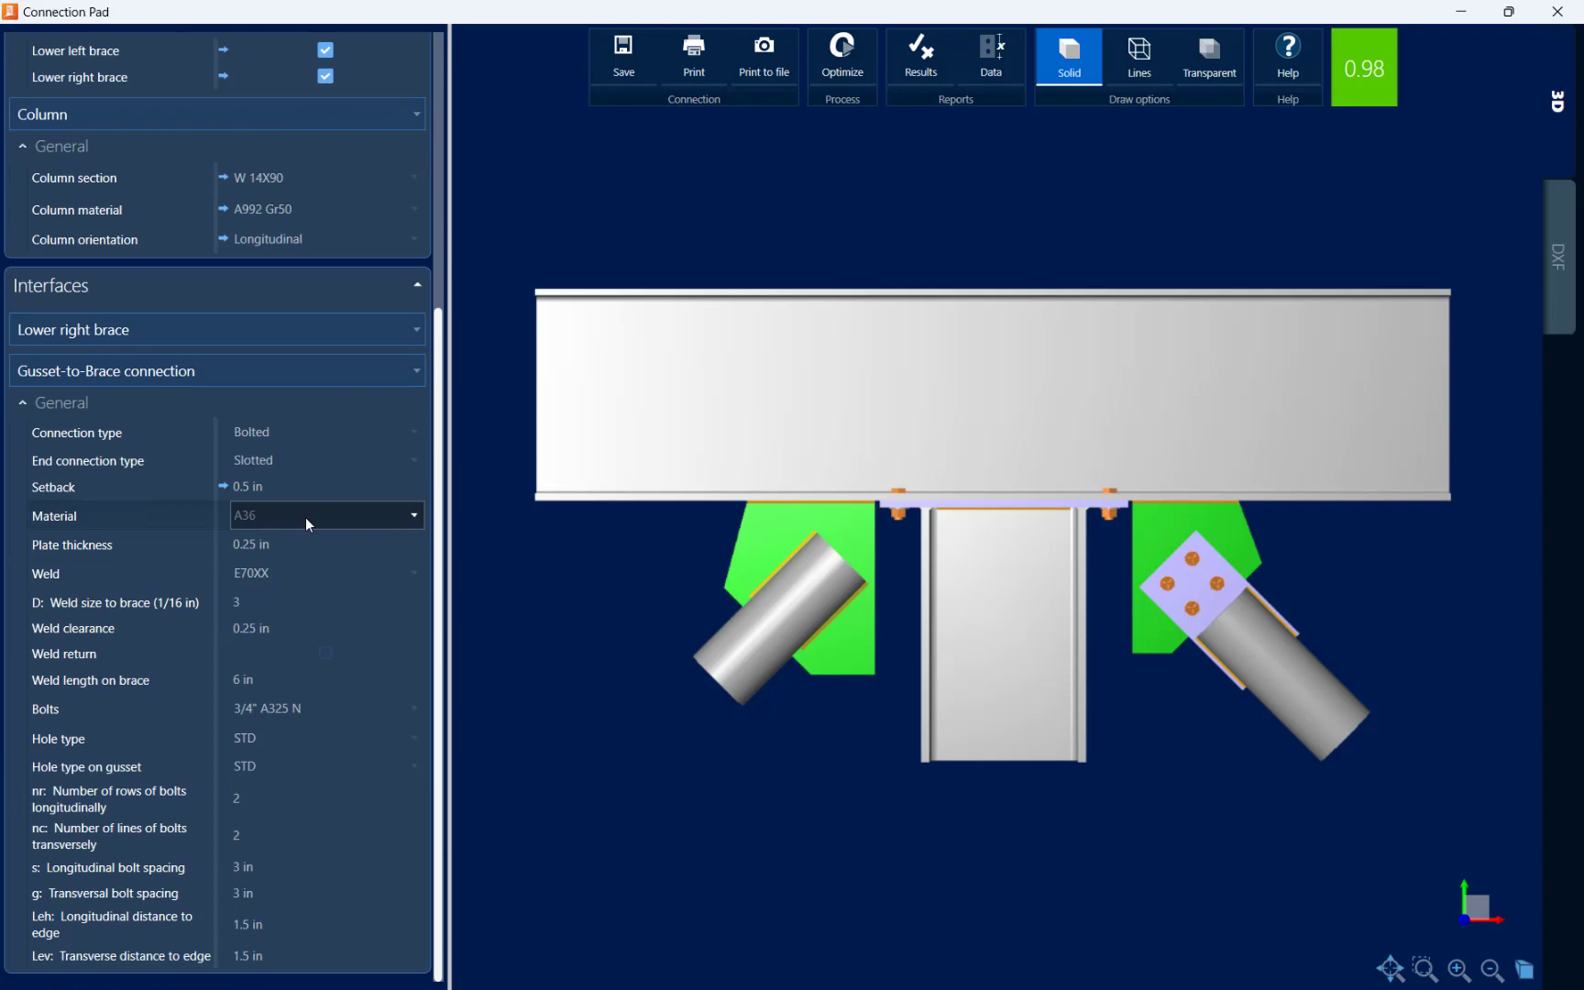
pyautogui.click(322, 432)
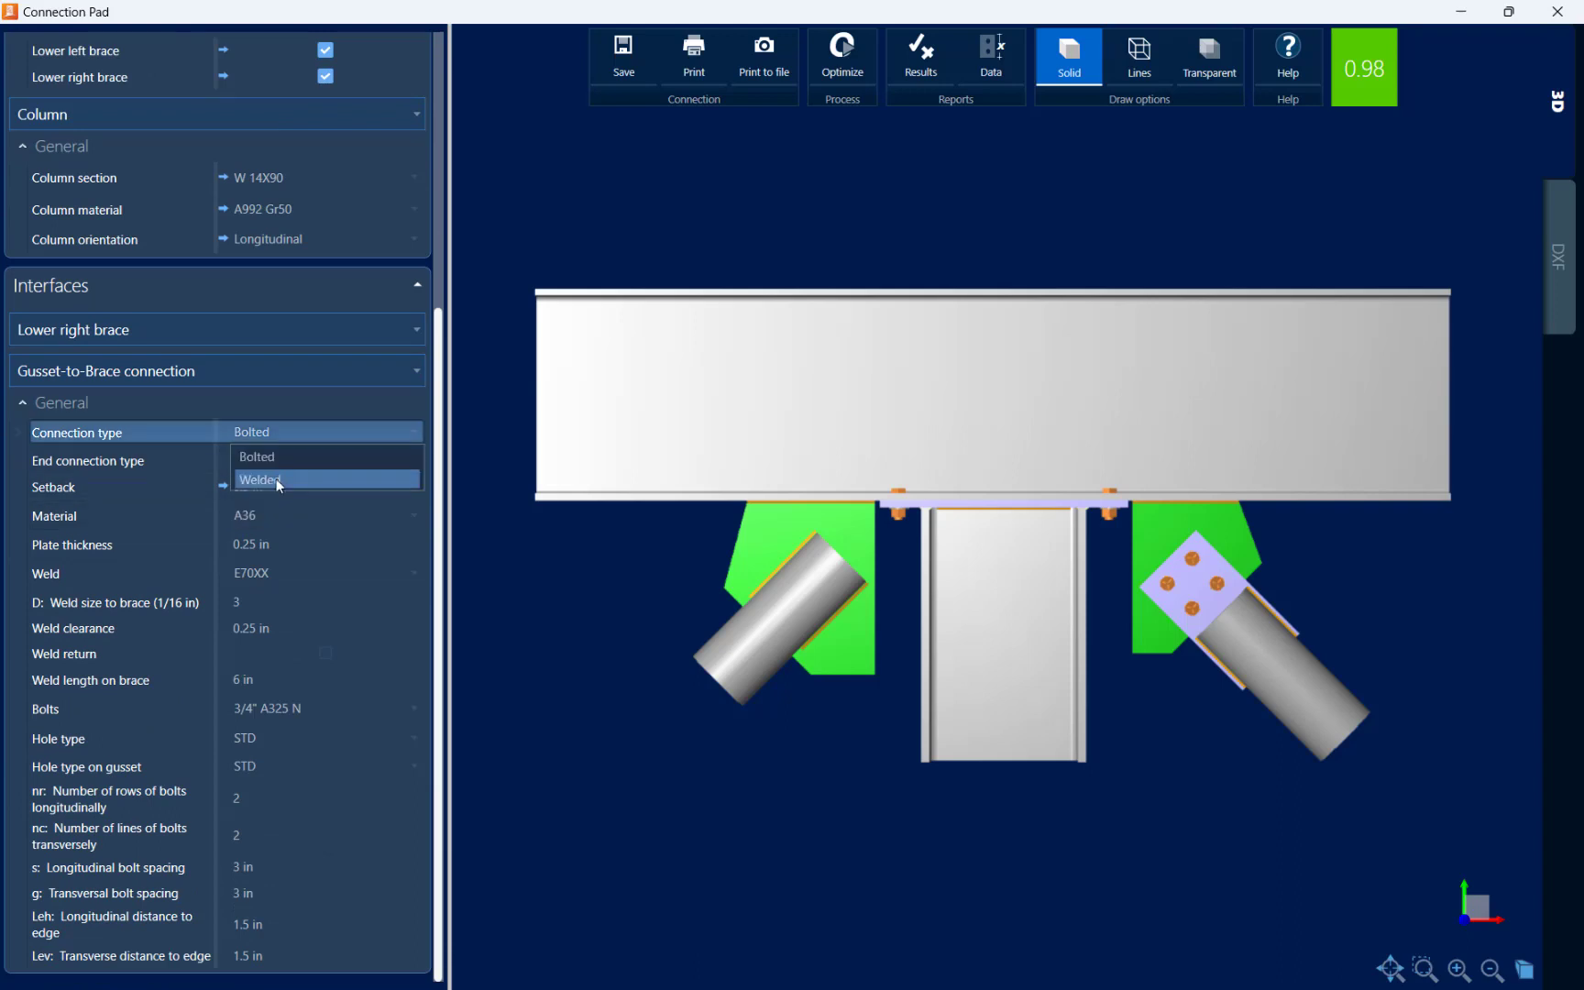
pyautogui.click(260, 480)
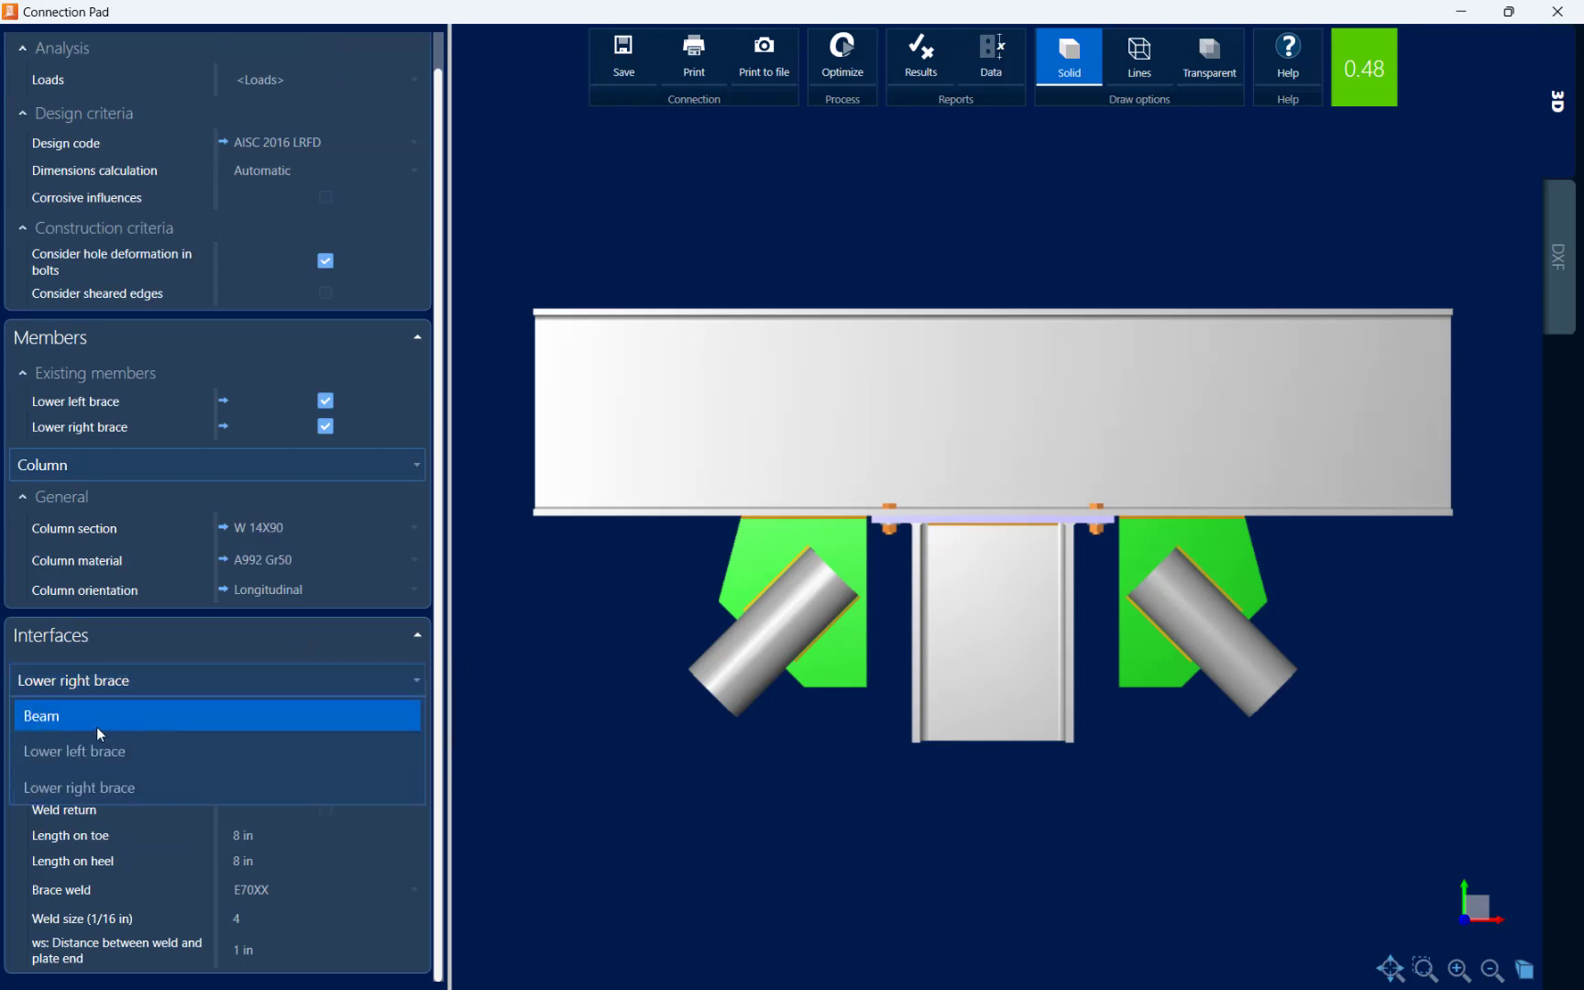
# Enable Transverse stiffeners on the Beam above the column cap plate
pyautogui.click(46, 717)
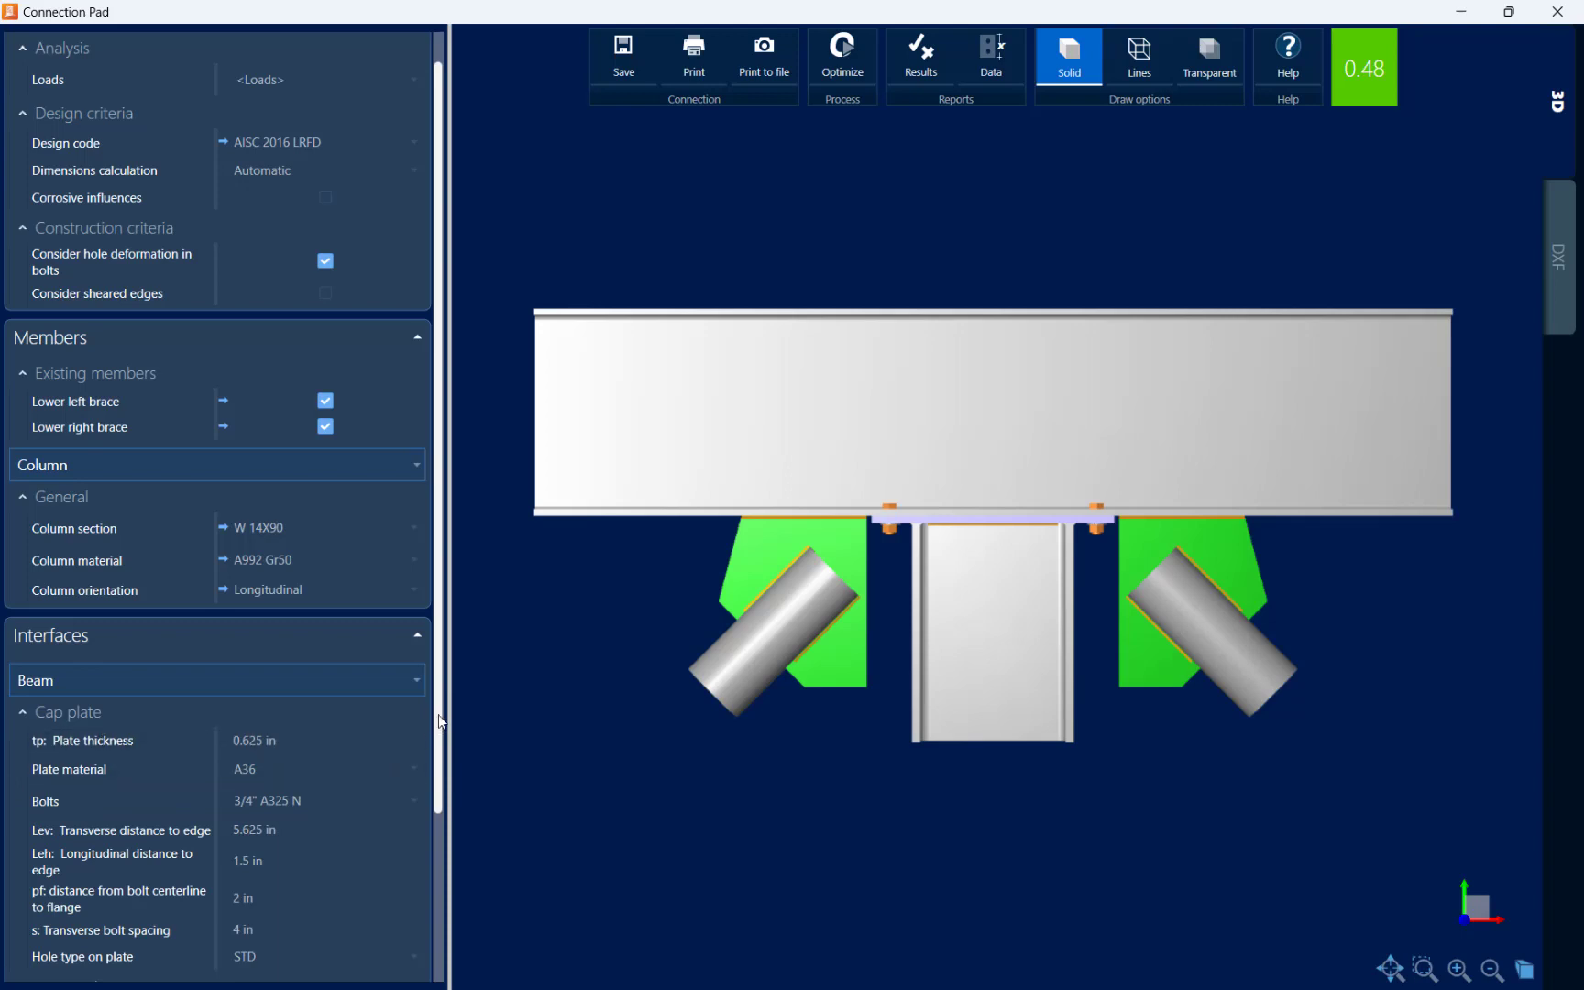
pyautogui.scroll(-3)
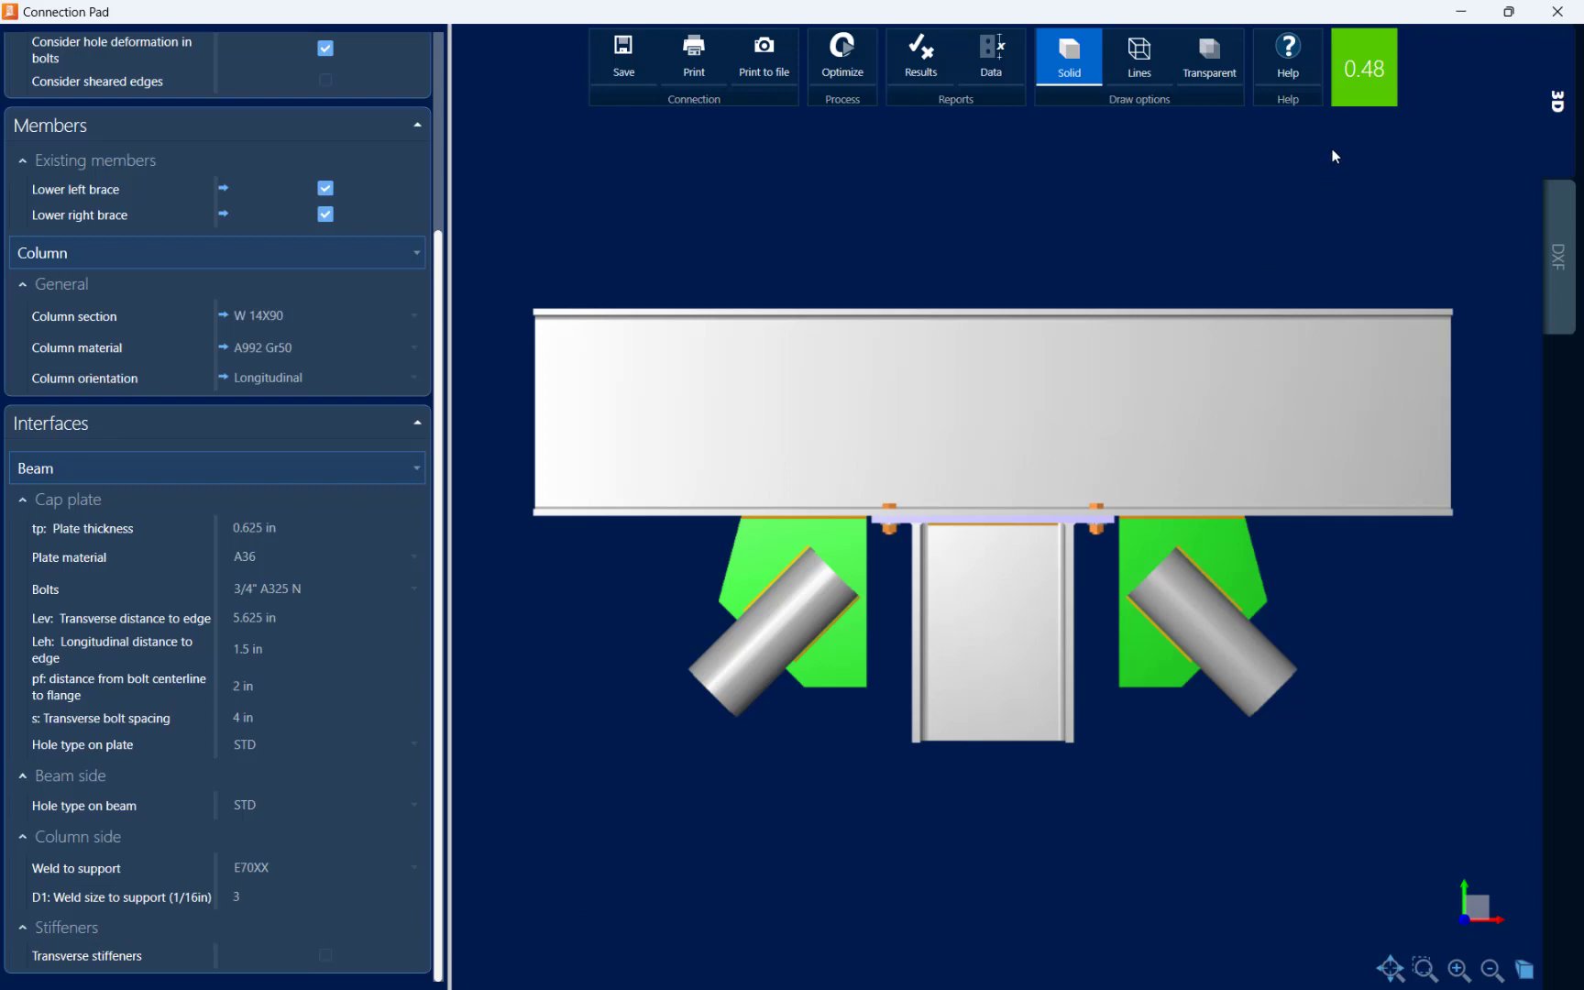
pyautogui.moveTo(1258, 226)
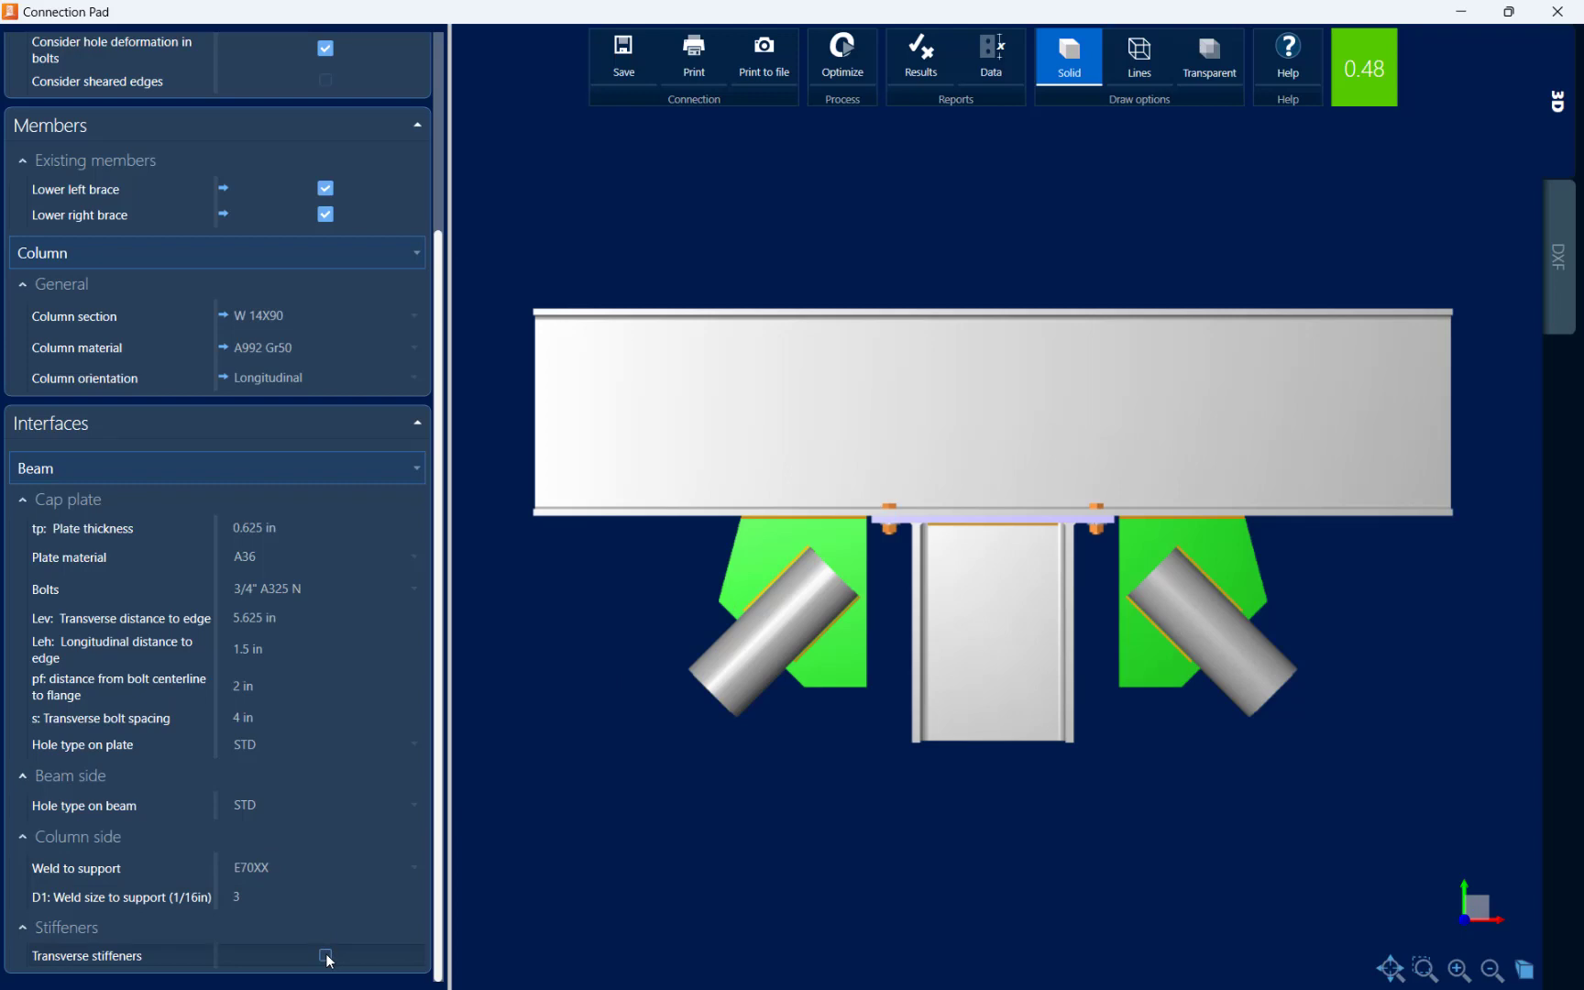
pyautogui.click(327, 957)
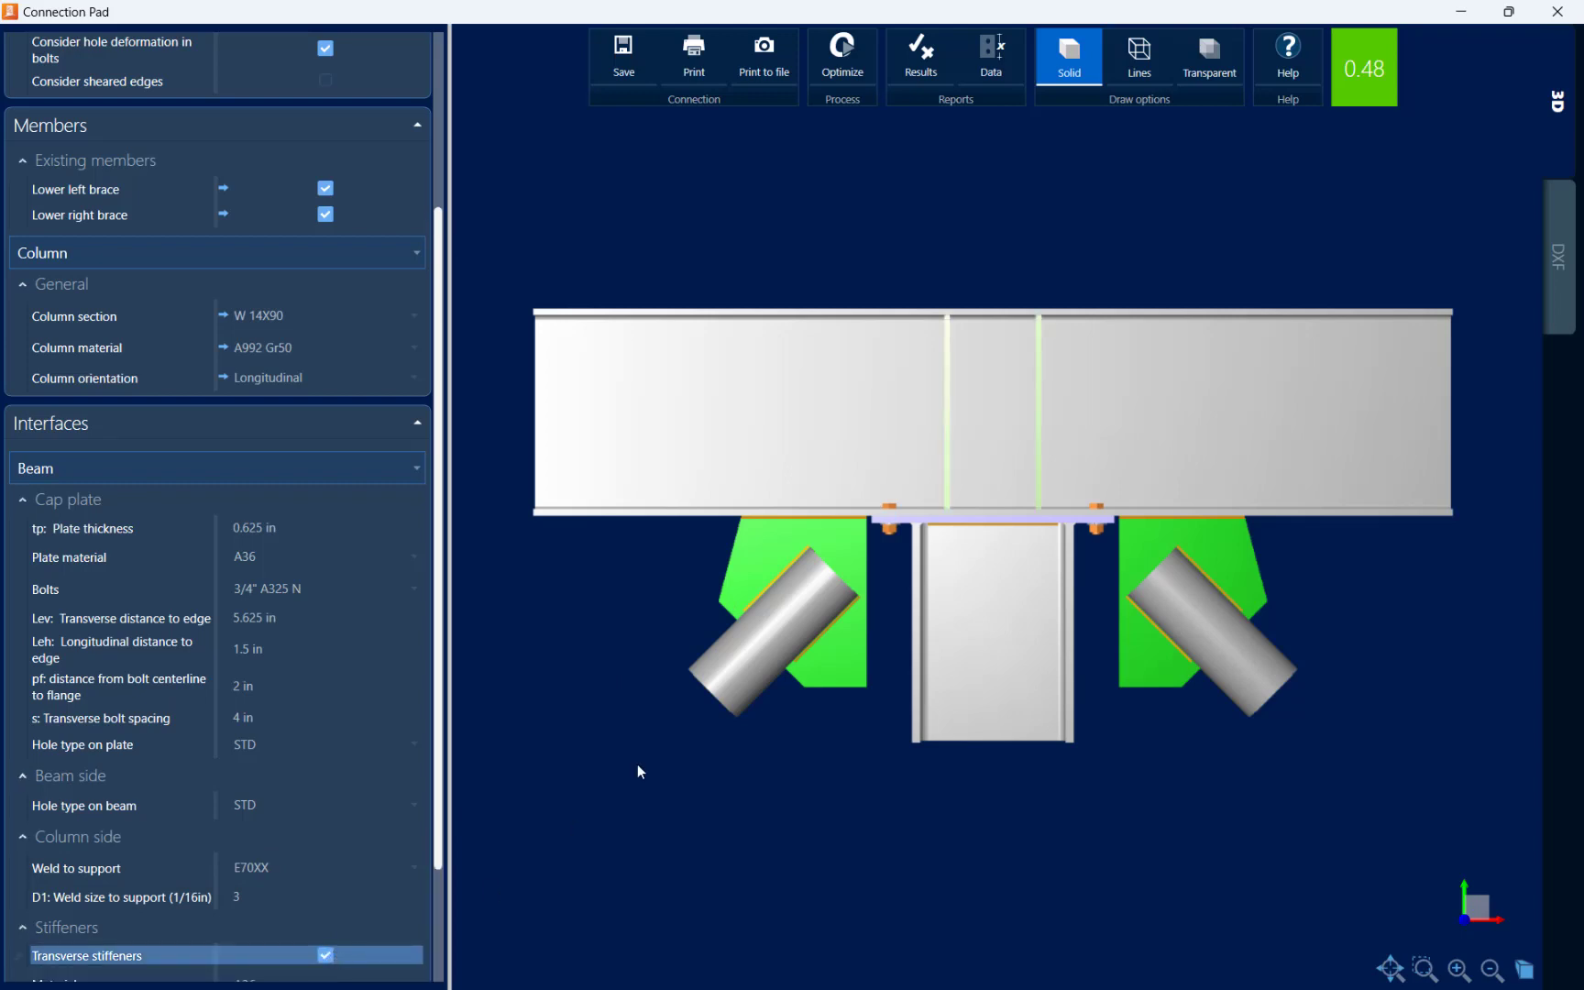
pyautogui.moveTo(540, 642)
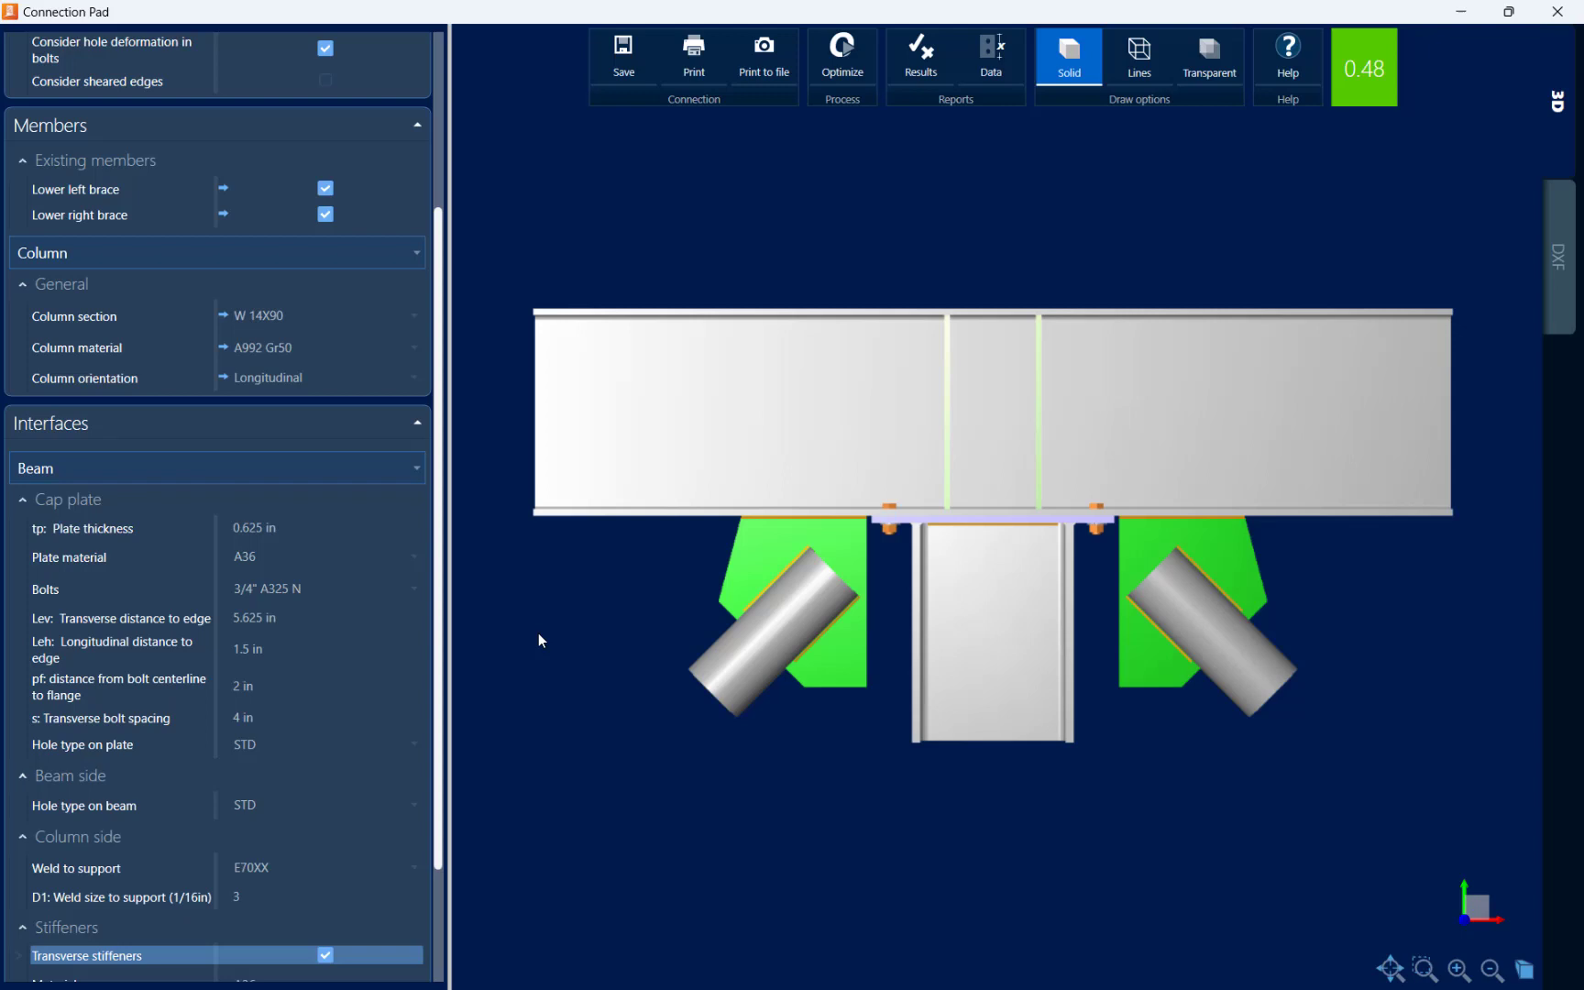
pyautogui.scroll(-3)
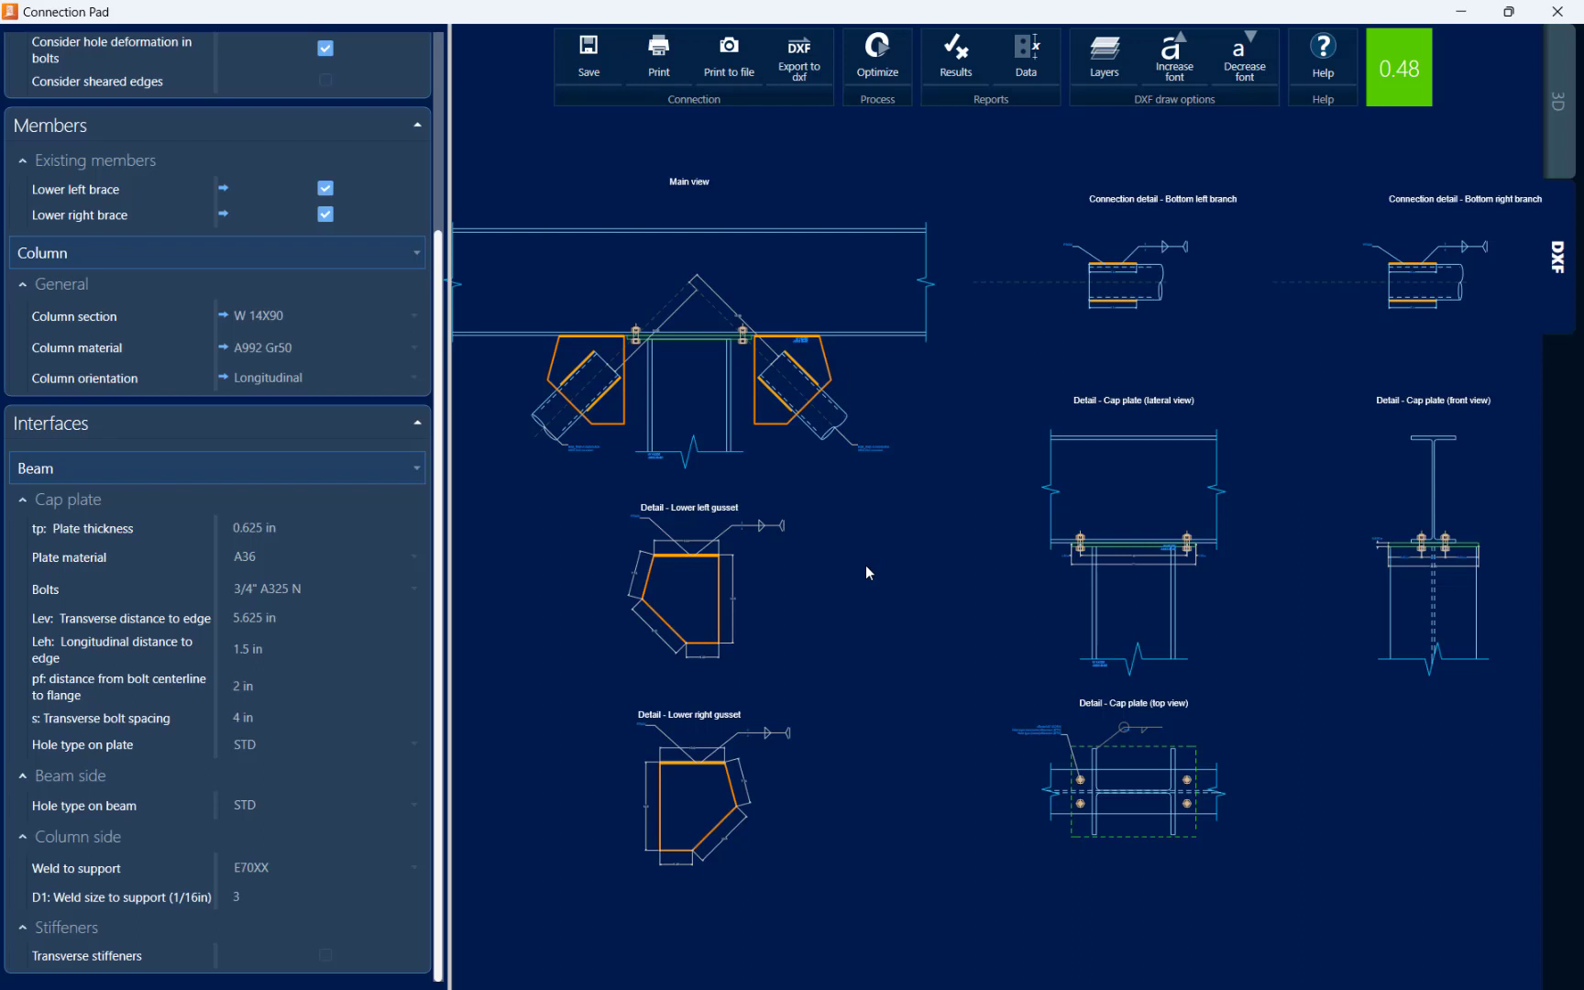
pyautogui.moveTo(1441, 209)
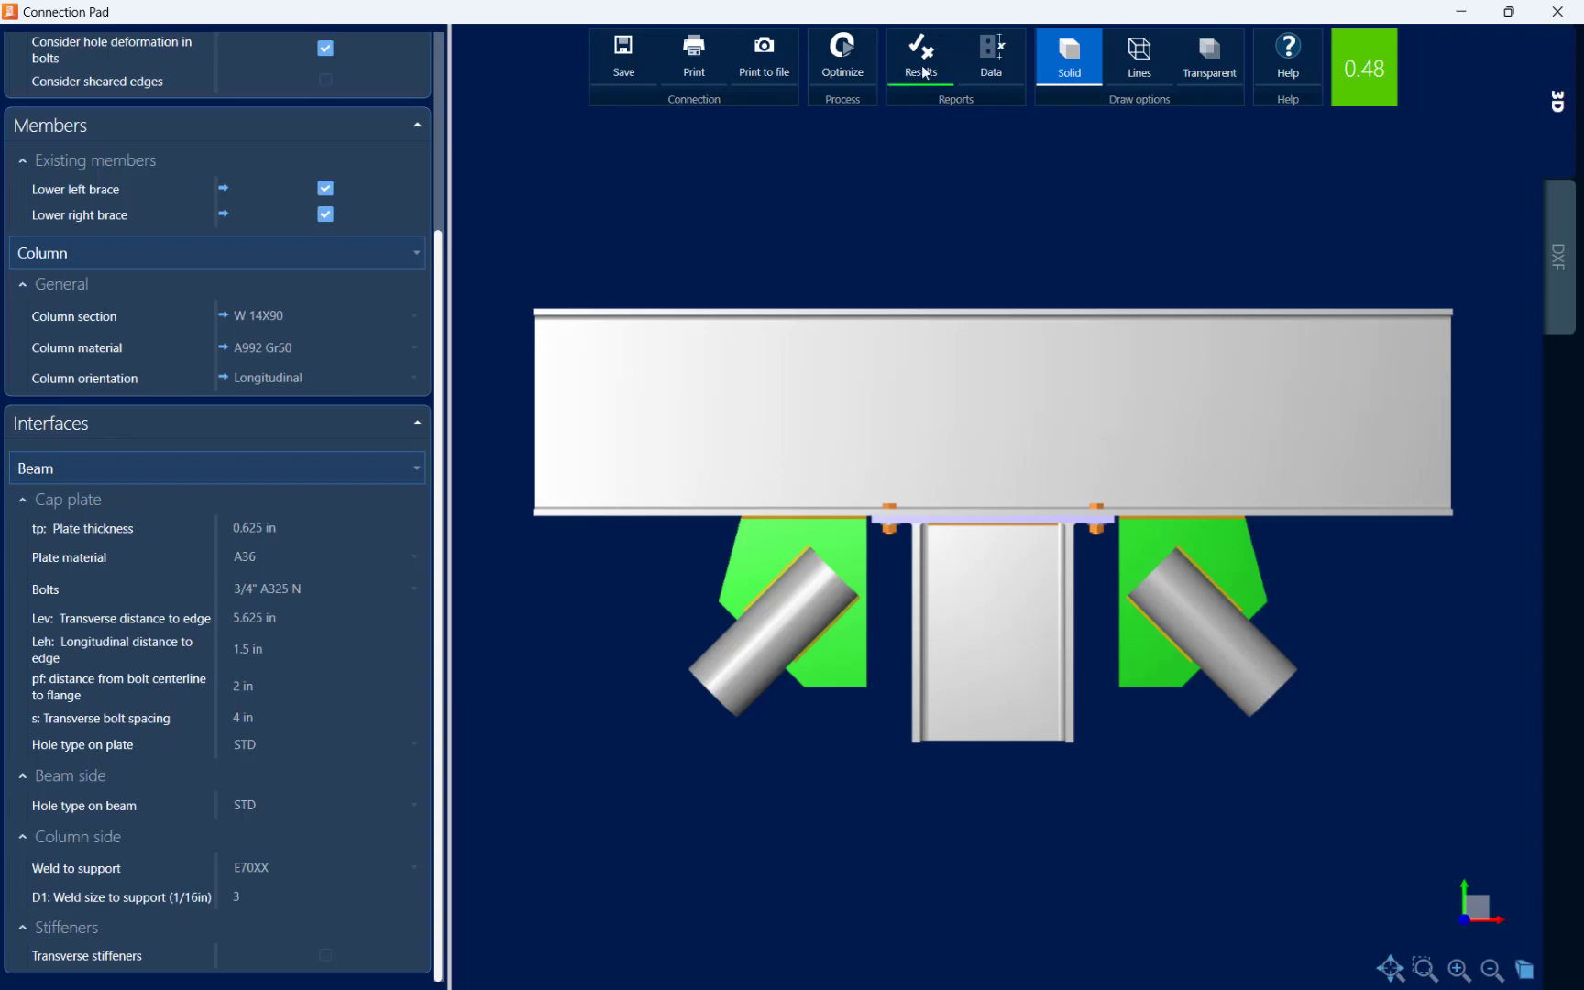
# Show the results report for joint 8's CCB Gusset Directly Welded connection at 0.48 ratio
pyautogui.click(921, 49)
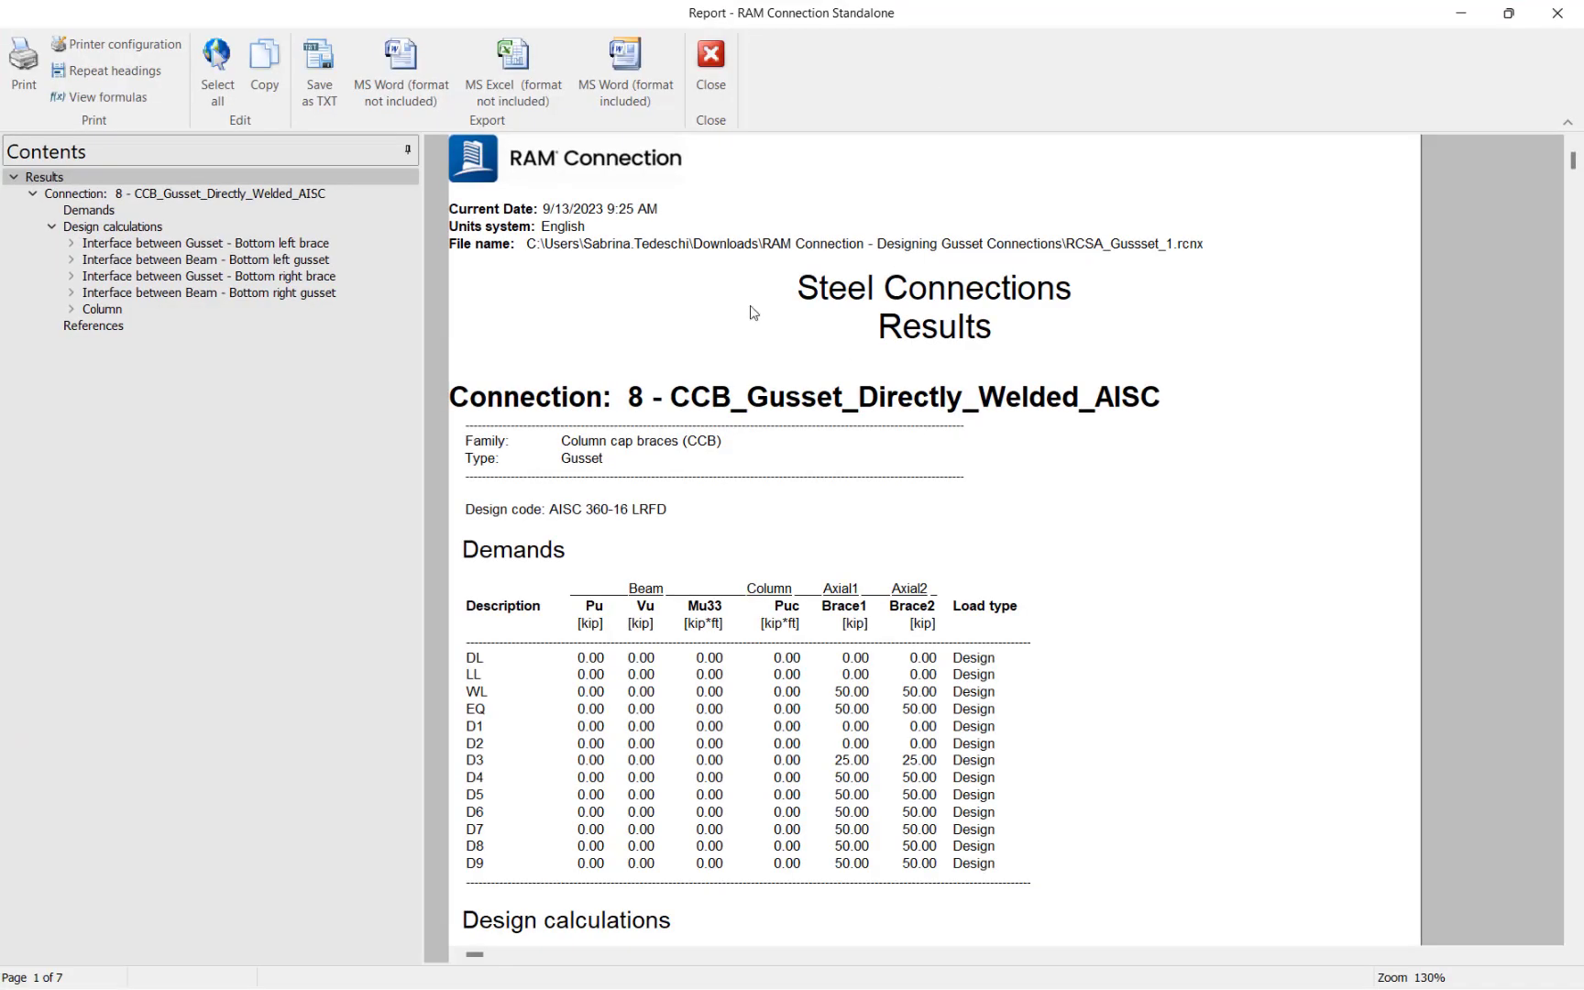
pyautogui.moveTo(1080, 348)
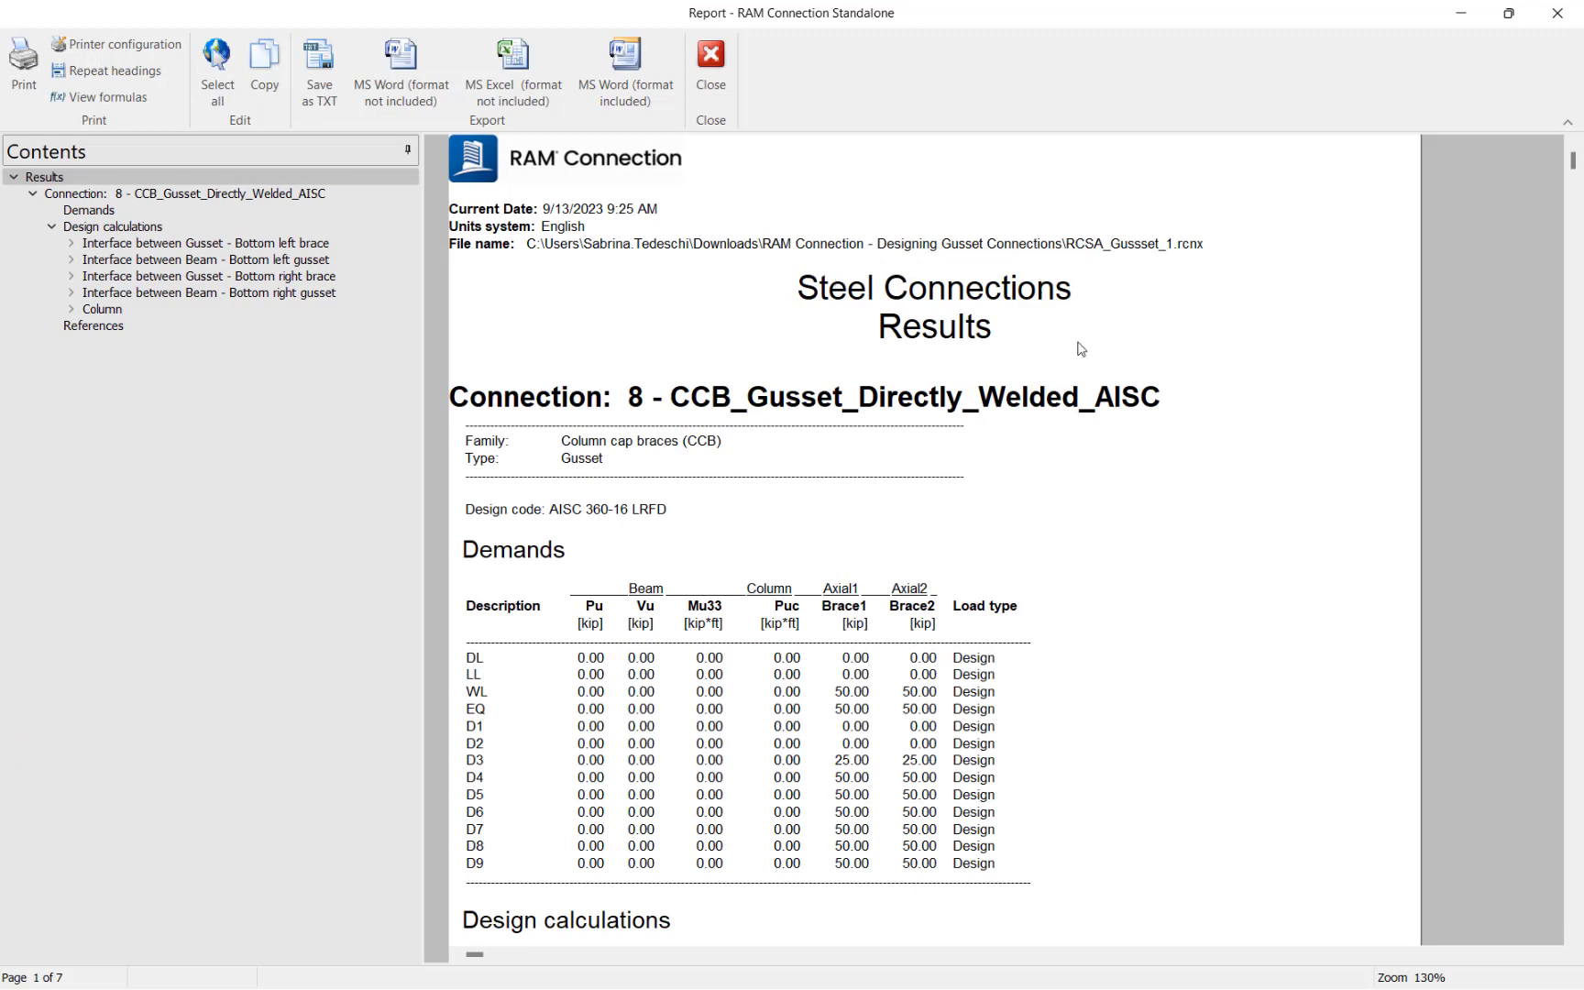
pyautogui.moveTo(409, 378)
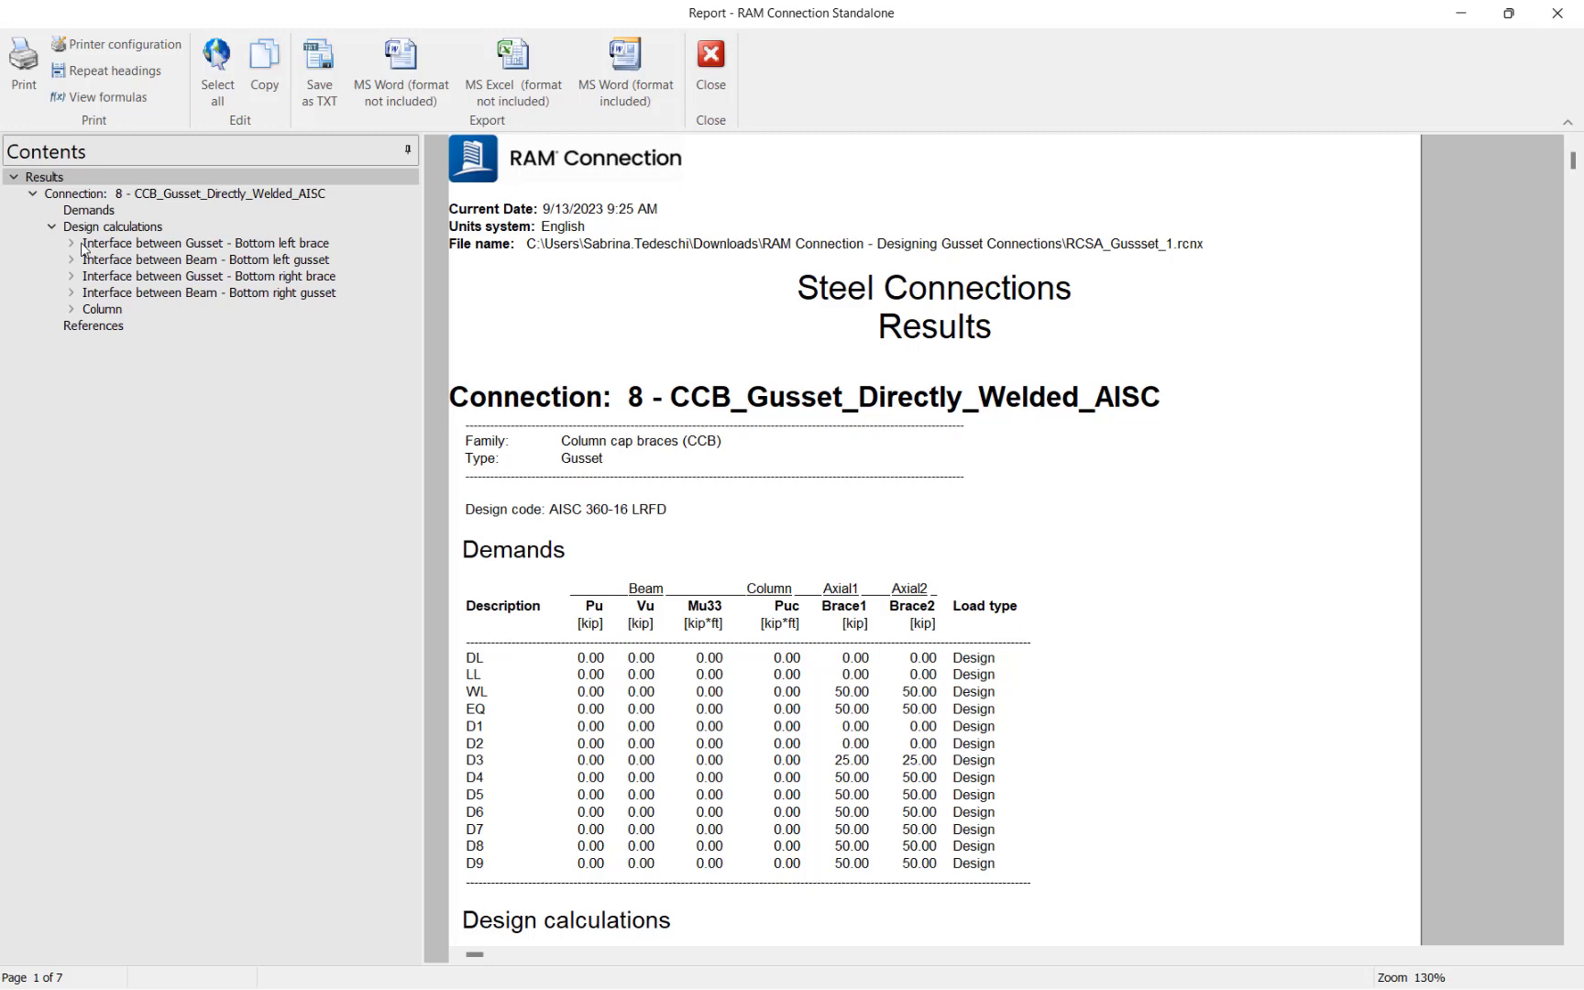
# Review the bottom left brace gusset and branch checks, then return to Design calculations with formulas shown
pyautogui.click(70, 244)
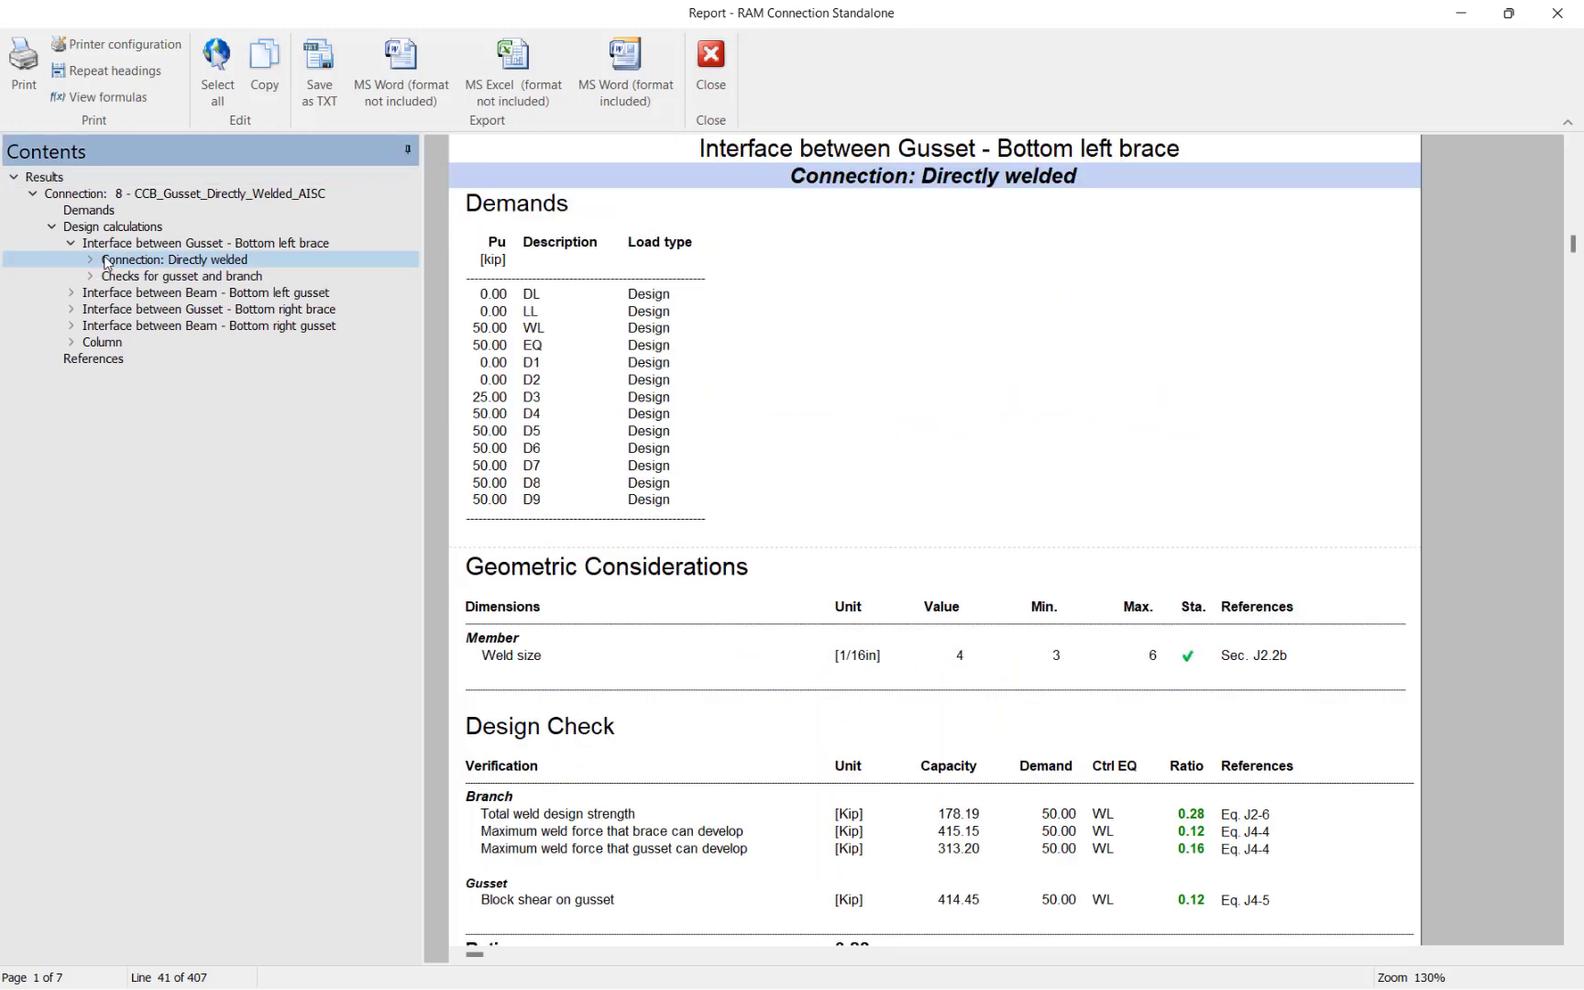
pyautogui.click(165, 277)
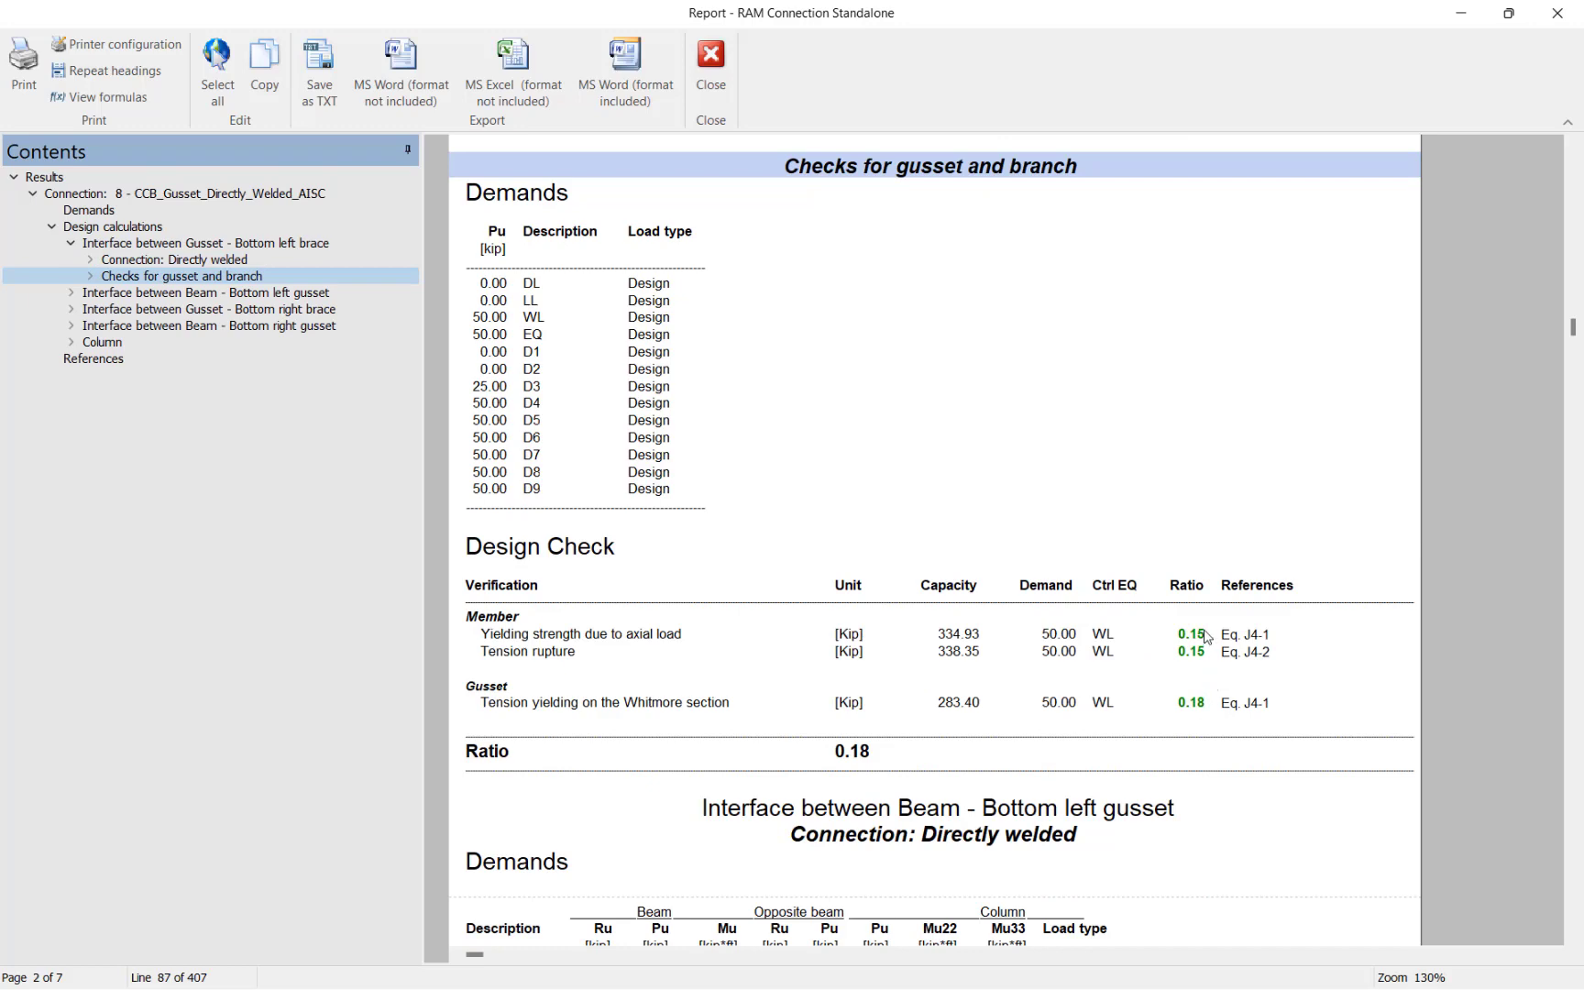
pyautogui.moveTo(1214, 640)
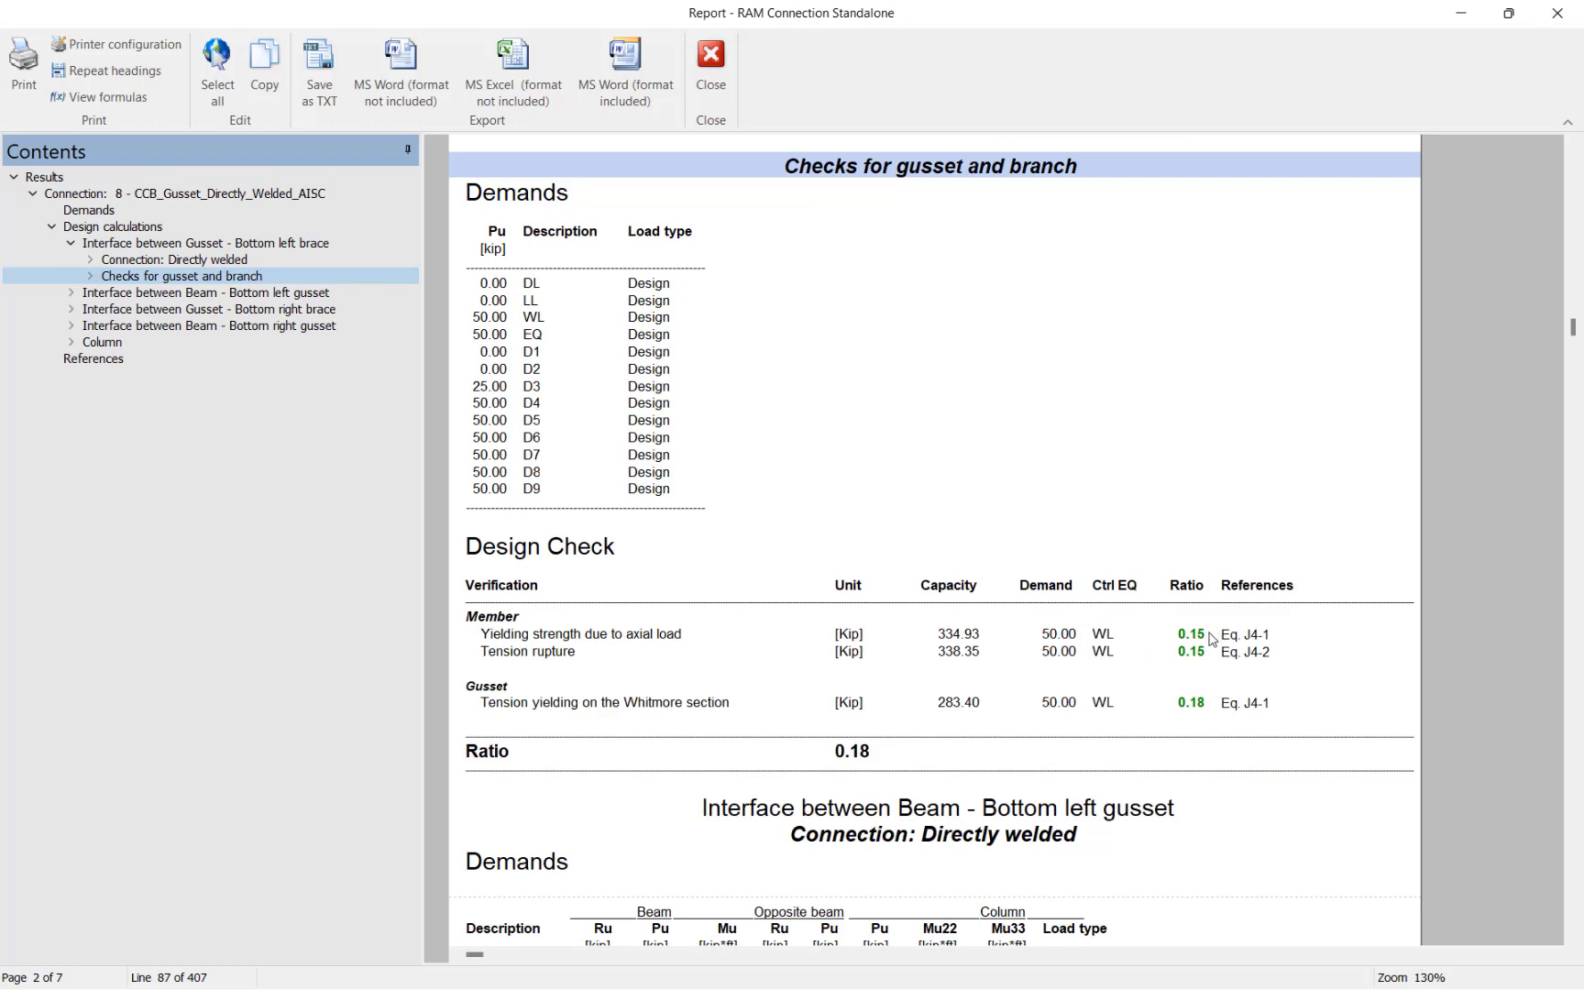
pyautogui.moveTo(1146, 631)
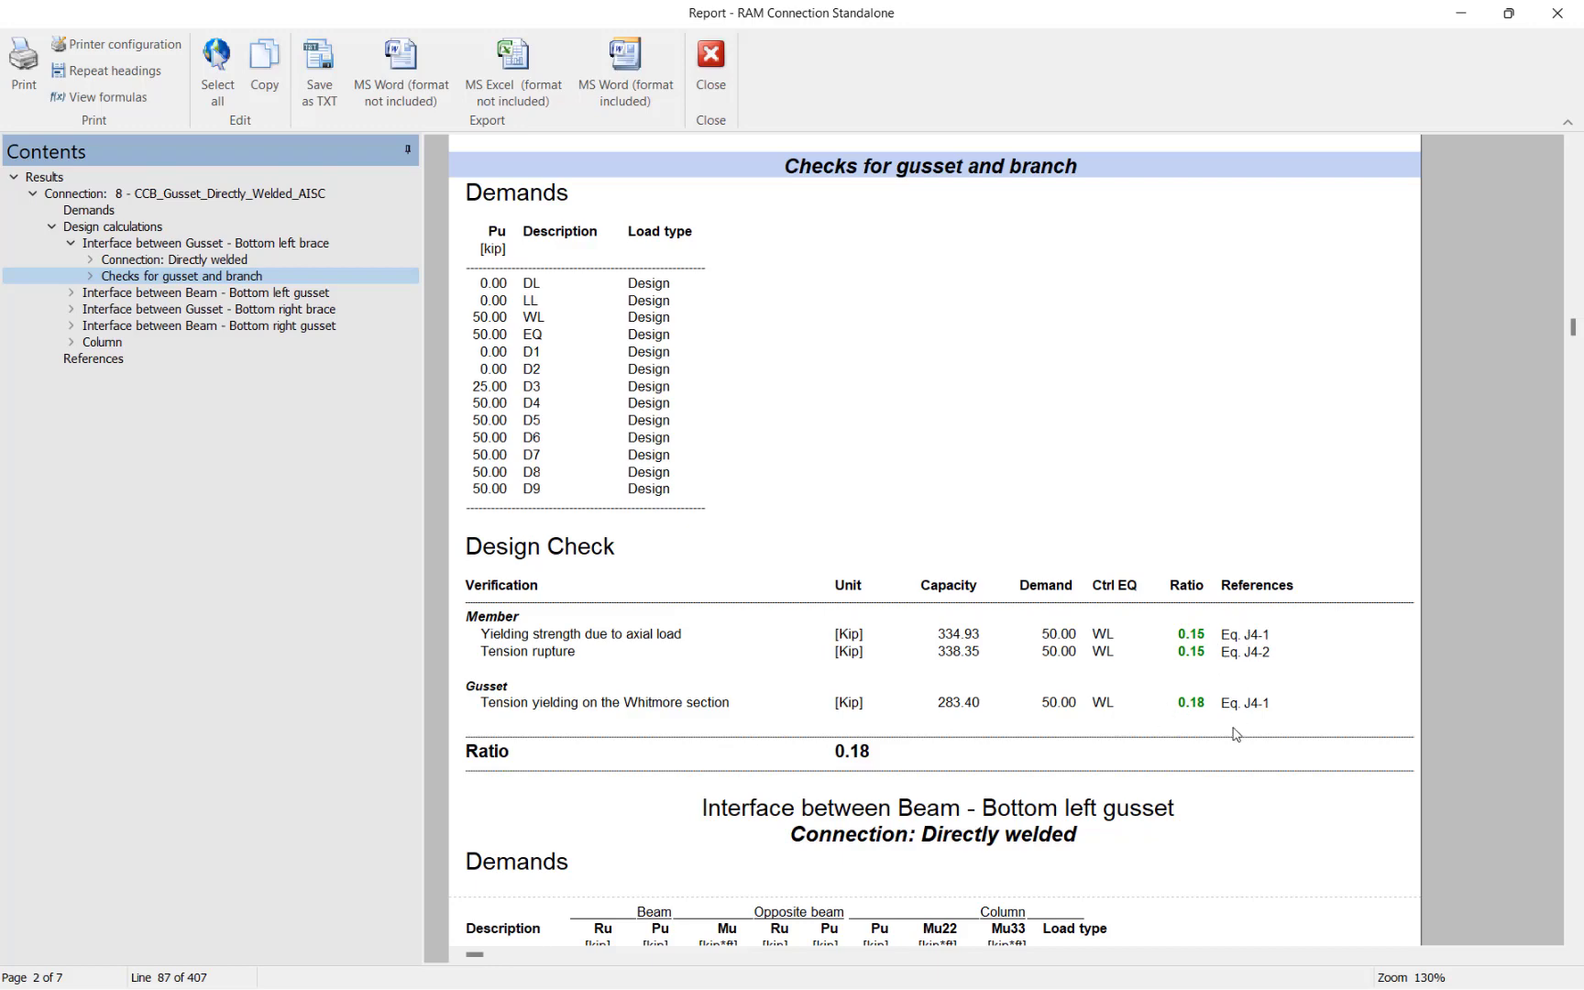
pyautogui.moveTo(128, 286)
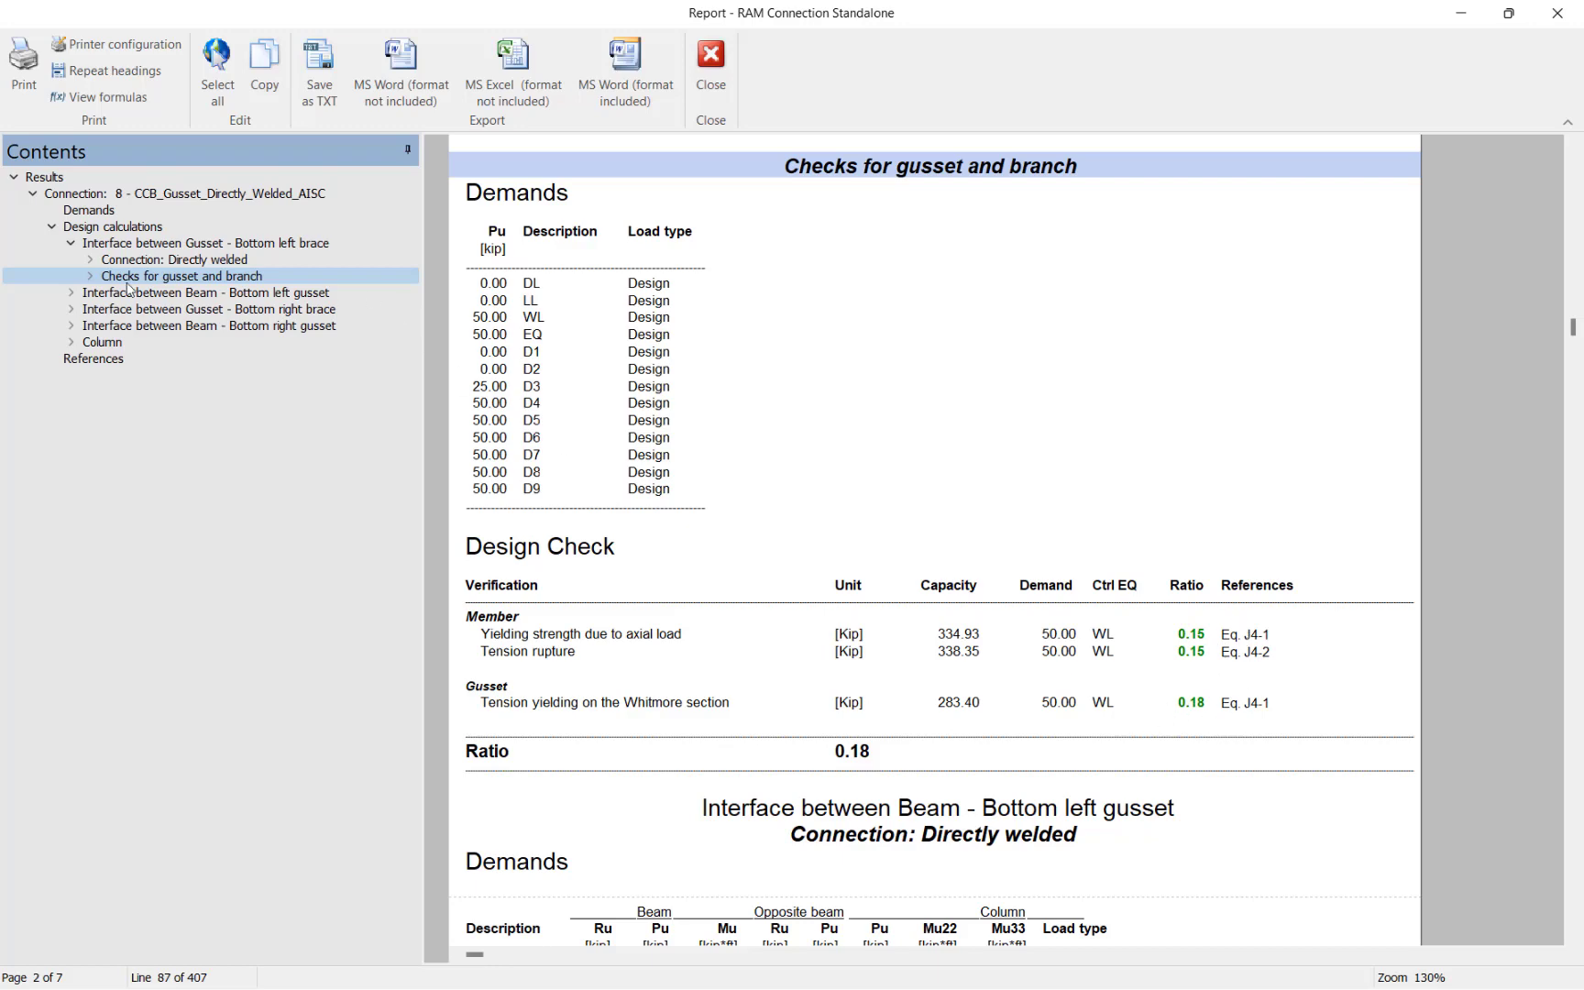
pyautogui.click(104, 227)
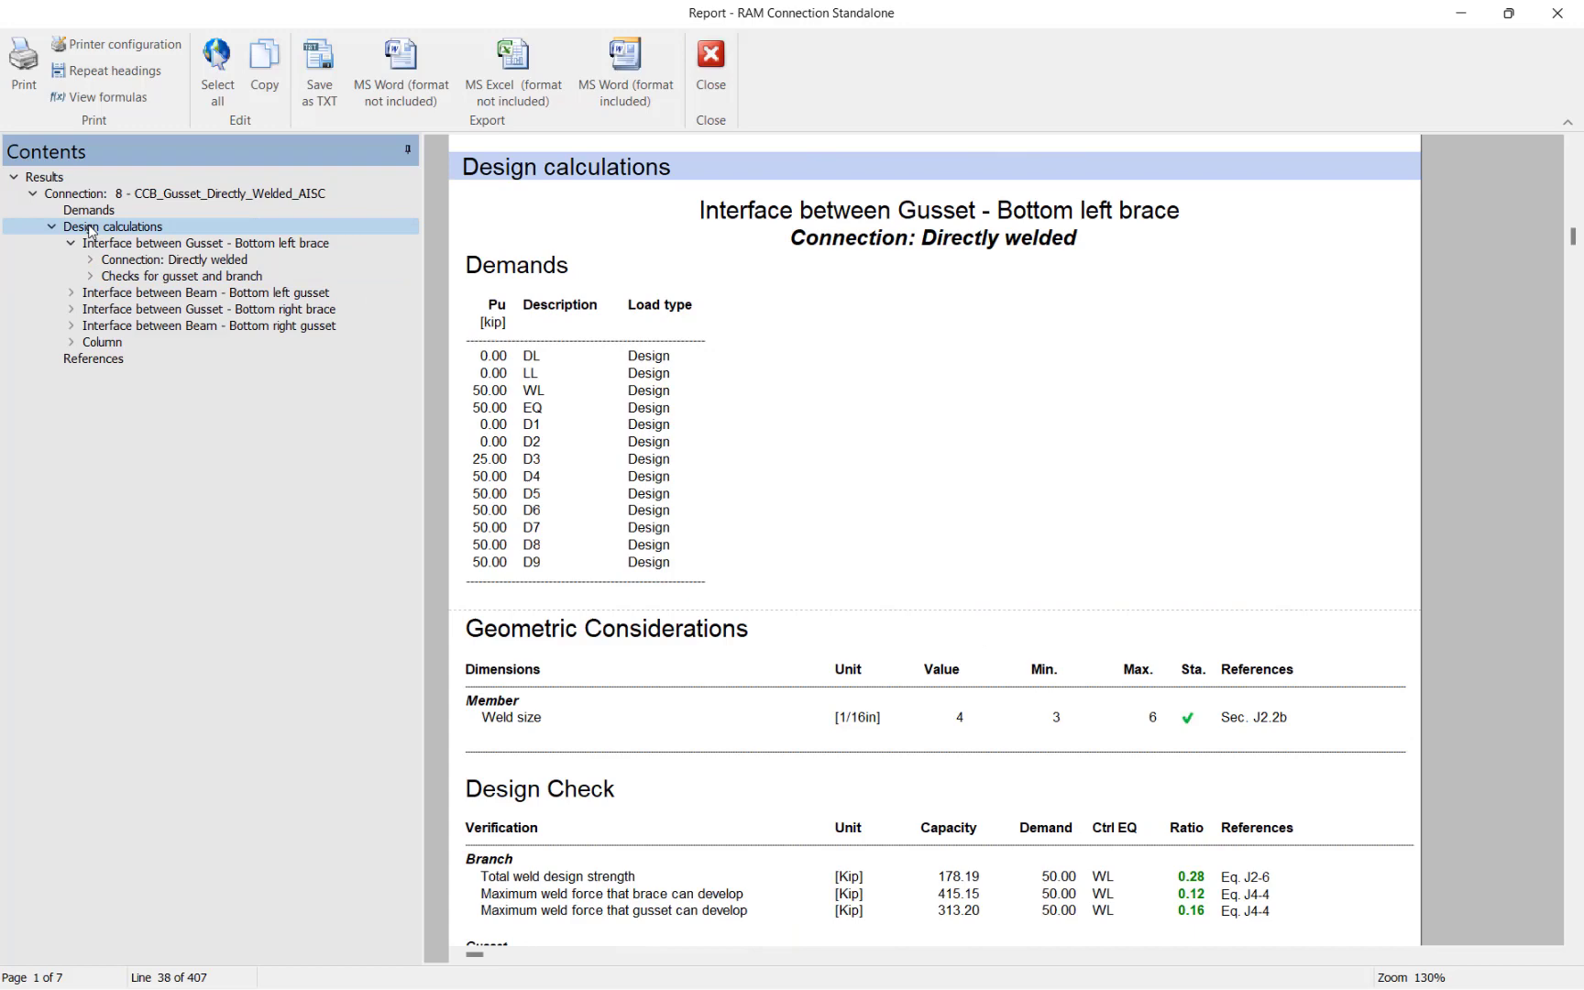
pyautogui.moveTo(885, 438)
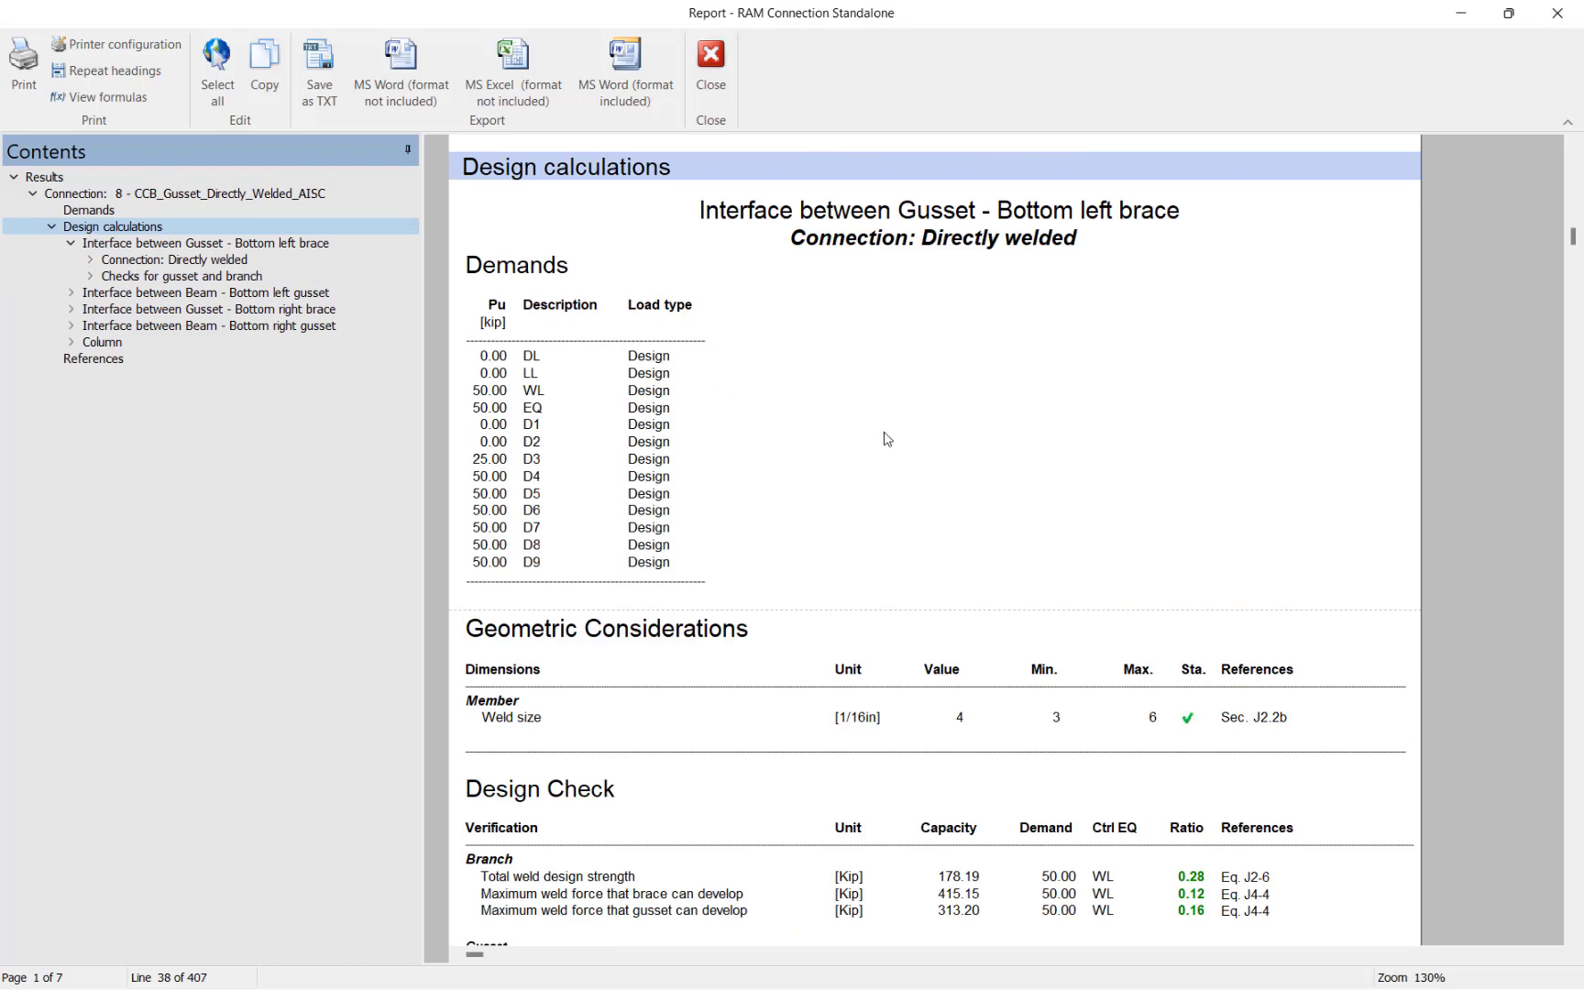
pyautogui.moveTo(134, 116)
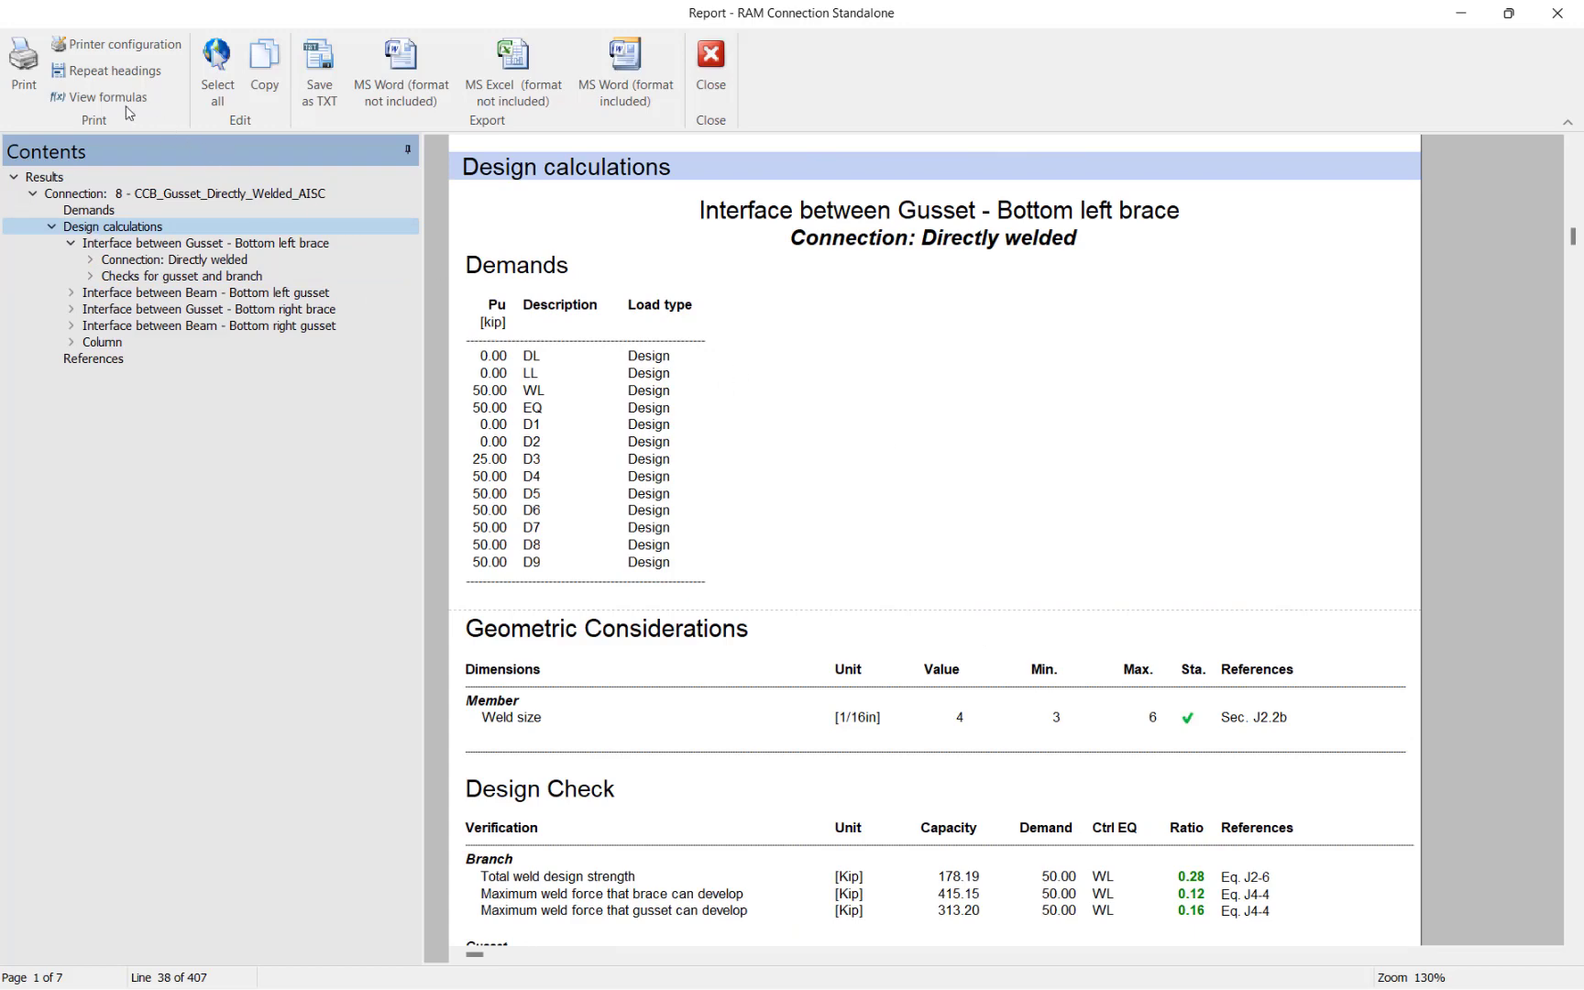
pyautogui.click(97, 95)
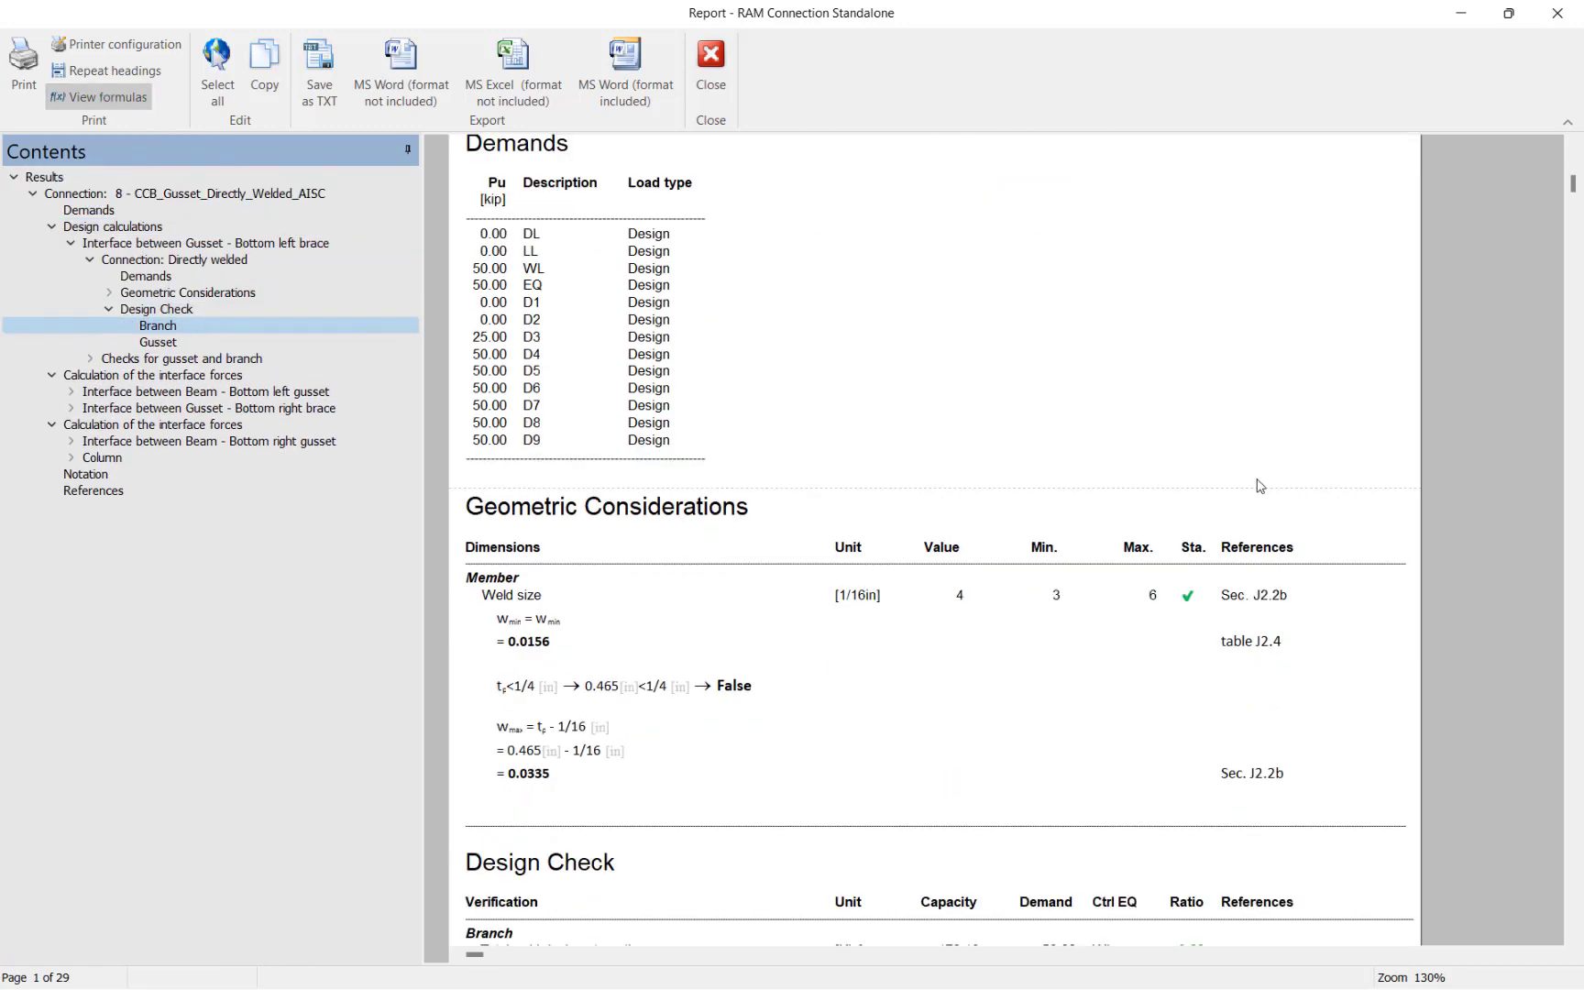
# Scroll through the weld and member check formulas, then close the results report
pyautogui.scroll(-3)
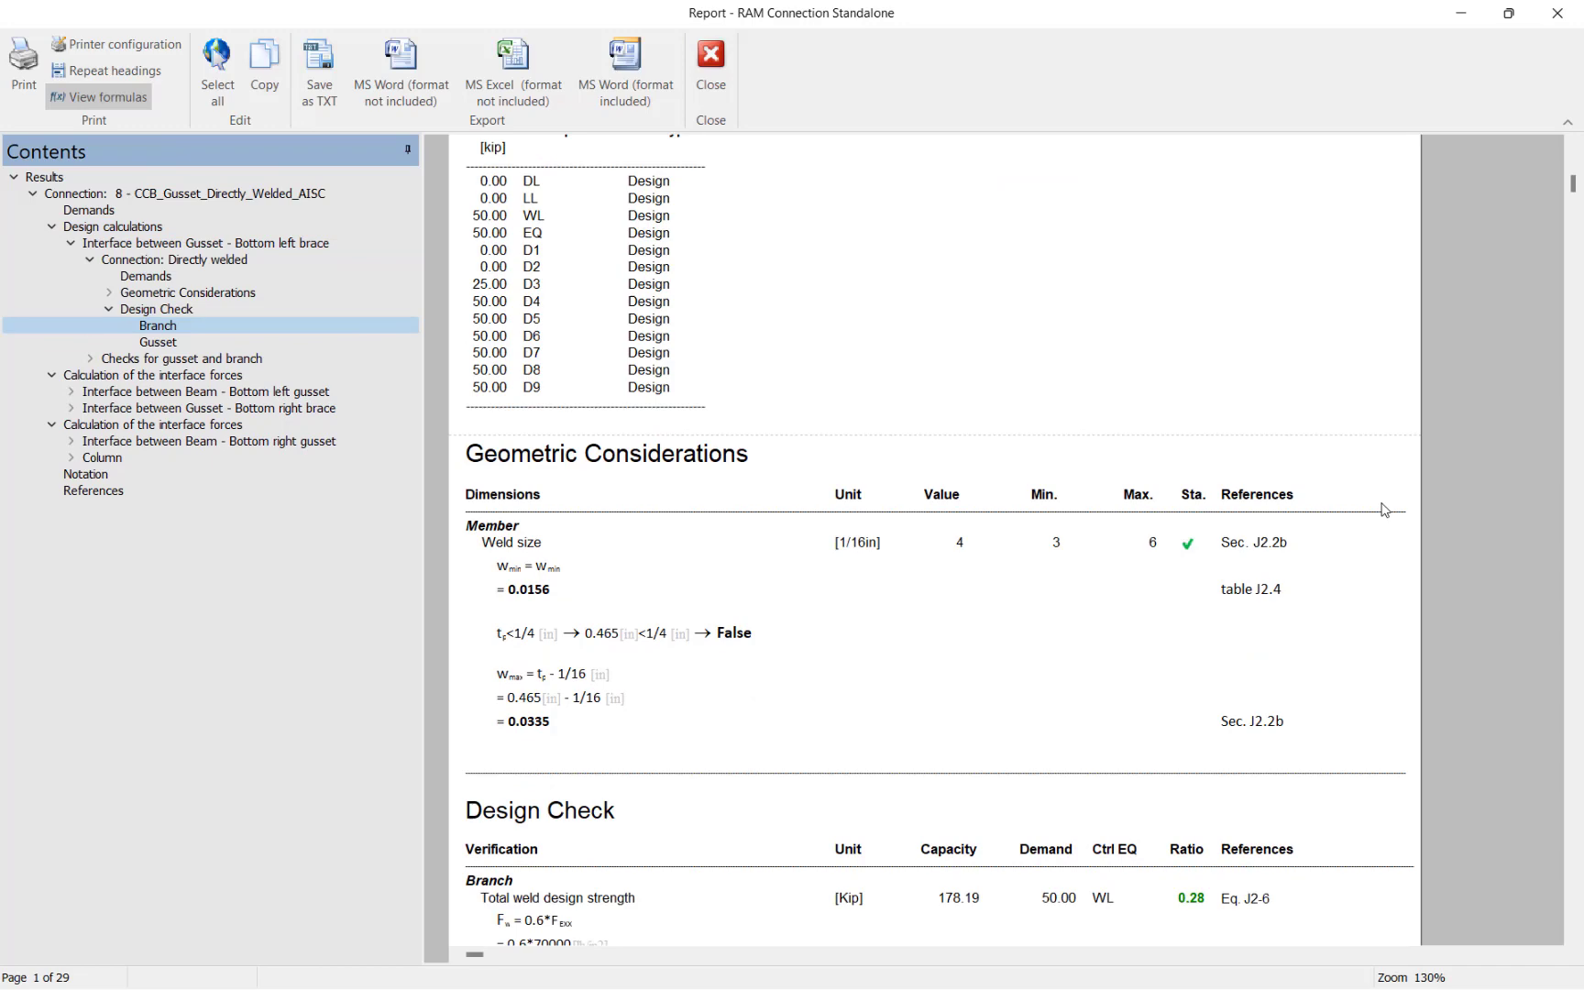
pyautogui.moveTo(594, 687)
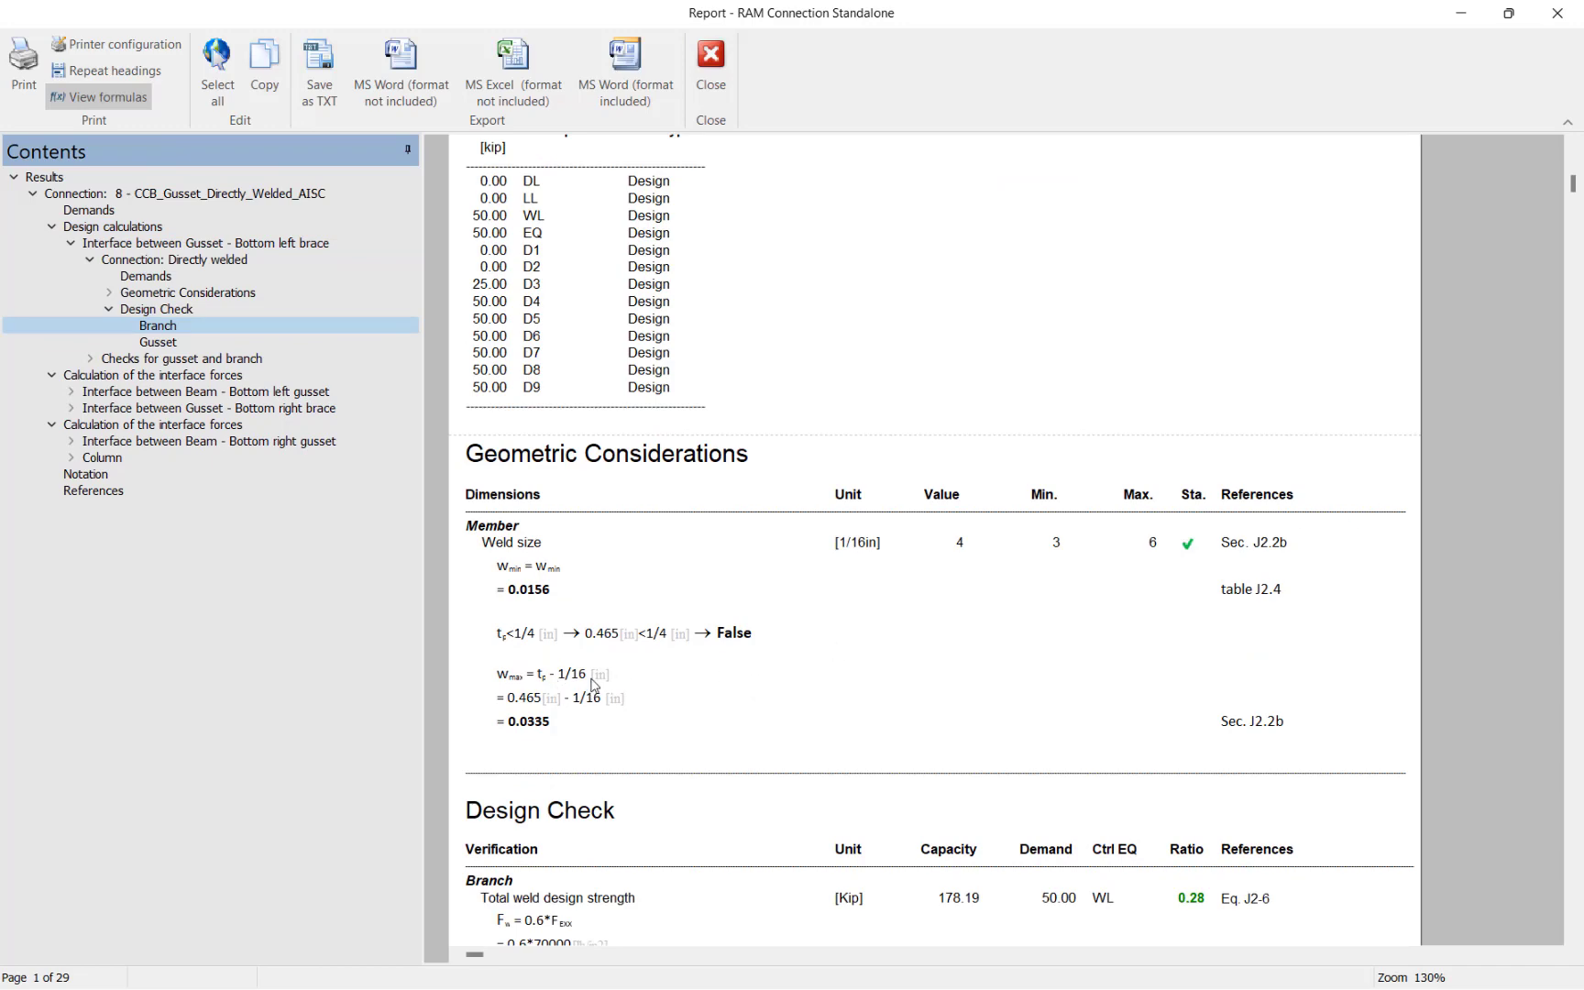
pyautogui.scroll(-3)
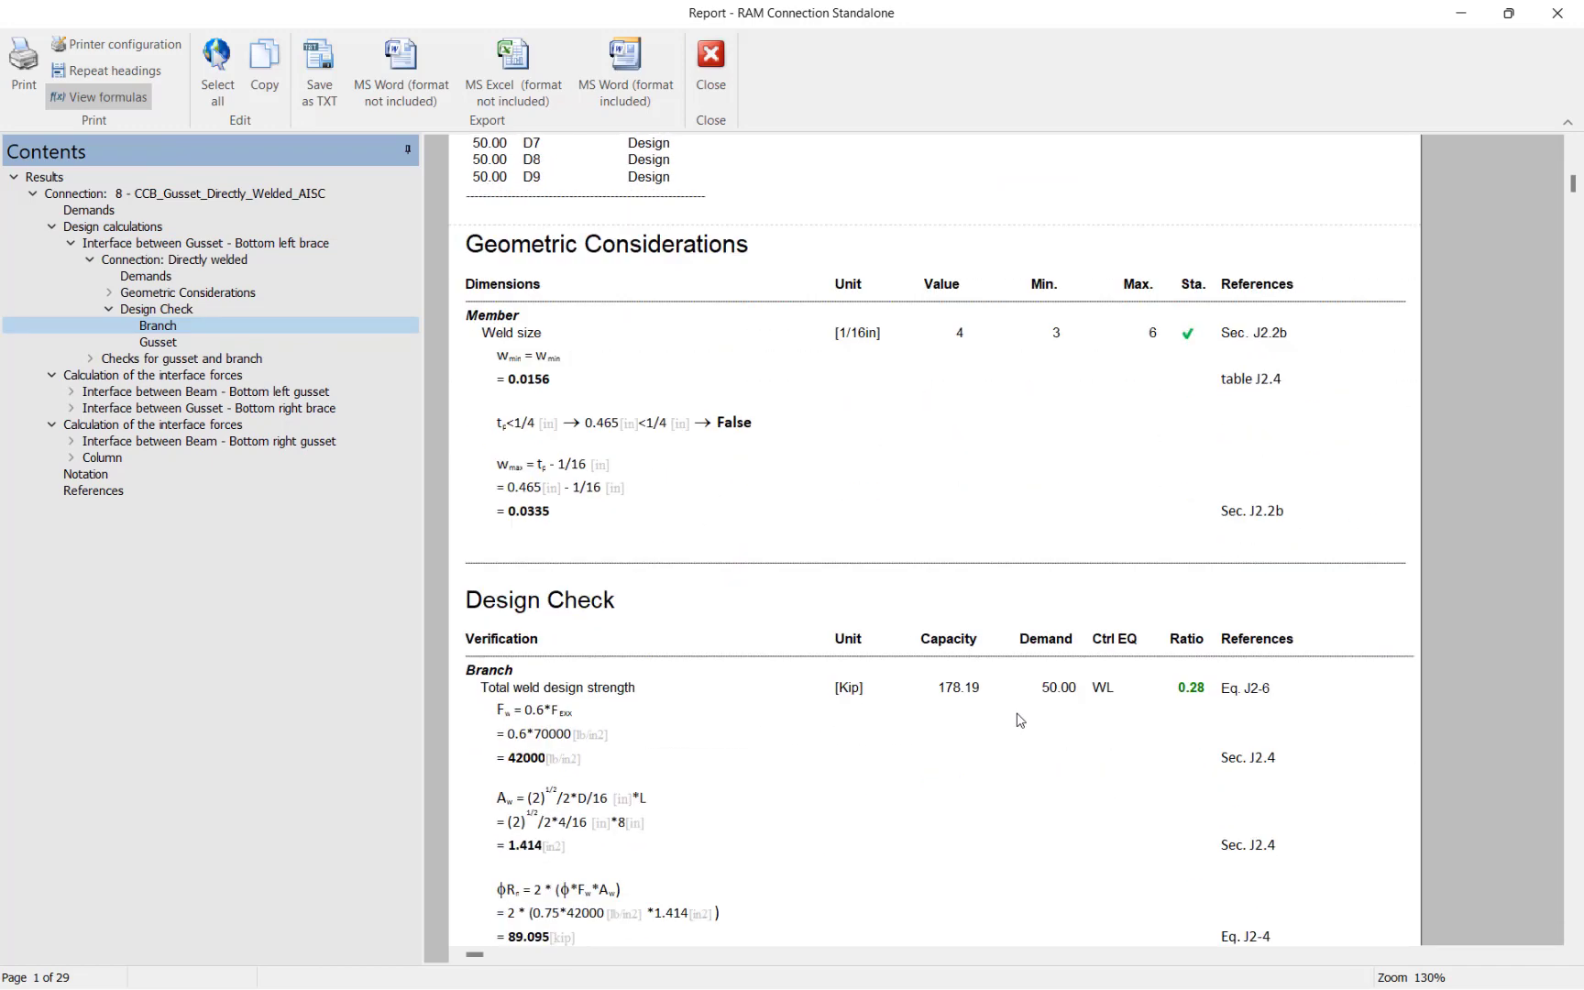
pyautogui.scroll(-3)
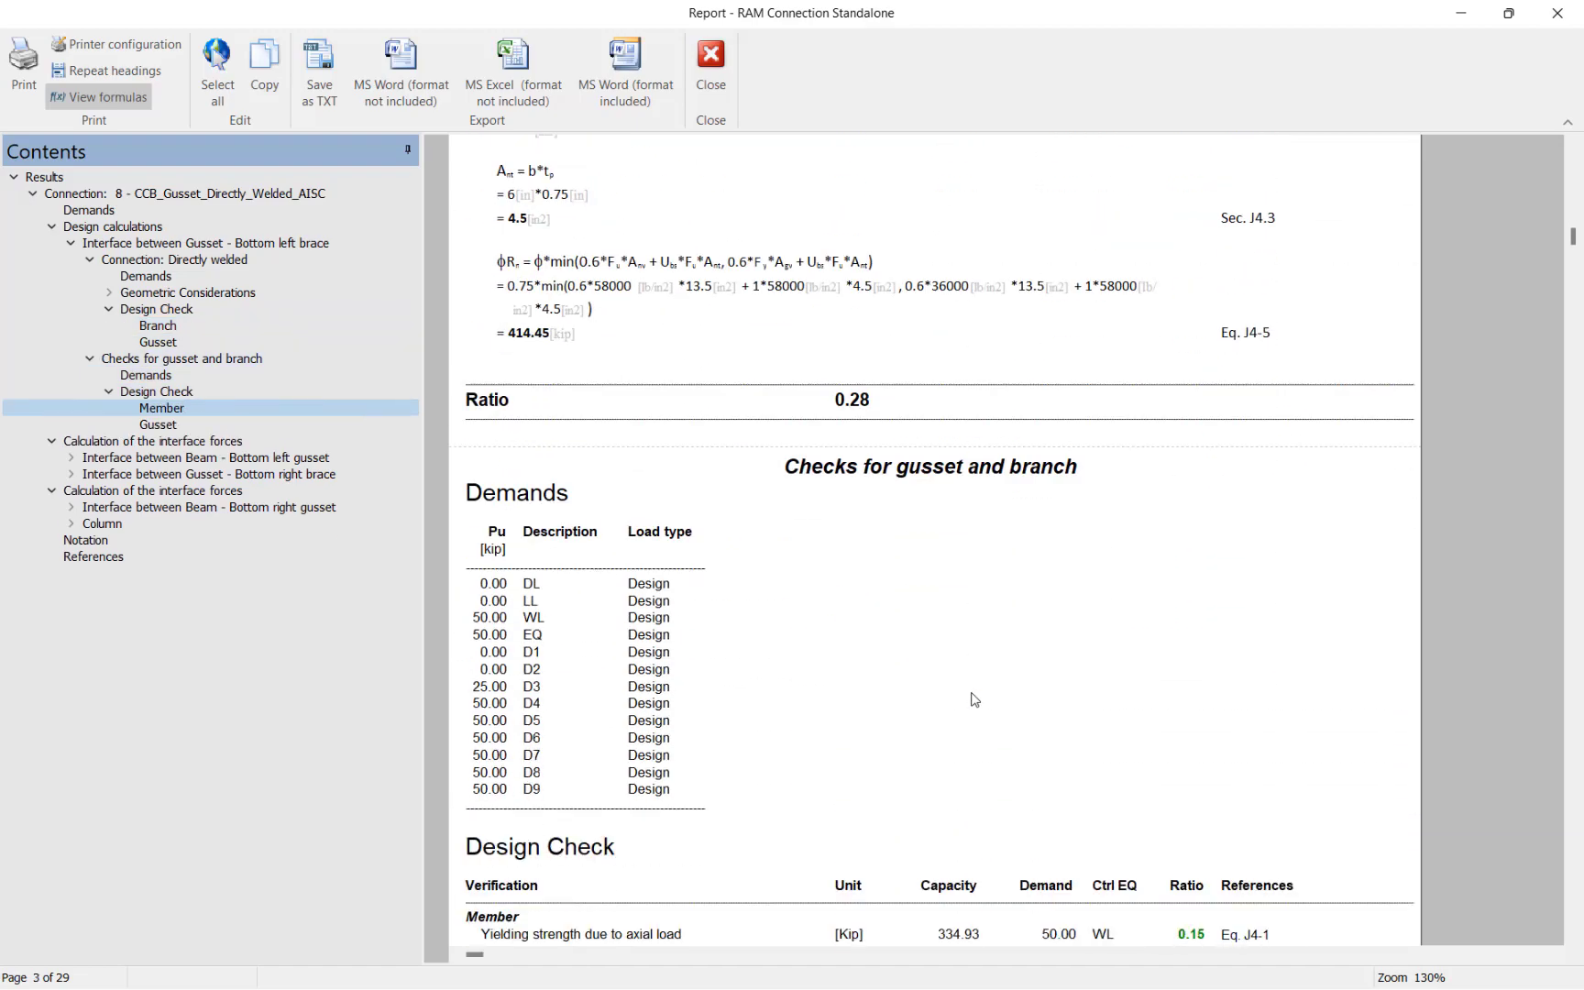
pyautogui.click(152, 442)
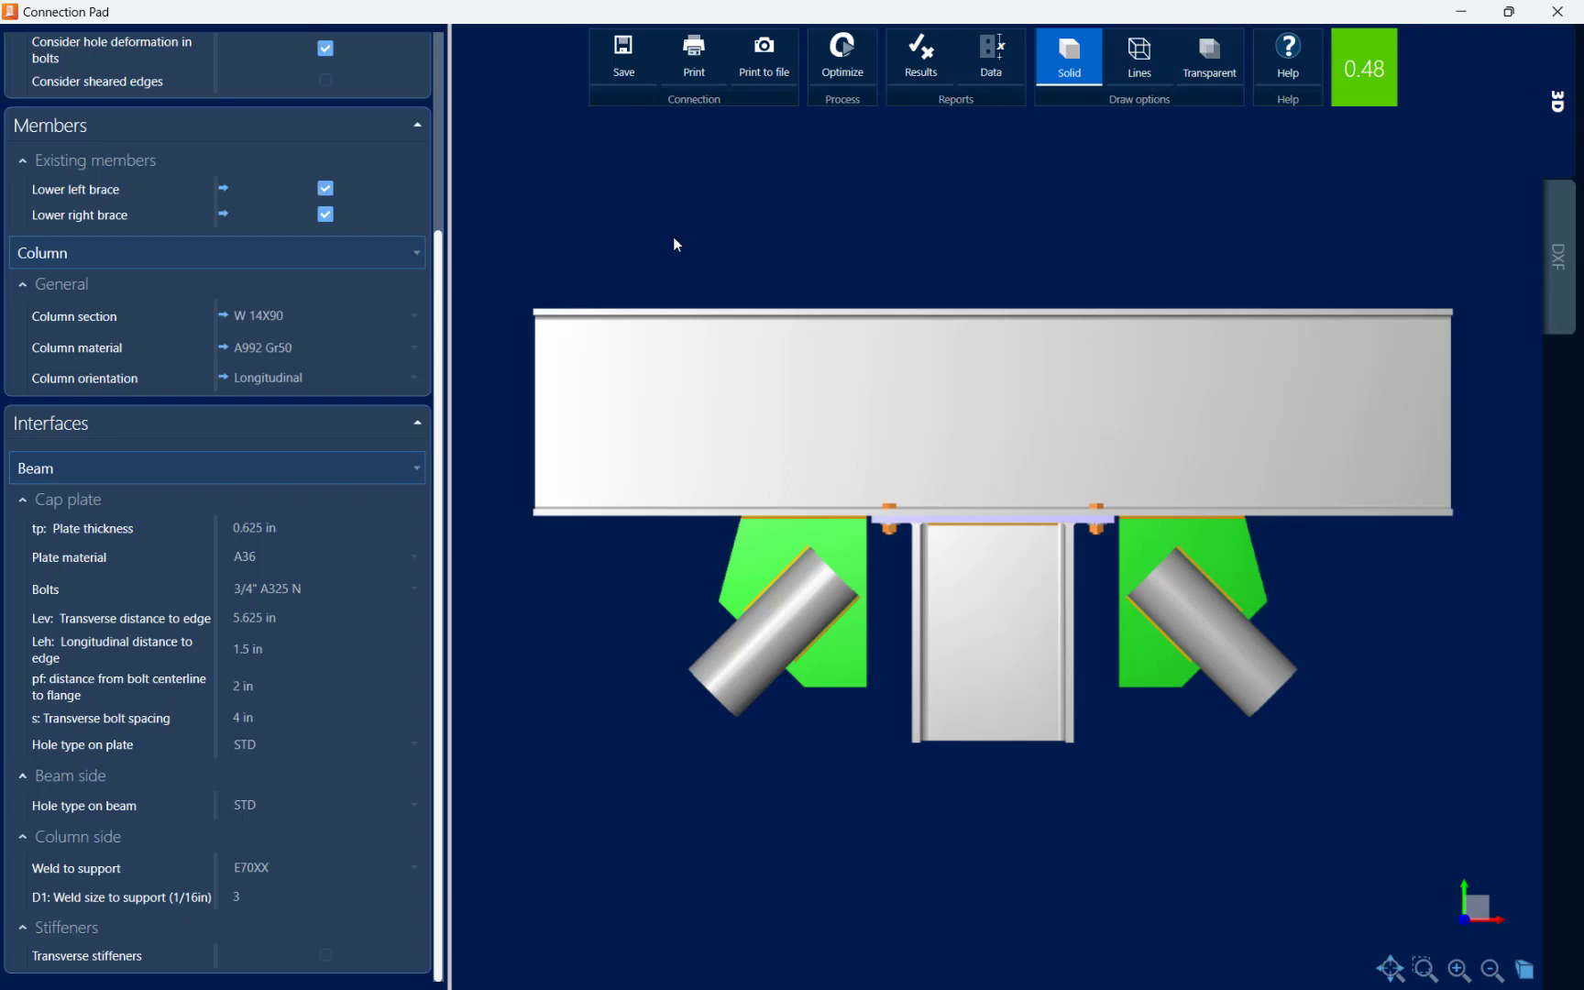
pyautogui.moveTo(620, 119)
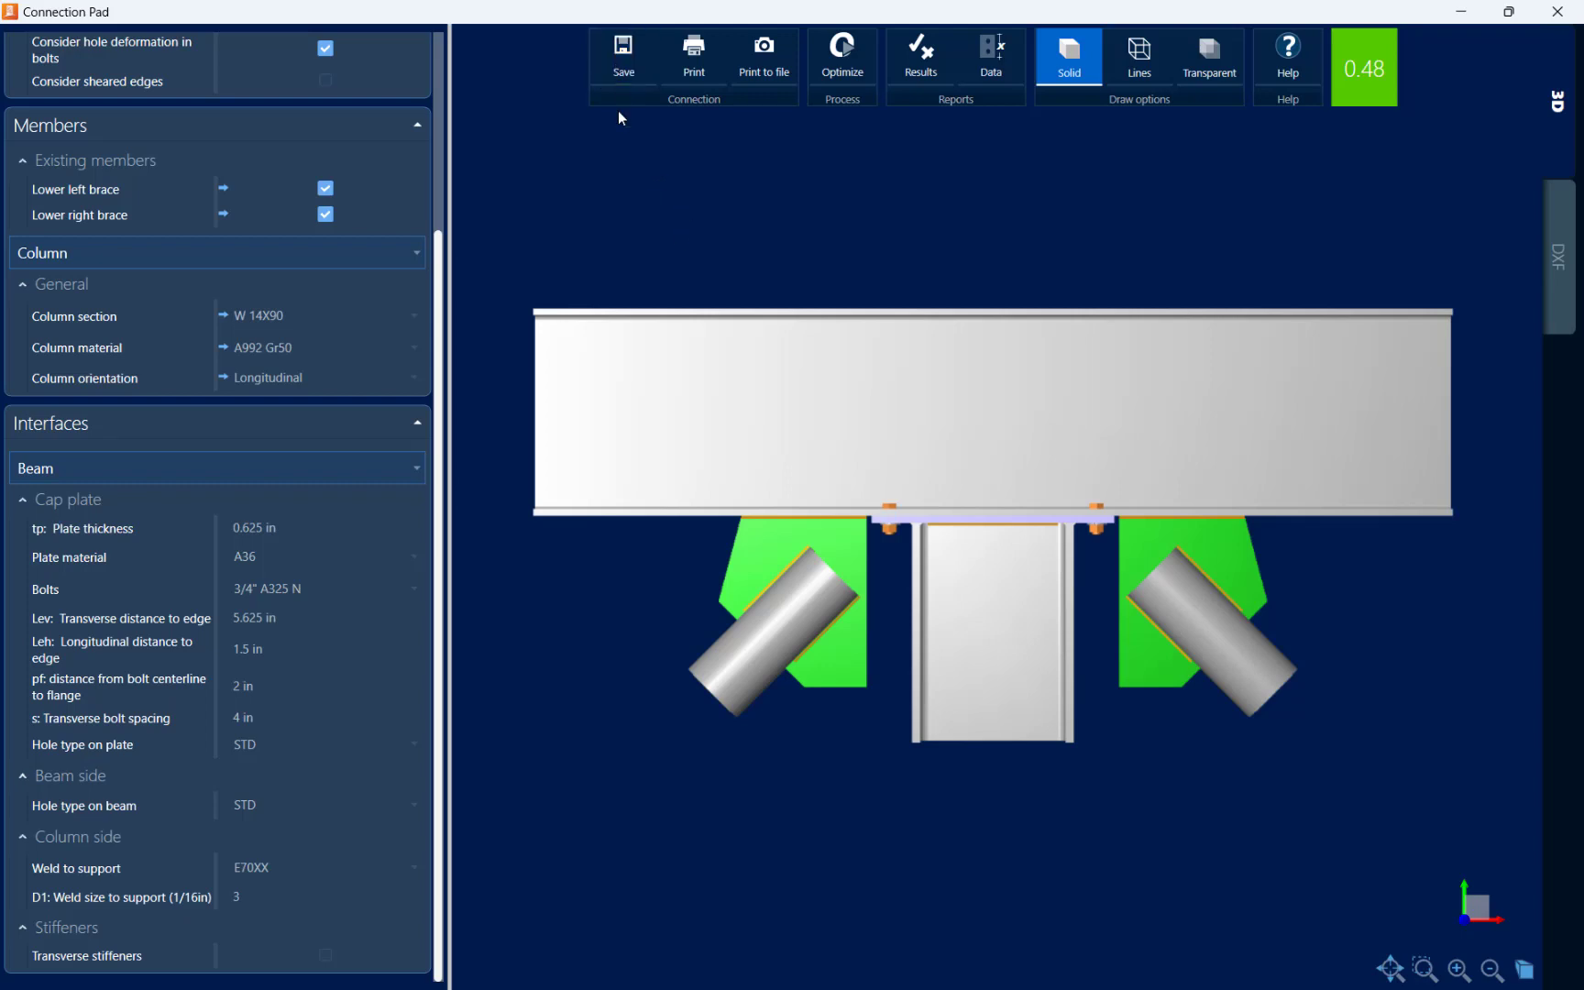
pyautogui.moveTo(631, 185)
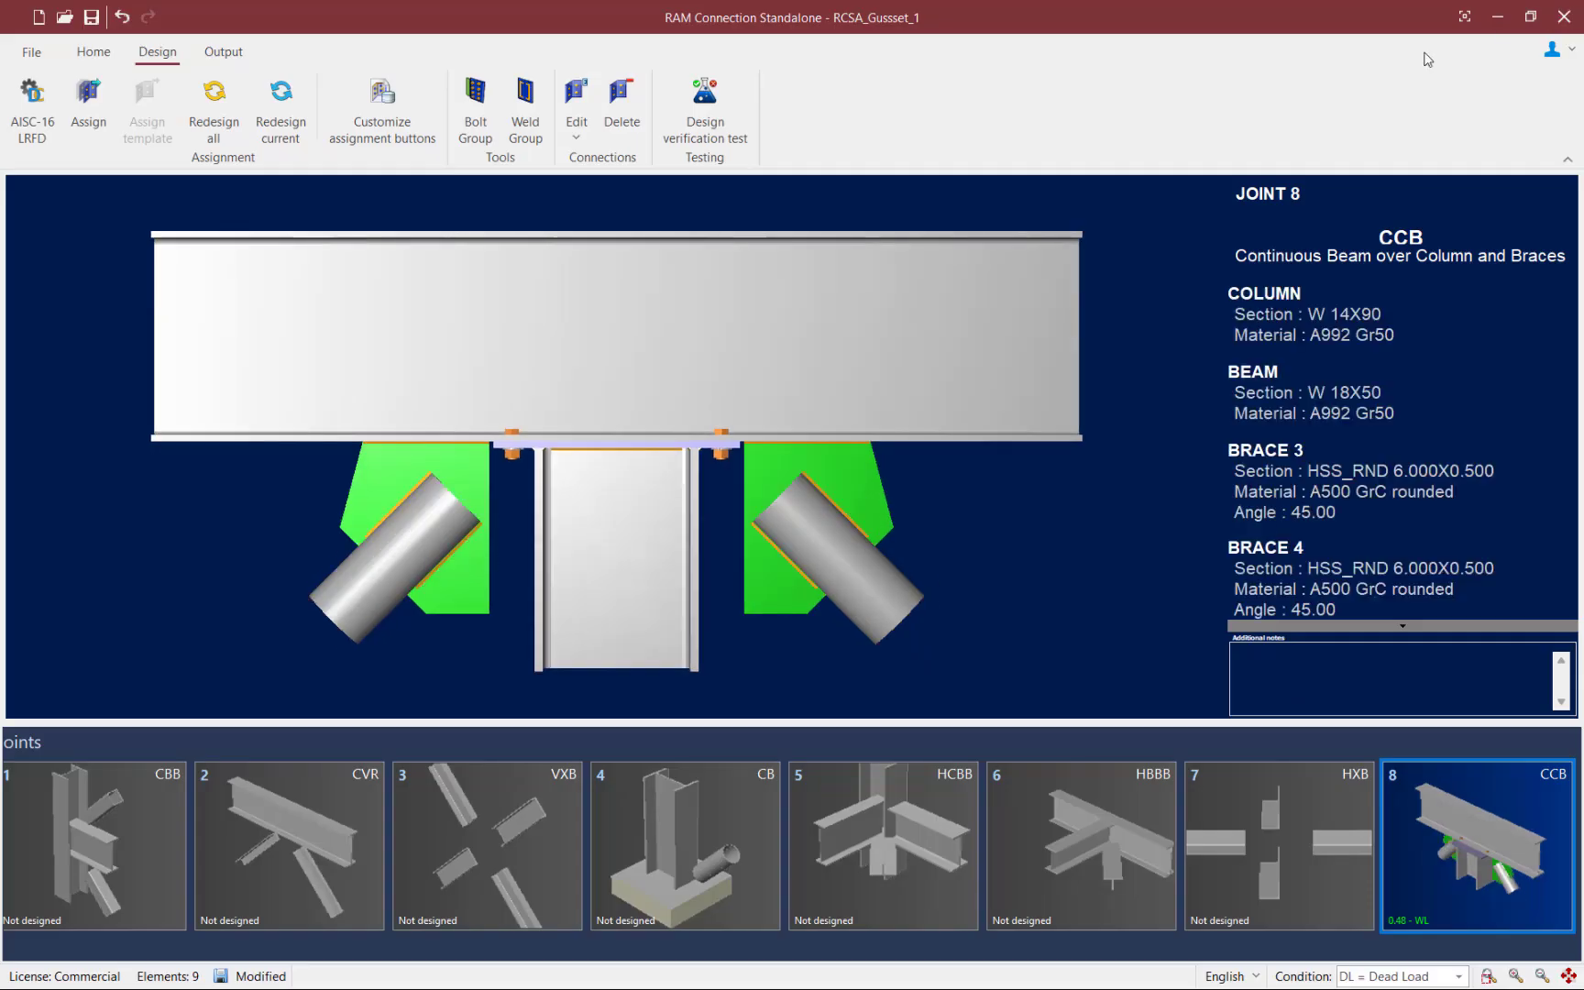
pyautogui.moveTo(739, 638)
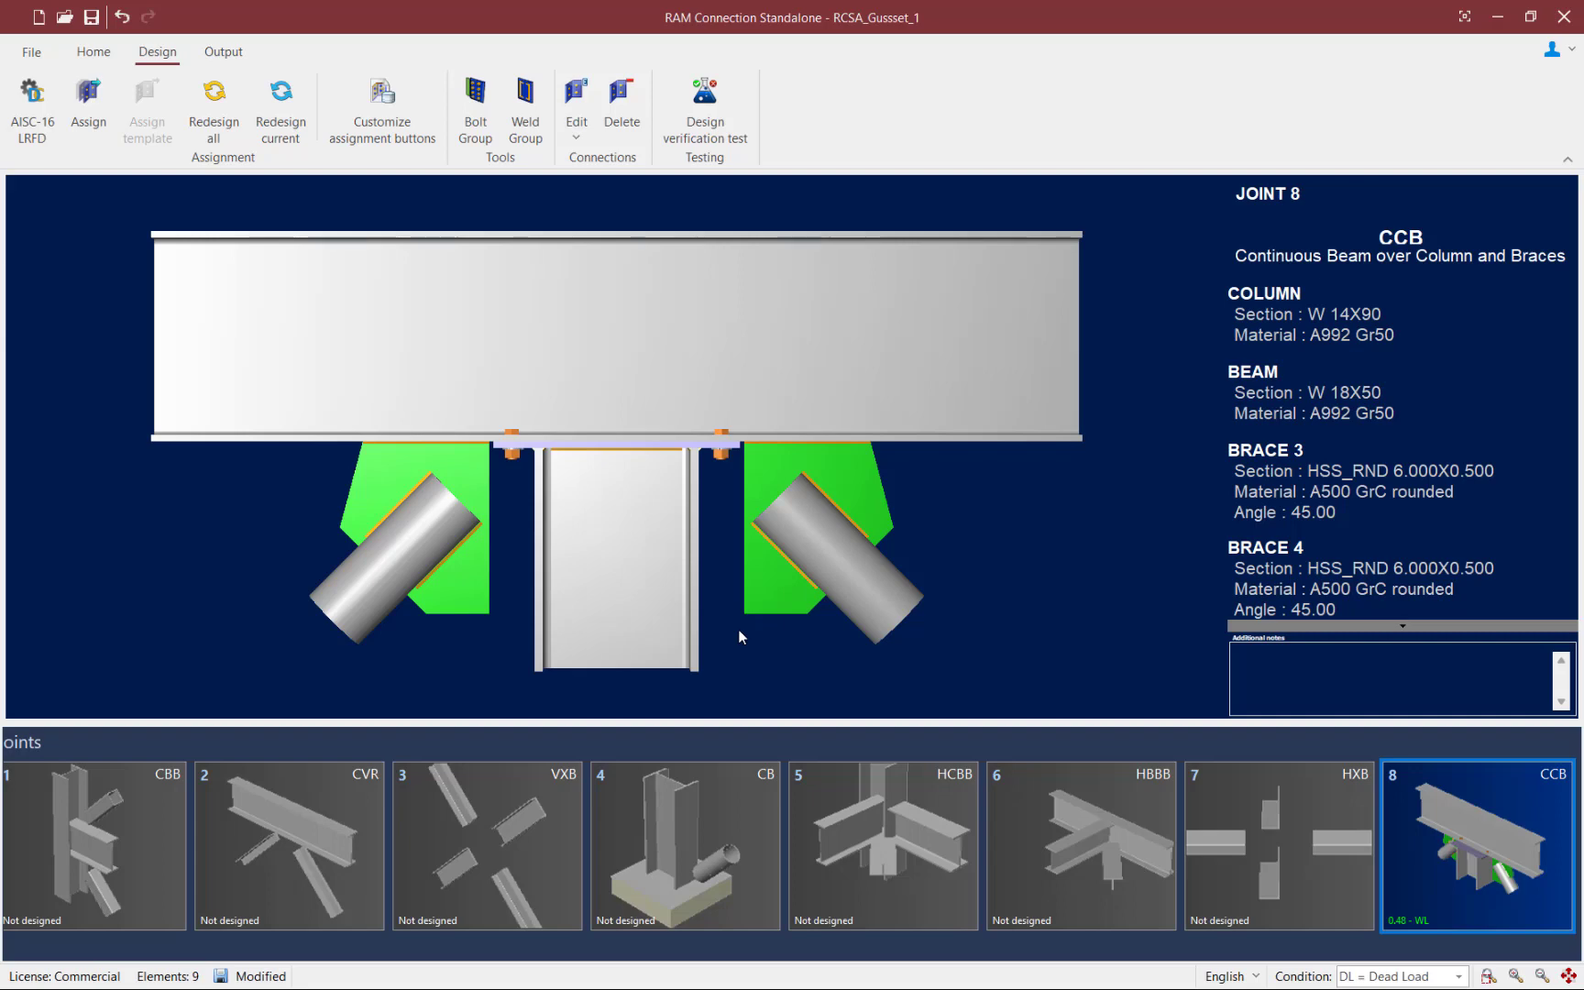
pyautogui.moveTo(546, 455)
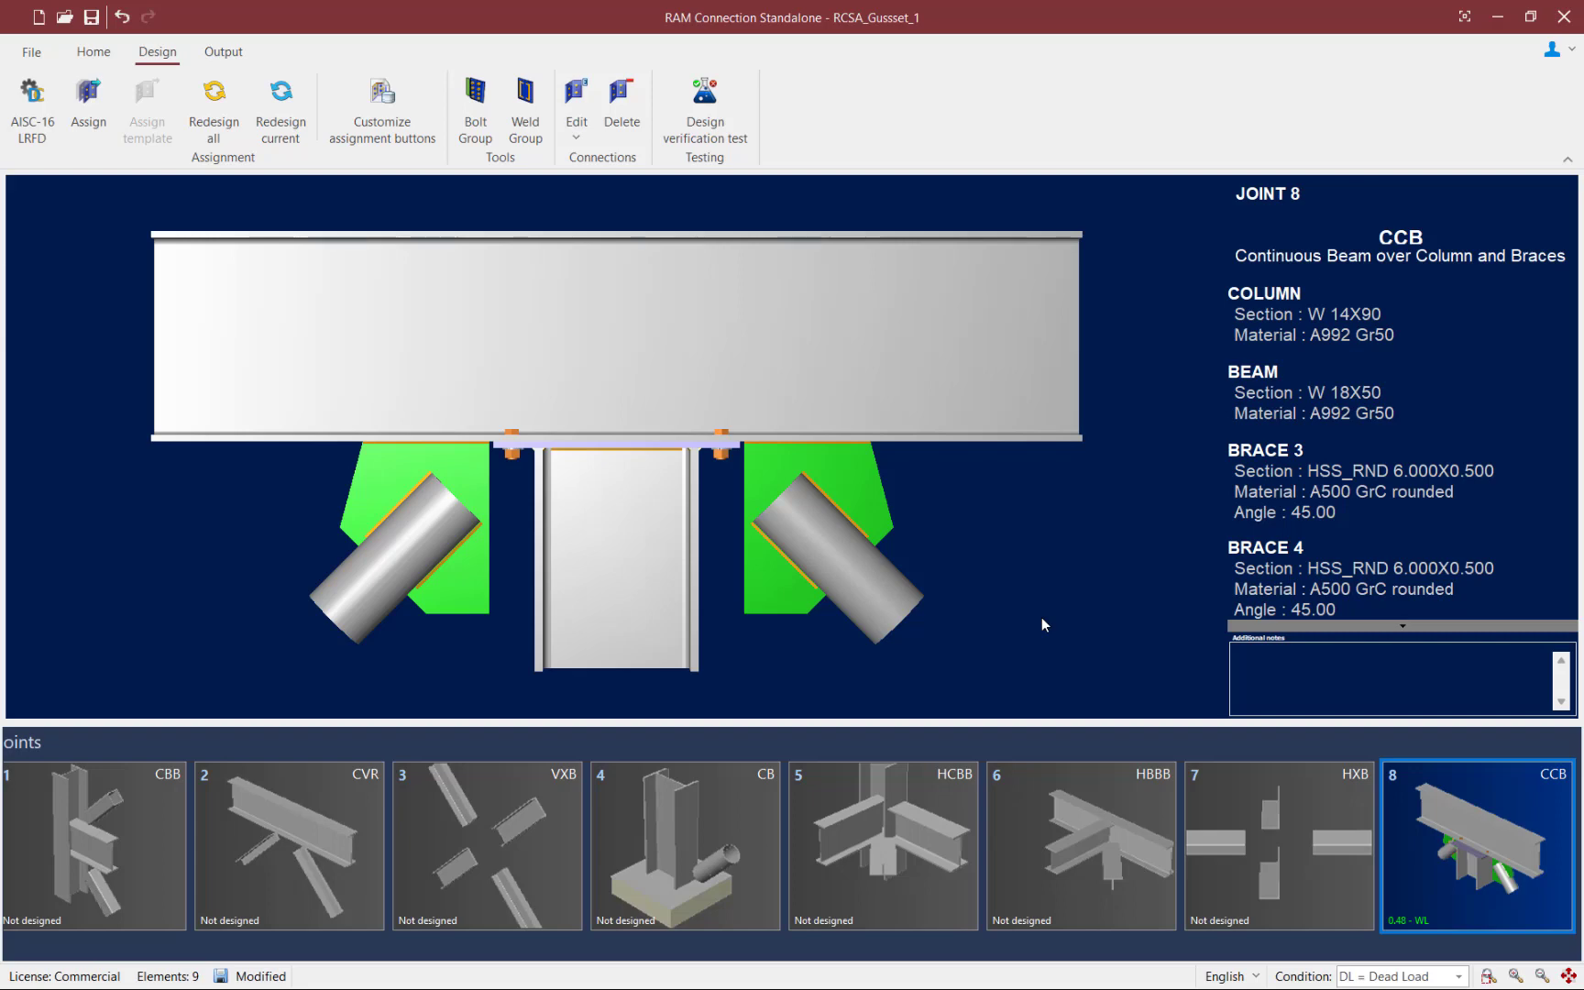
pyautogui.moveTo(192, 369)
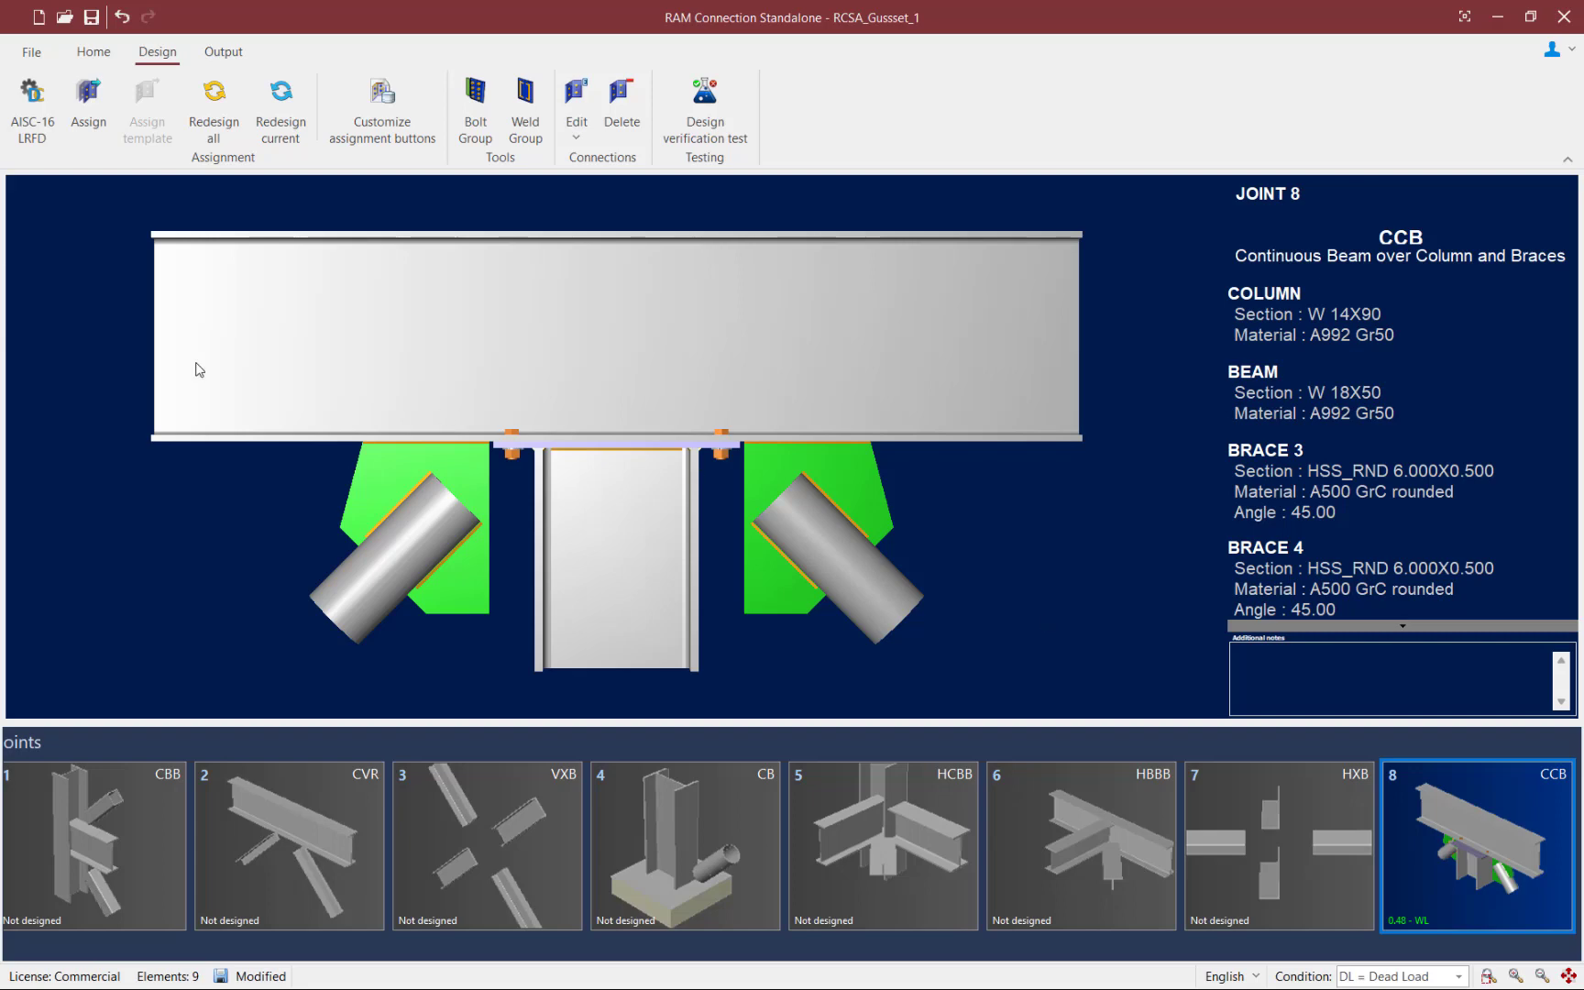